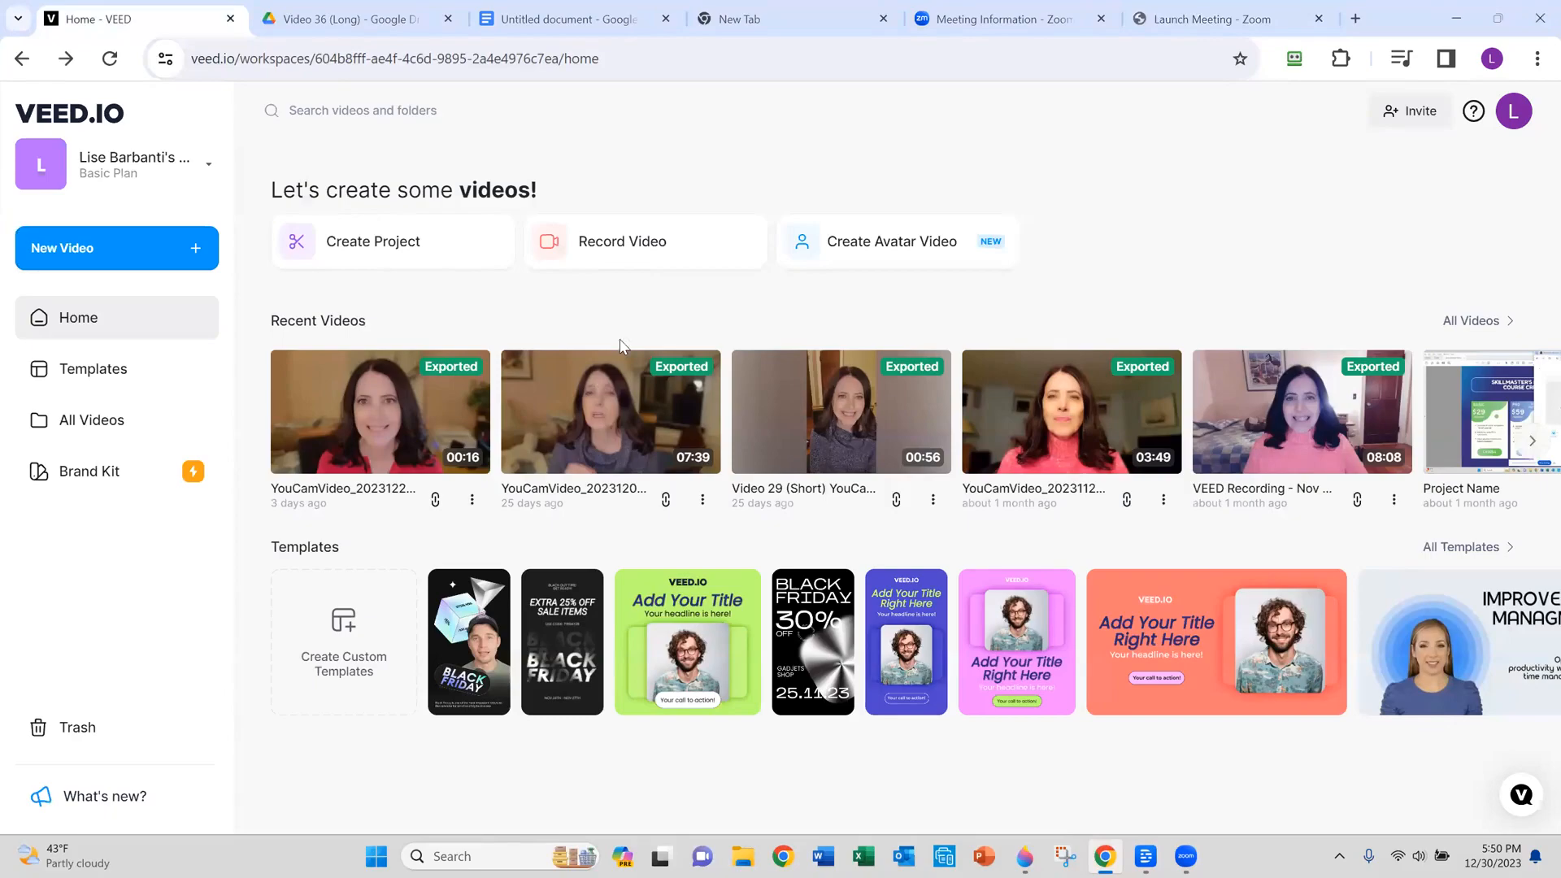
pyautogui.moveTo(403, 312)
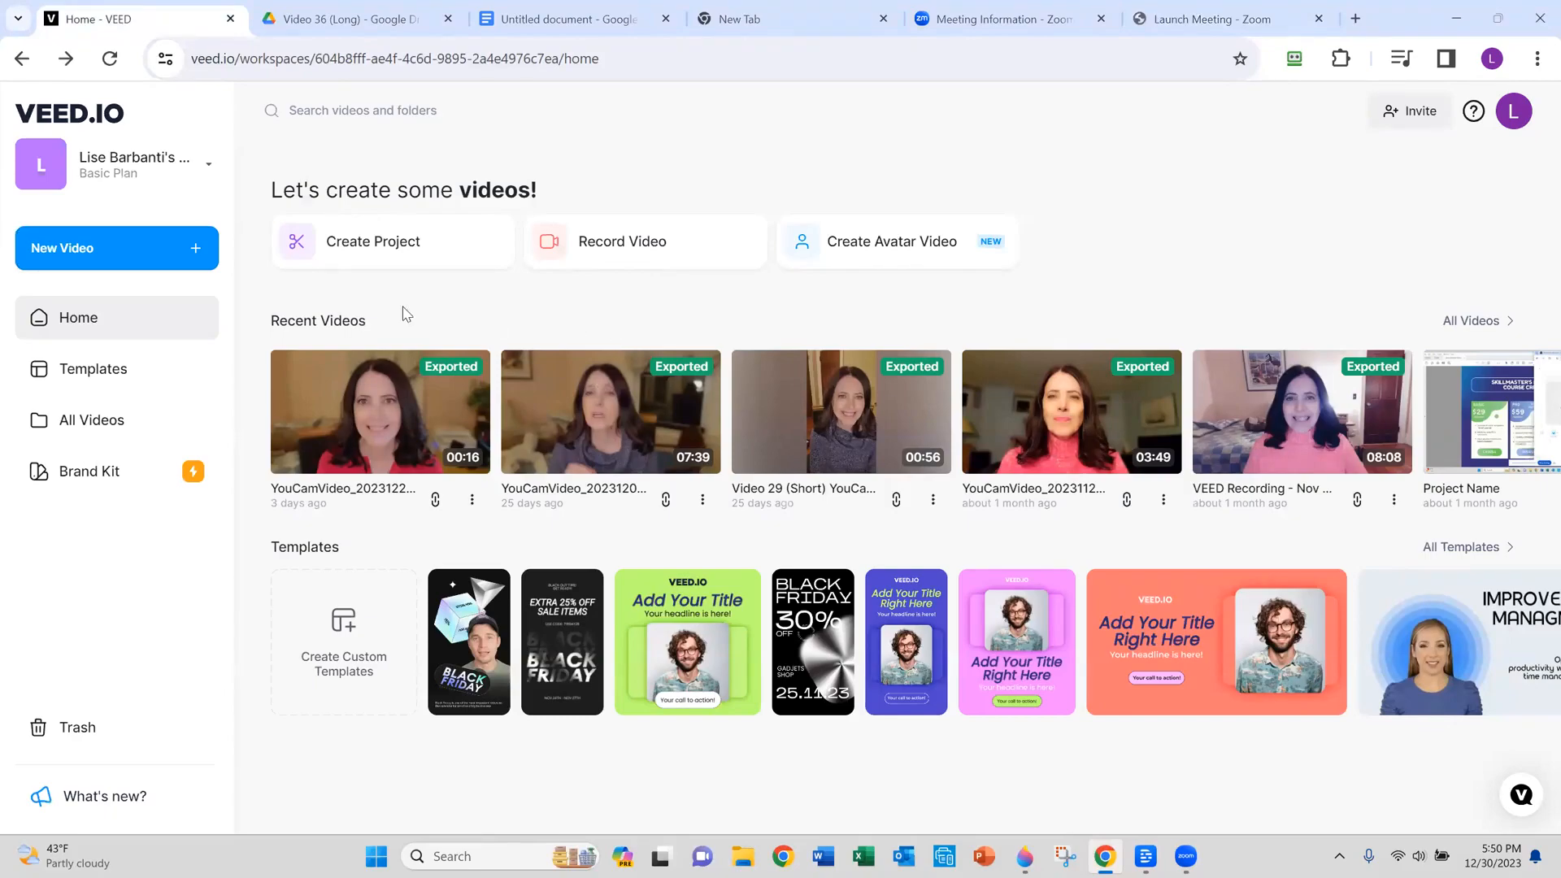
pyautogui.moveTo(10, 344)
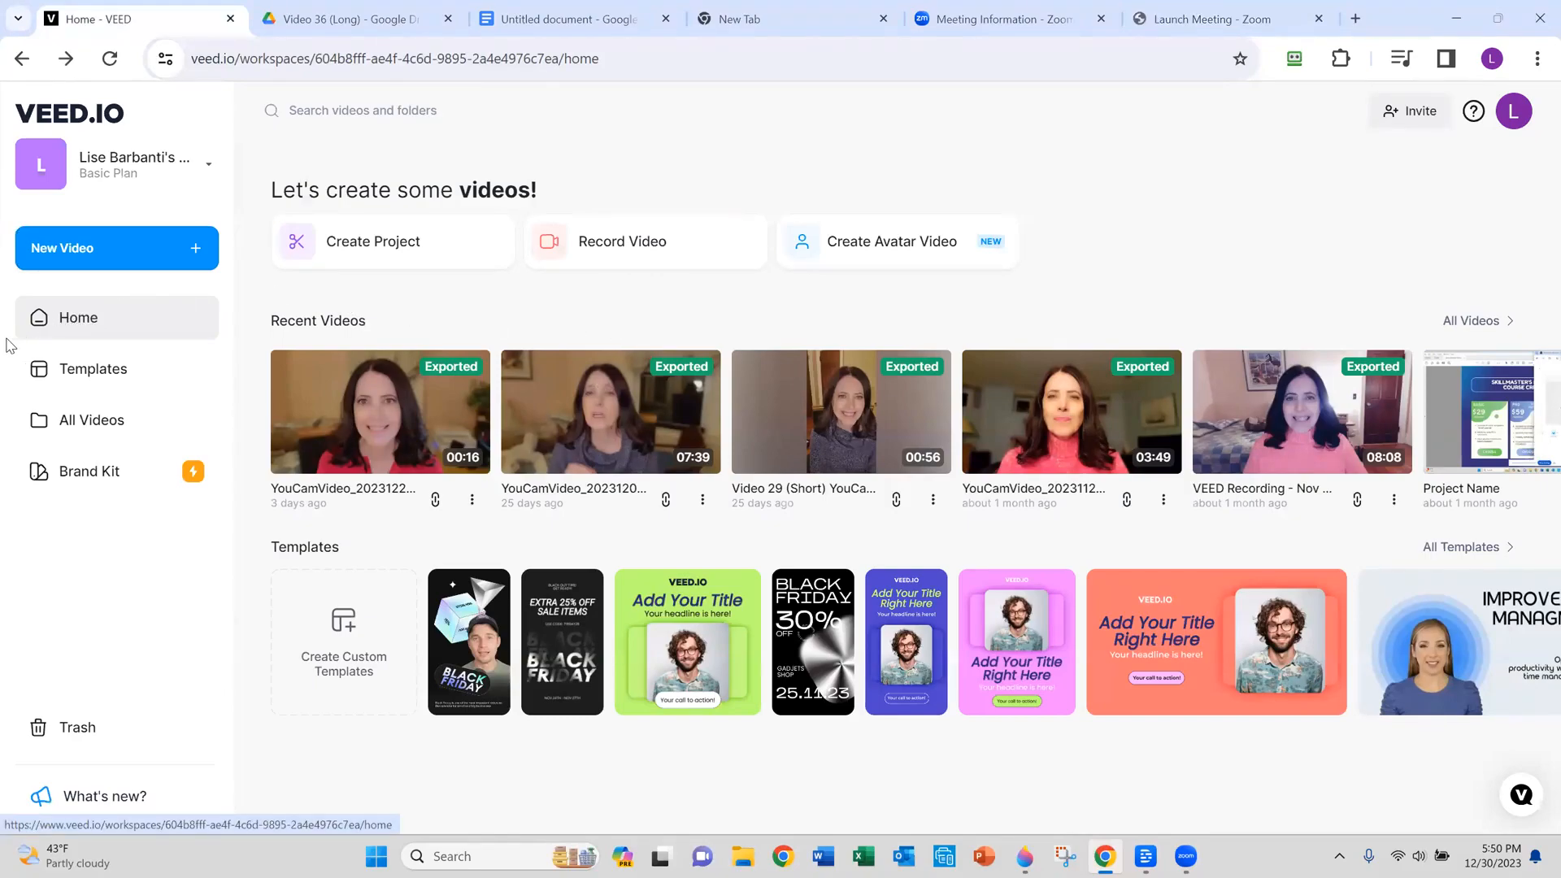
# Reveal the New Video choices from the VEED home dashboard.
pyautogui.click(117, 247)
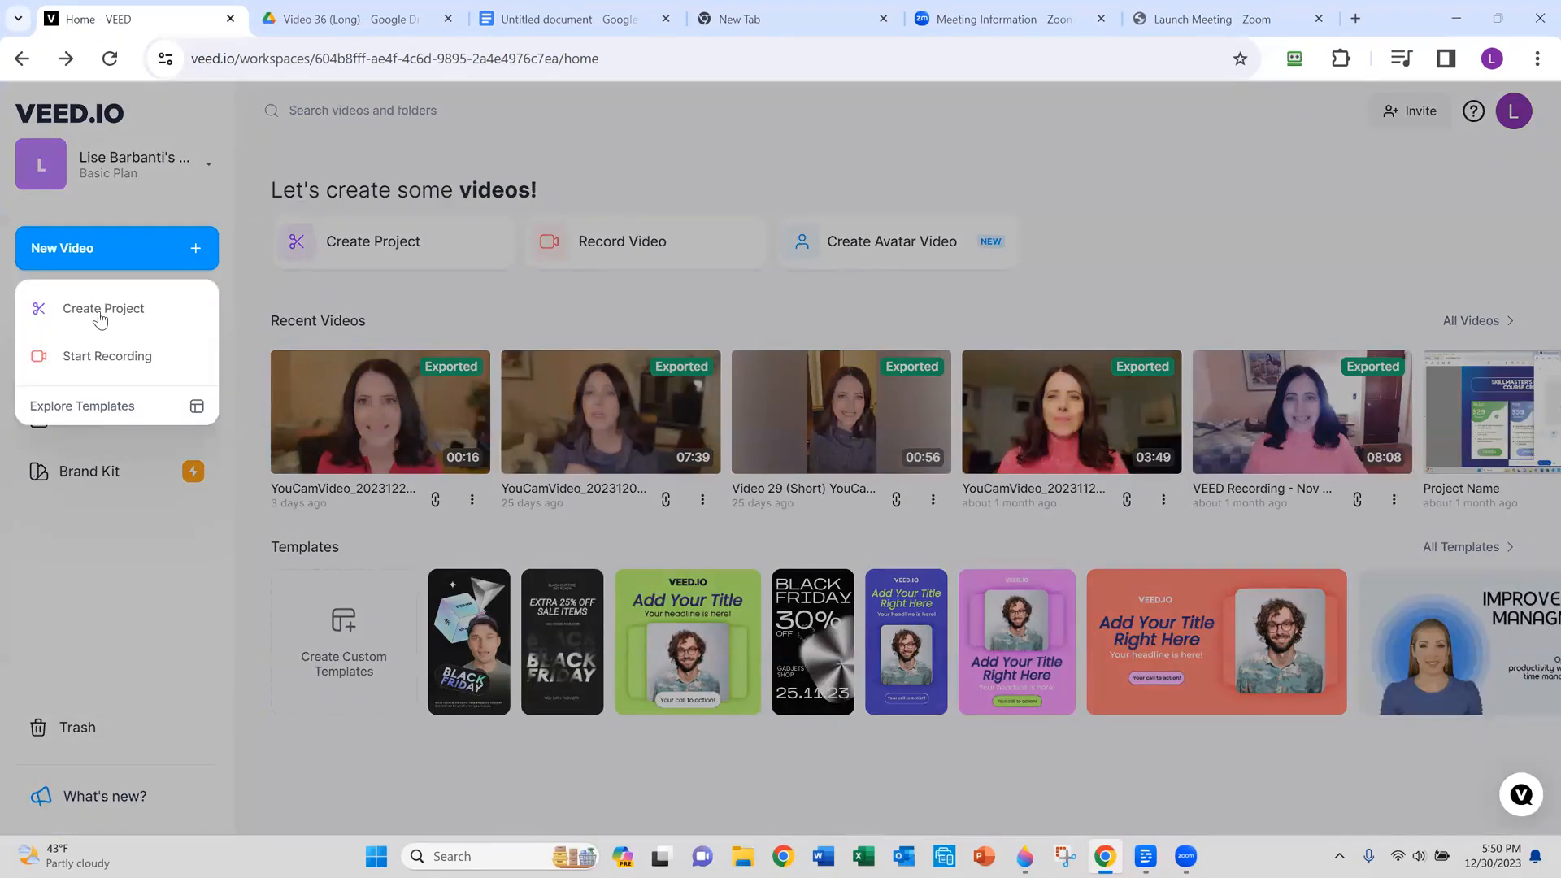
# Create a new project and upload the Test Video file from the computer.
pyautogui.click(104, 311)
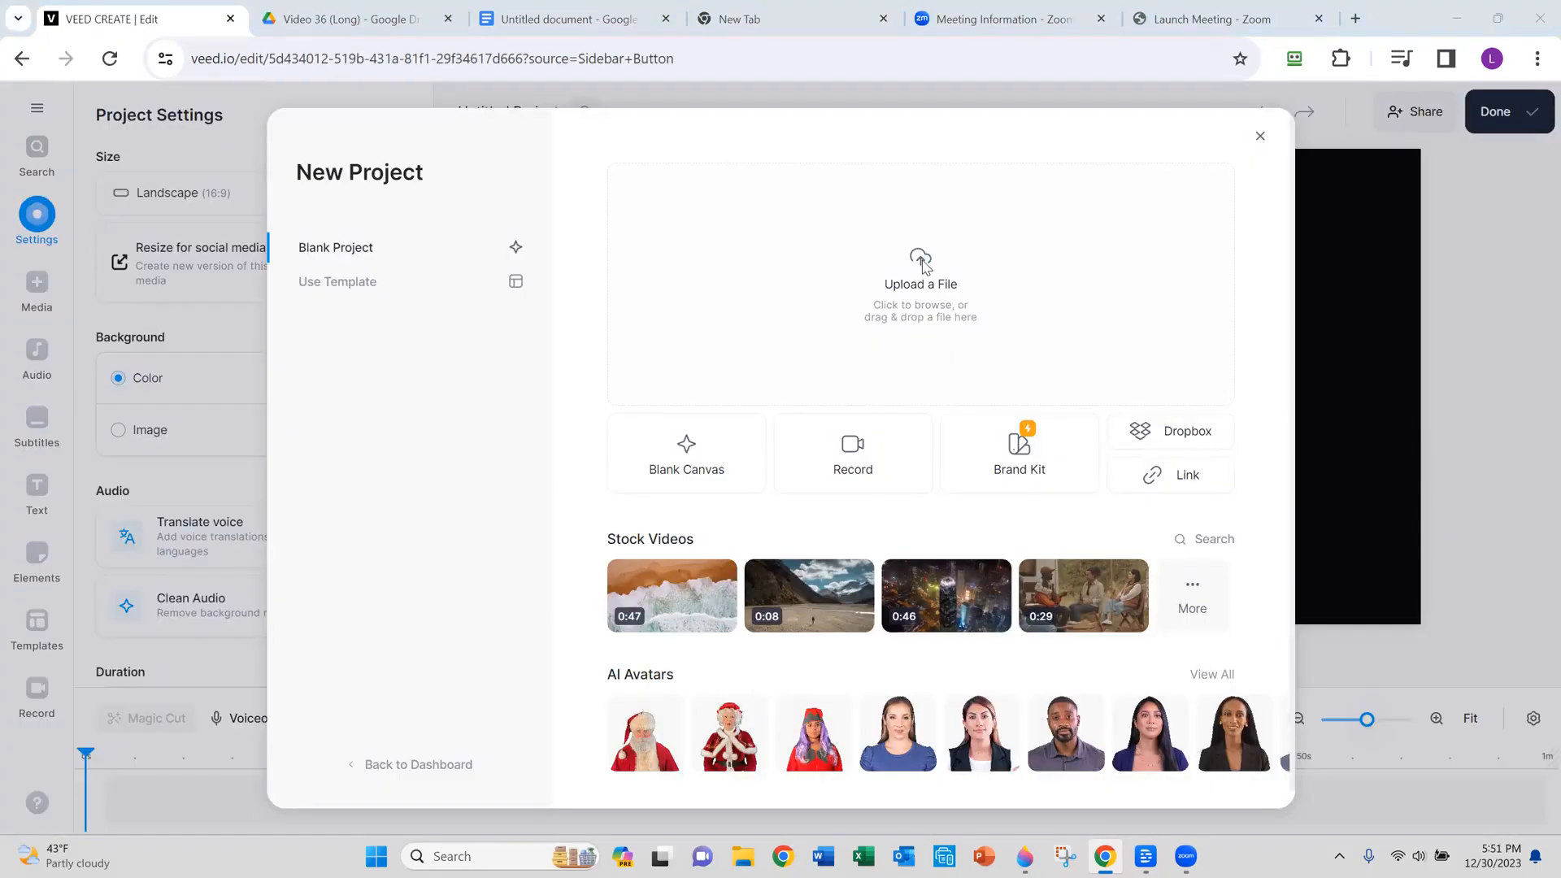
pyautogui.click(919, 283)
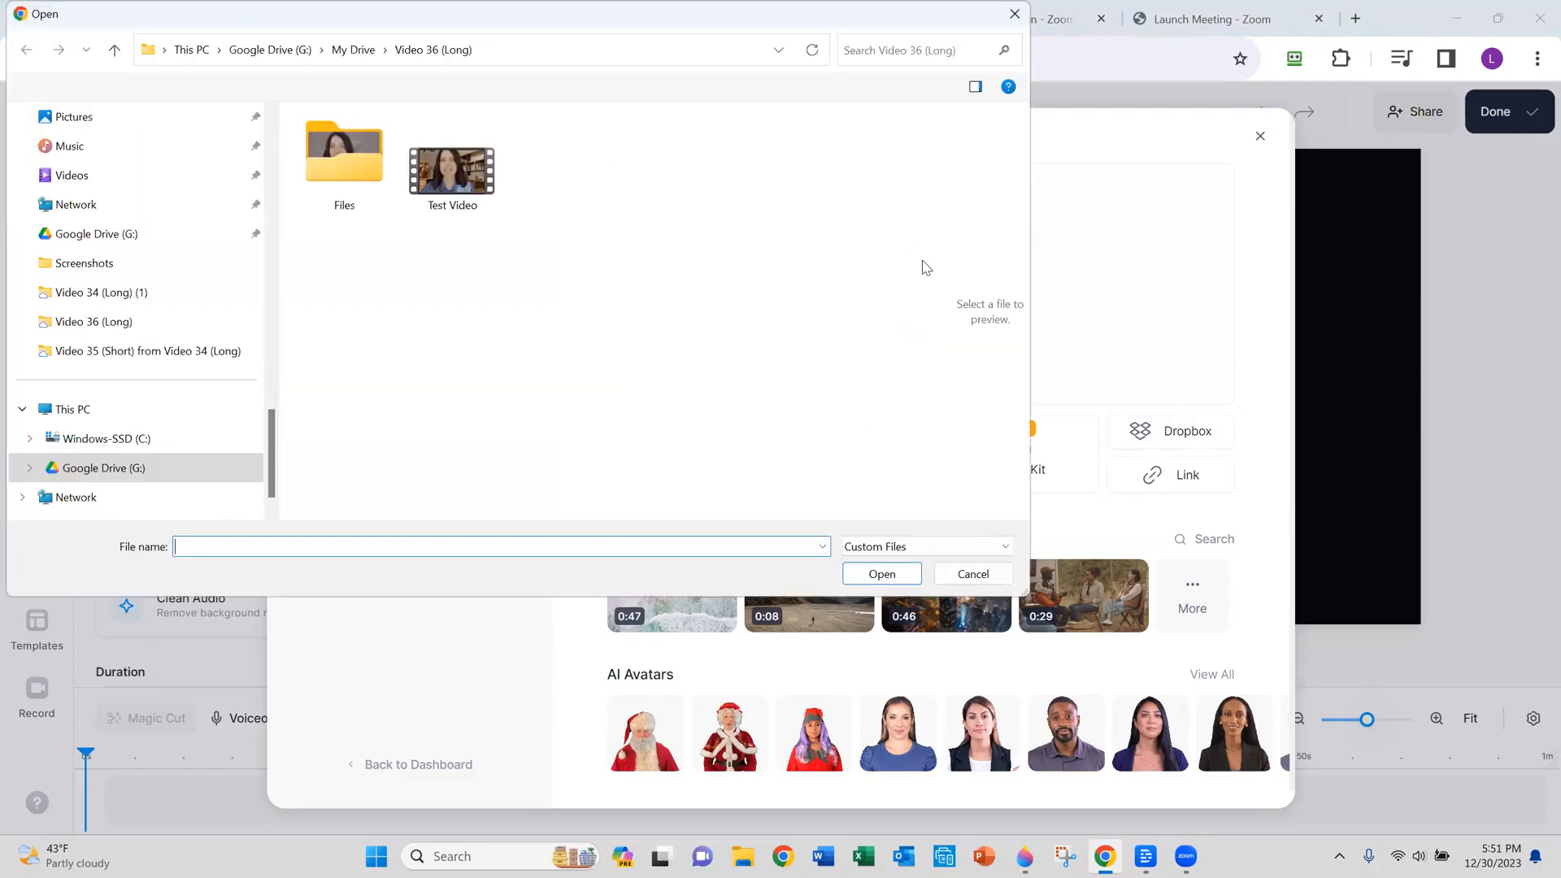
pyautogui.click(452, 161)
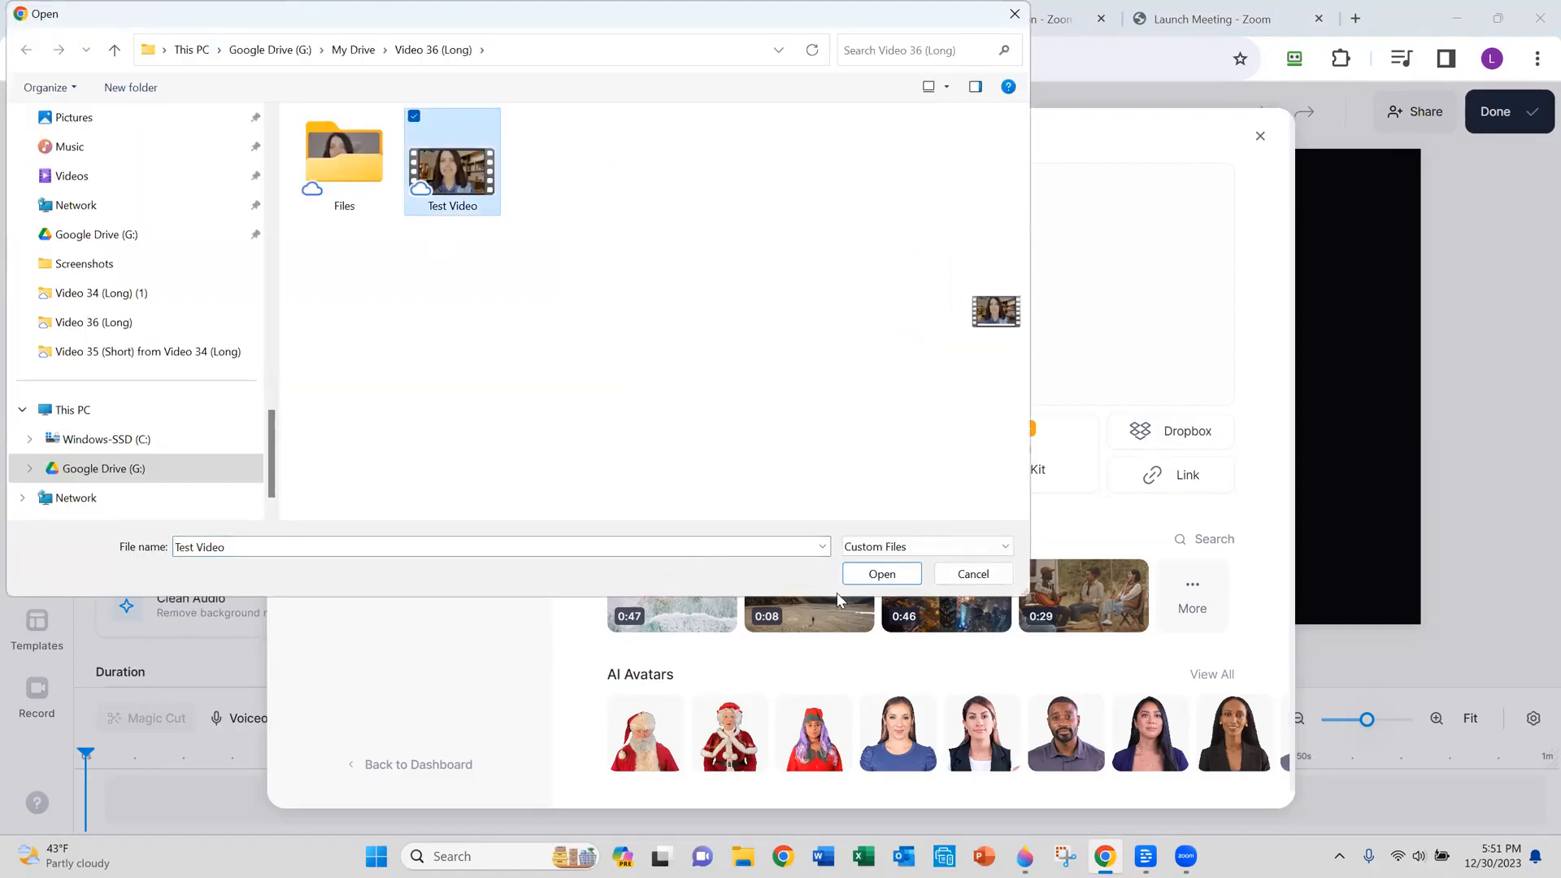
pyautogui.click(972, 574)
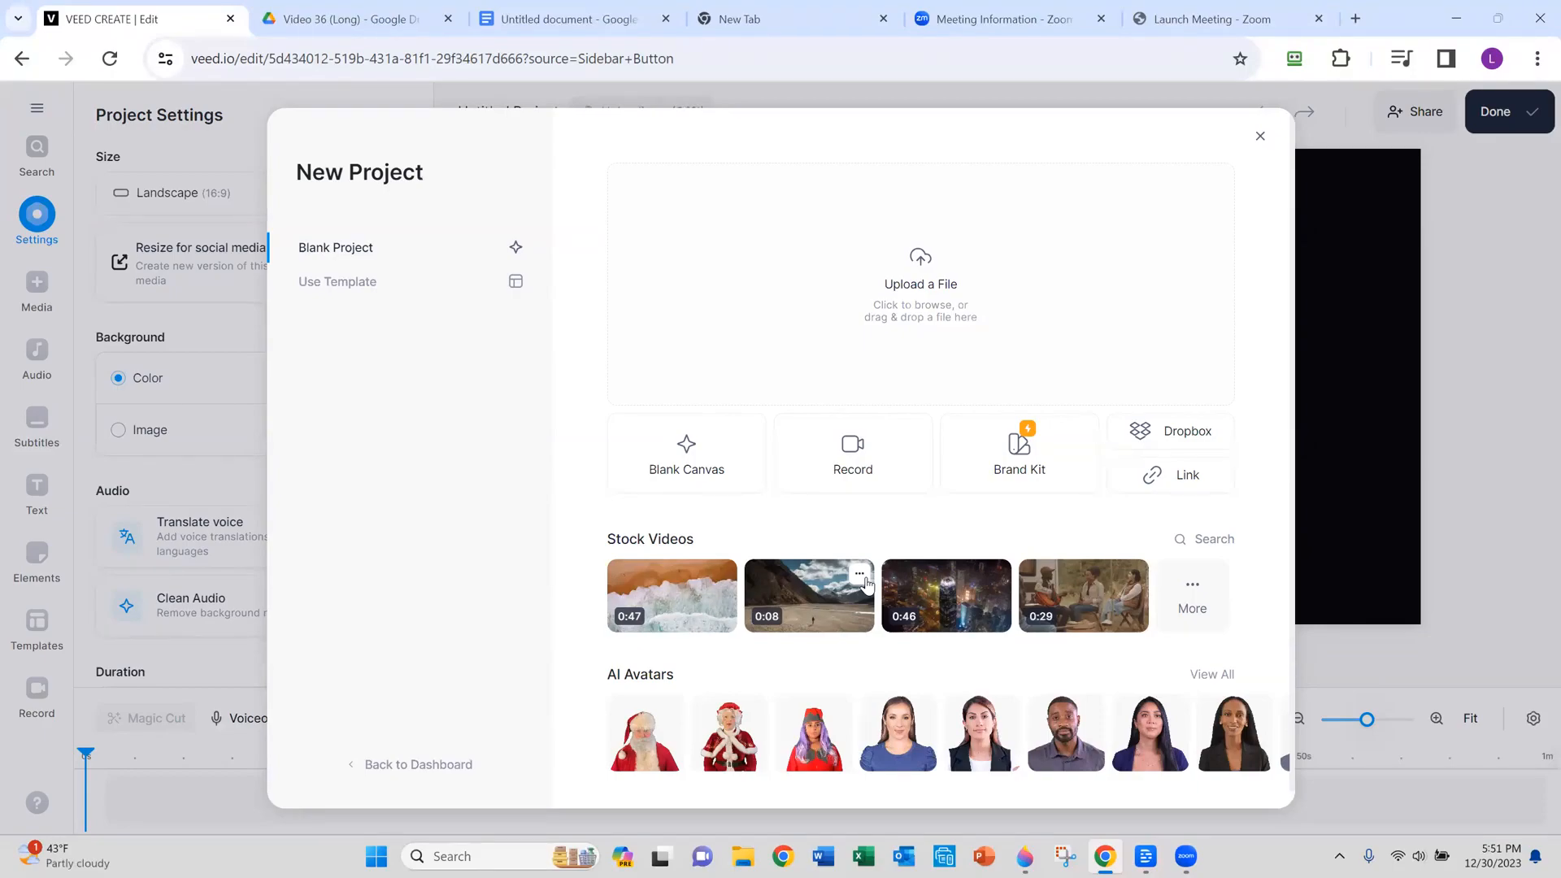
pyautogui.click(1258, 135)
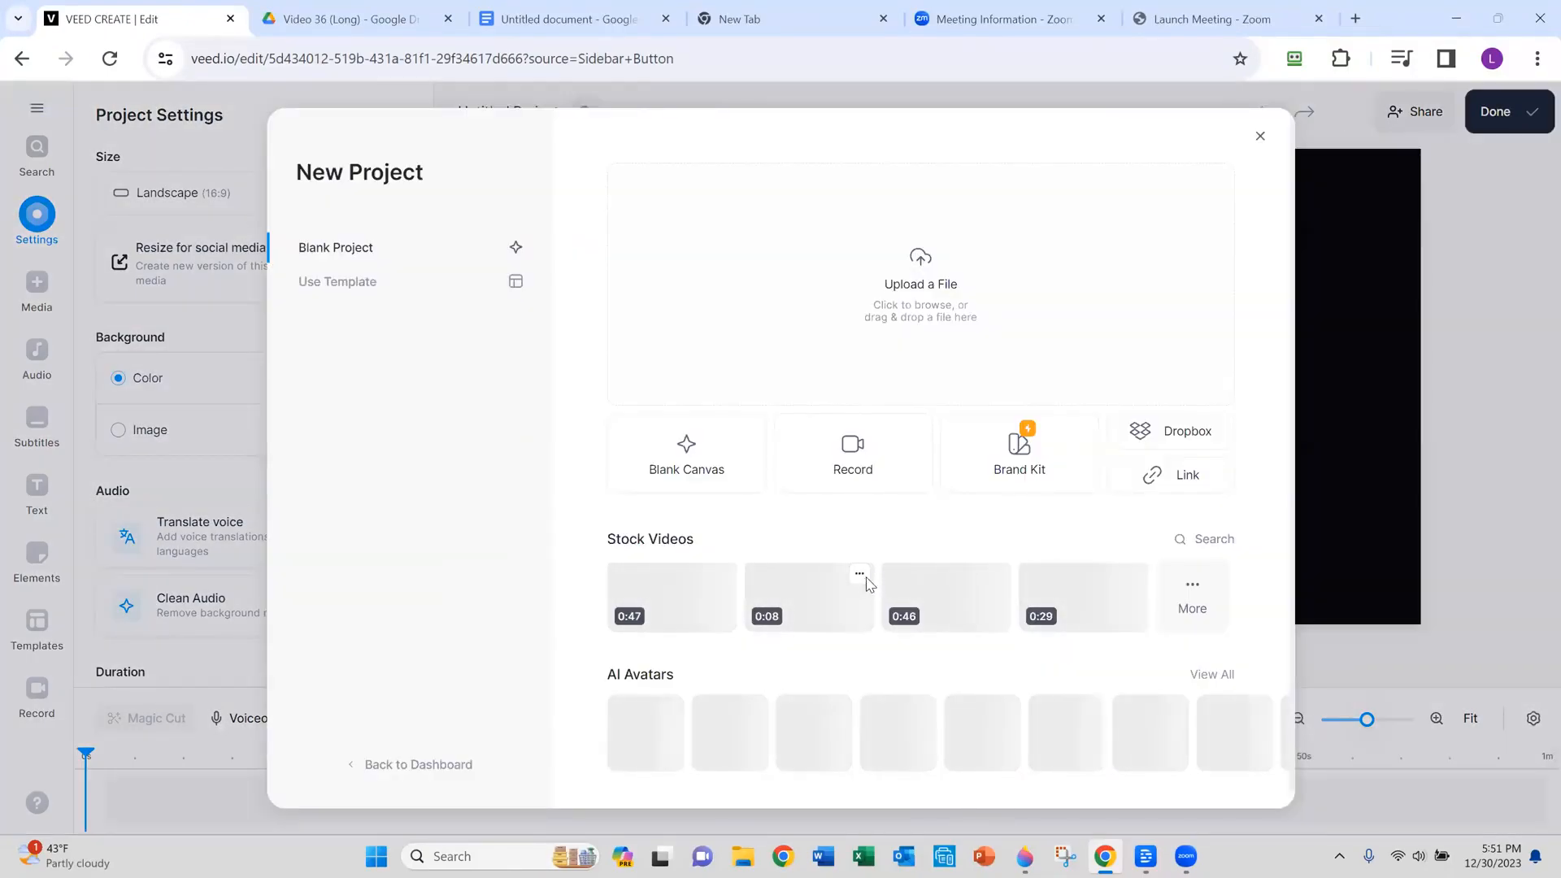
# Select the Test Video clip to show its Edit Video panel with Magic Tools.
pyautogui.click(1258, 135)
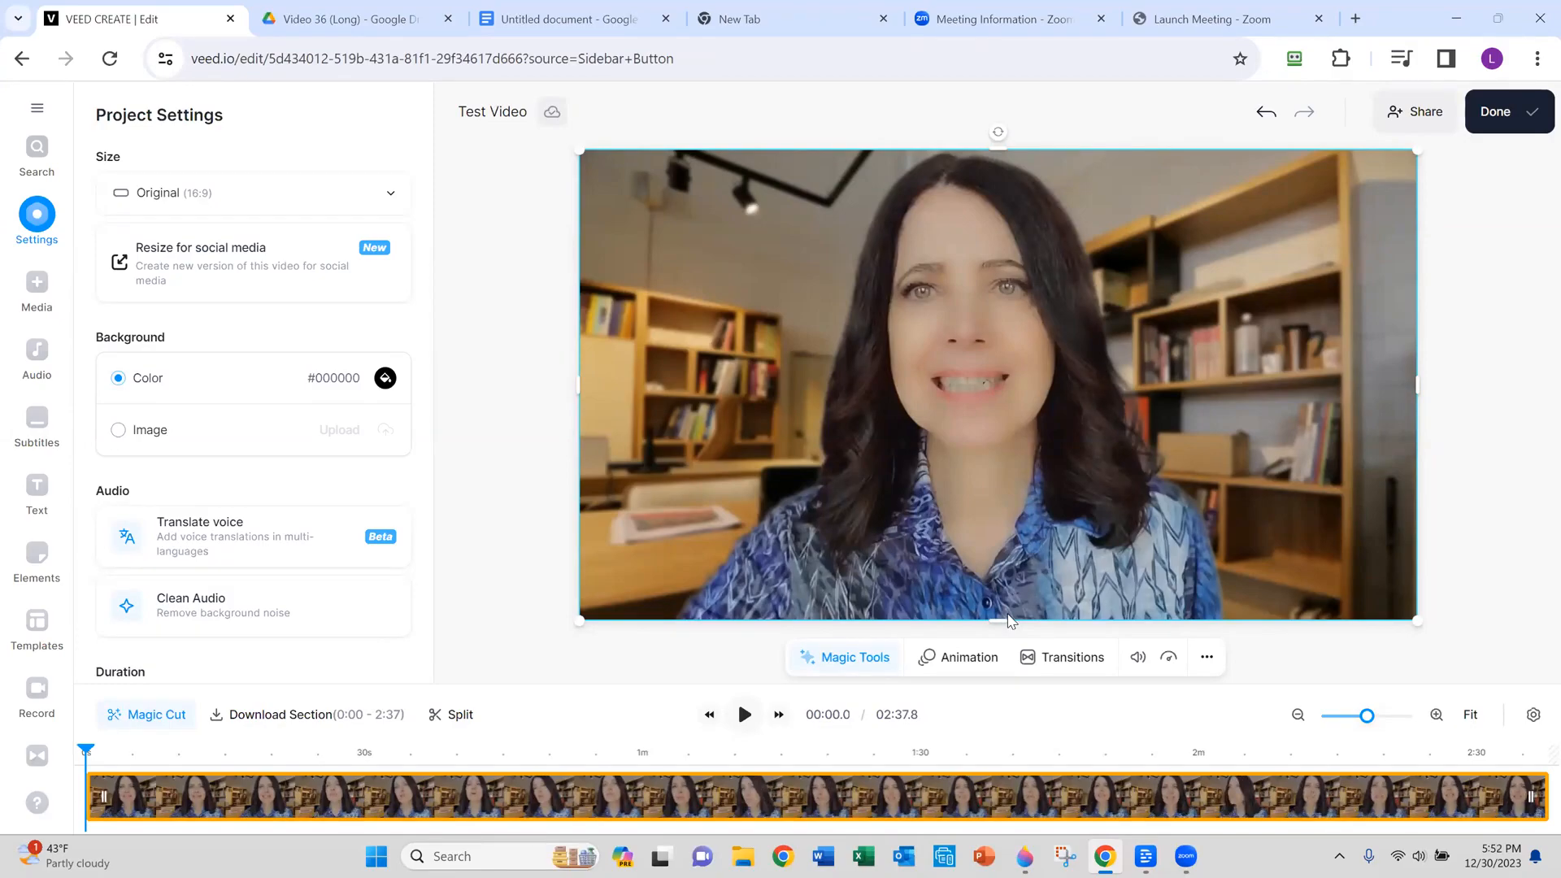
pyautogui.moveTo(859, 619)
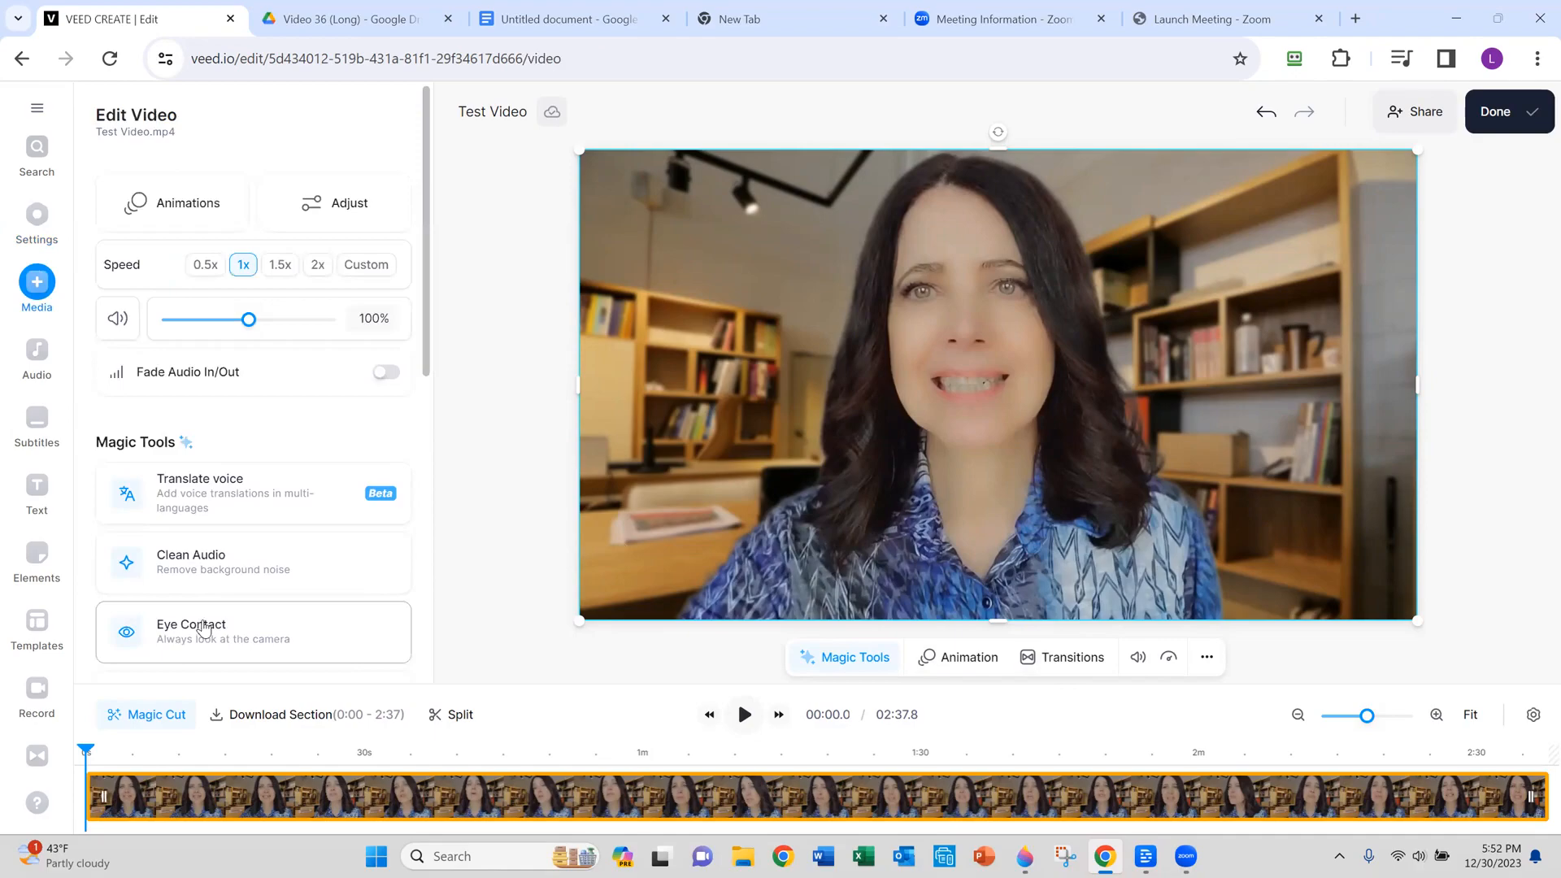
pyautogui.moveTo(246, 659)
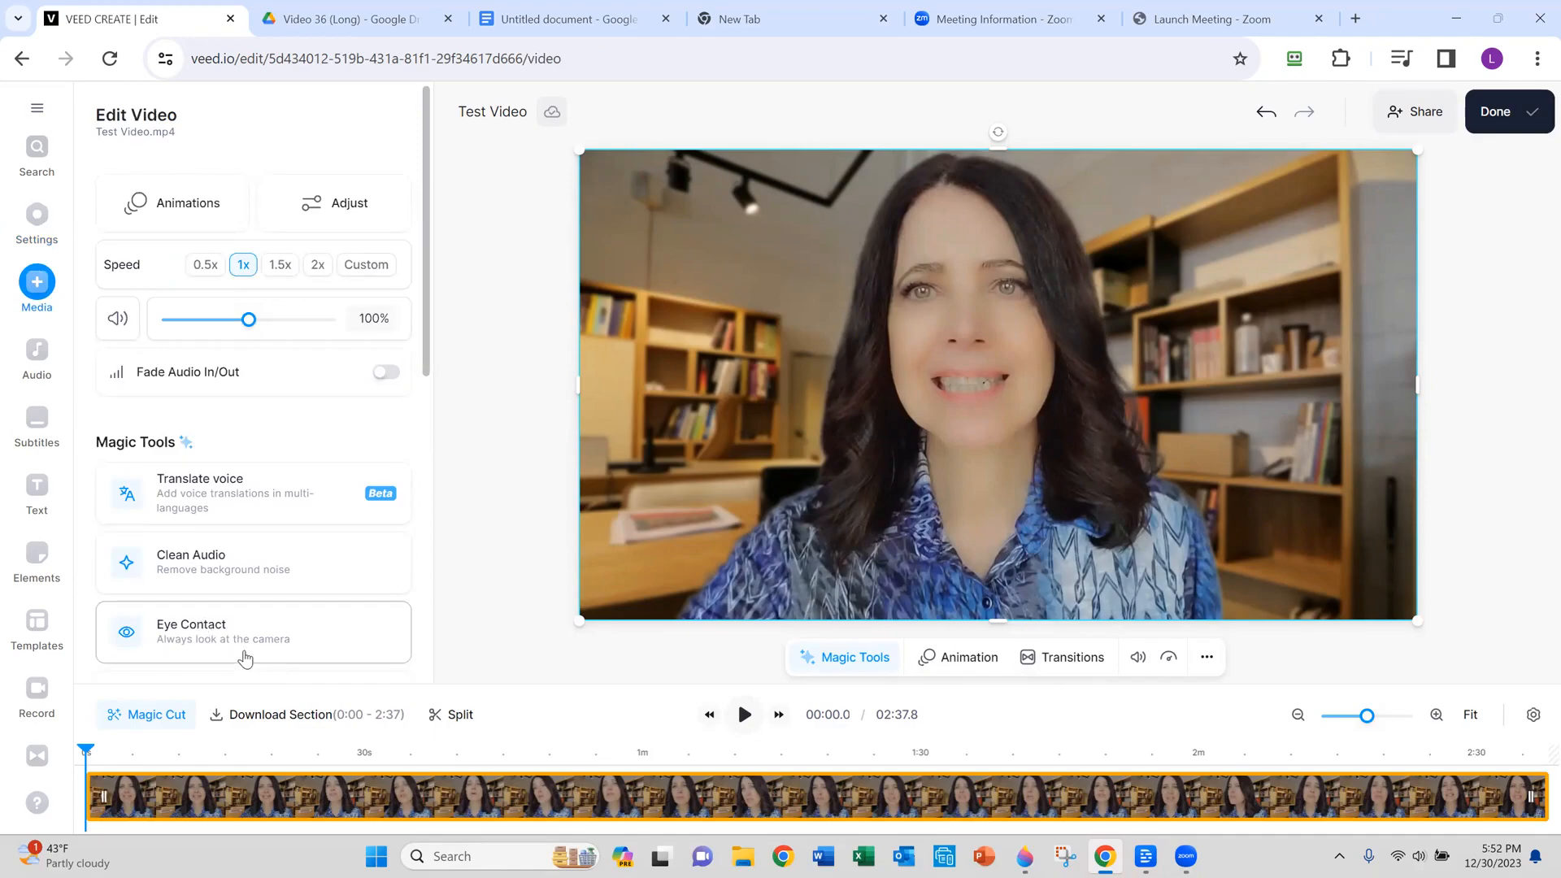
# Apply Eye Contact correction, compare it switched off and on, and leave it enabled.
pyautogui.click(254, 631)
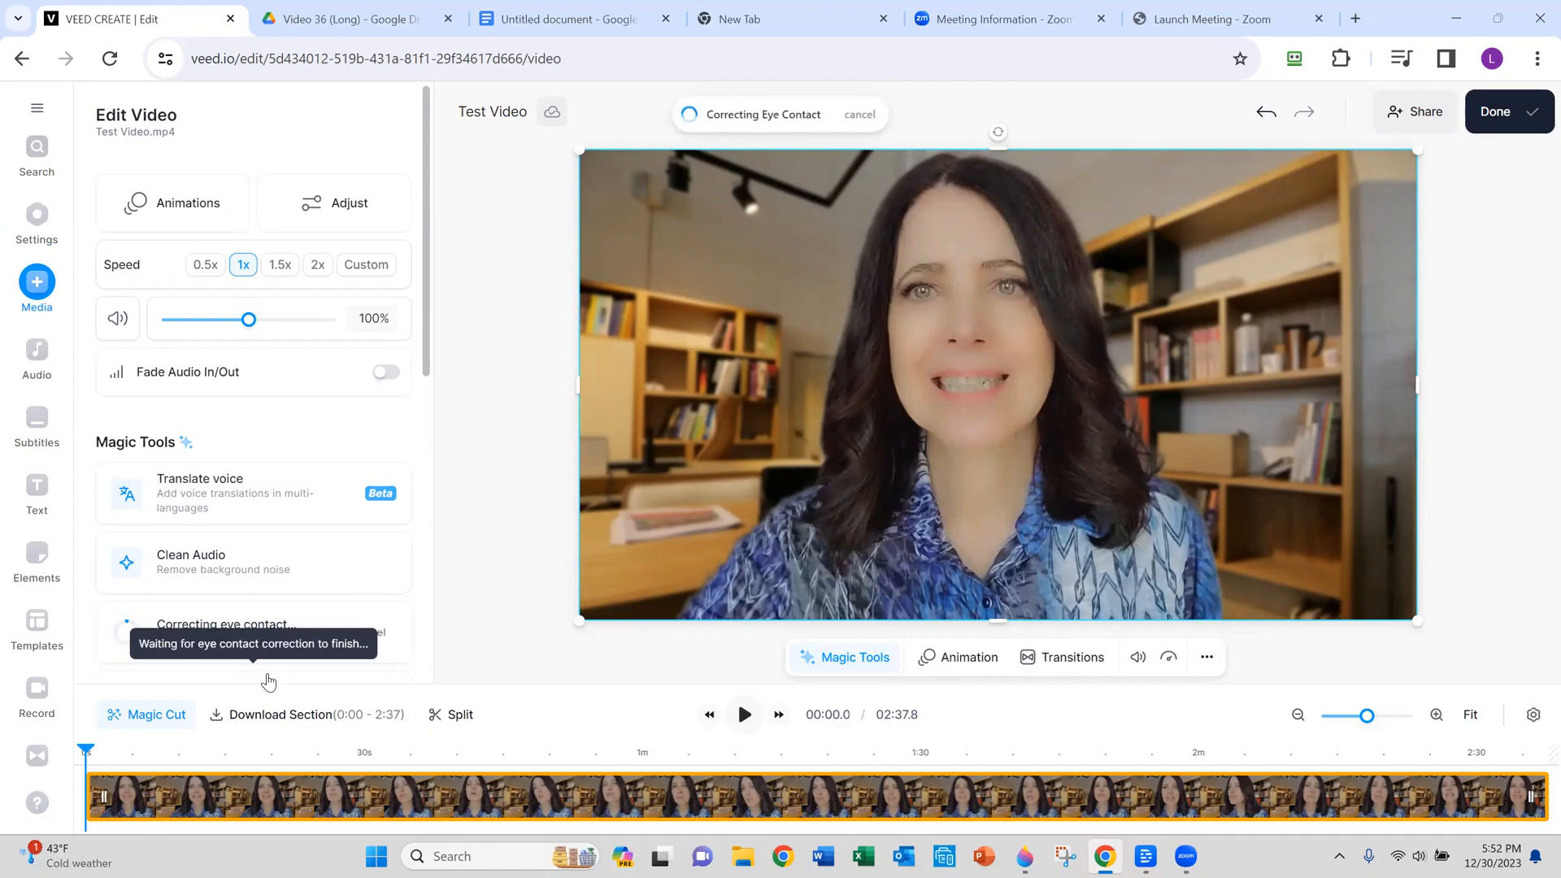
pyautogui.moveTo(573, 689)
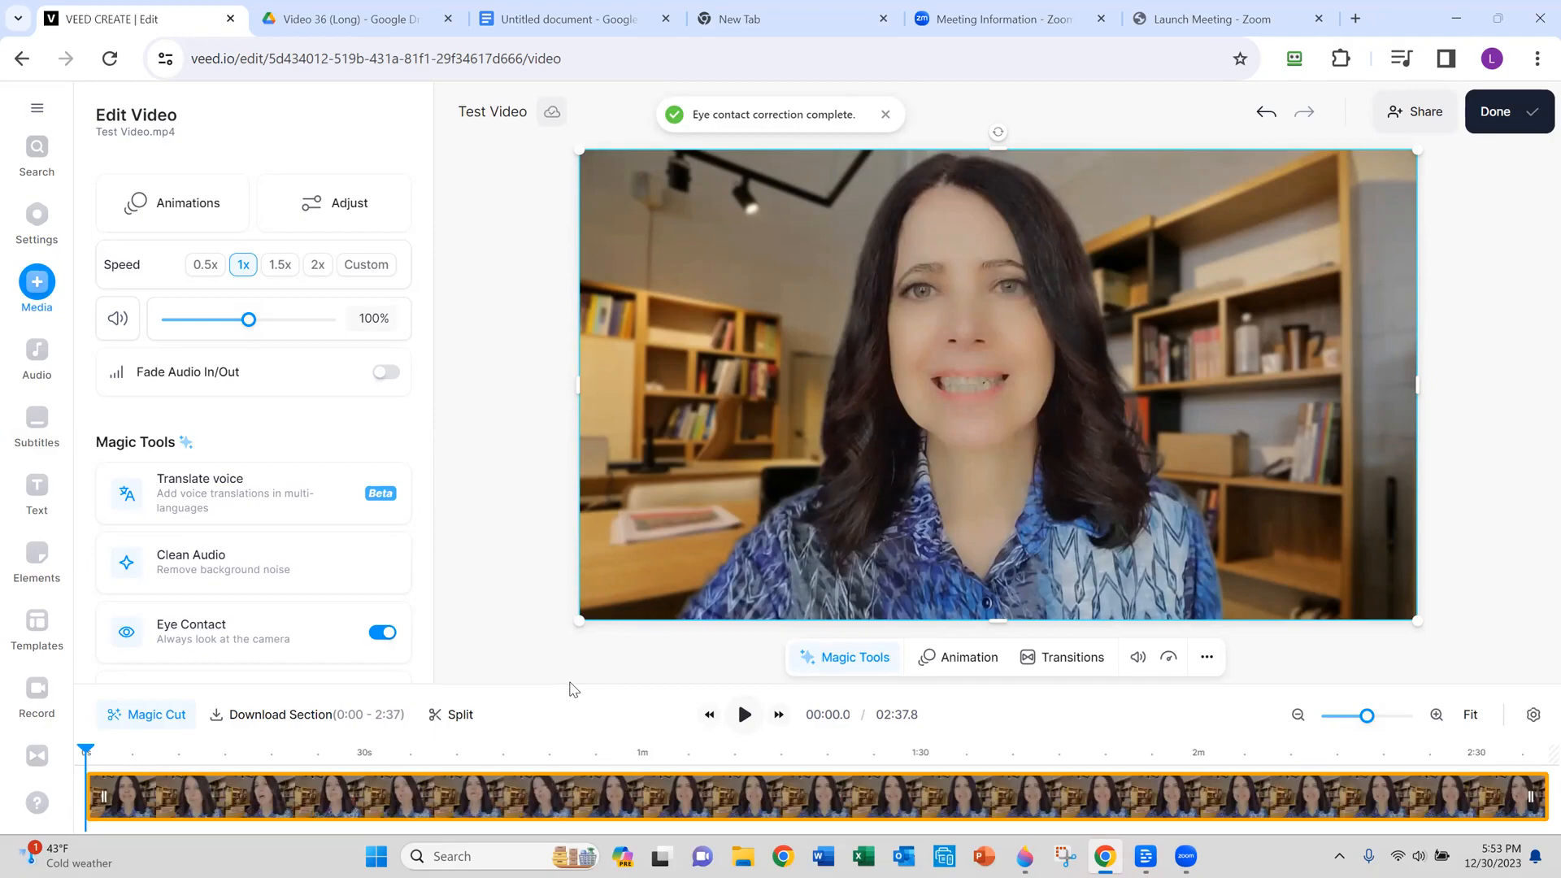
pyautogui.moveTo(844, 559)
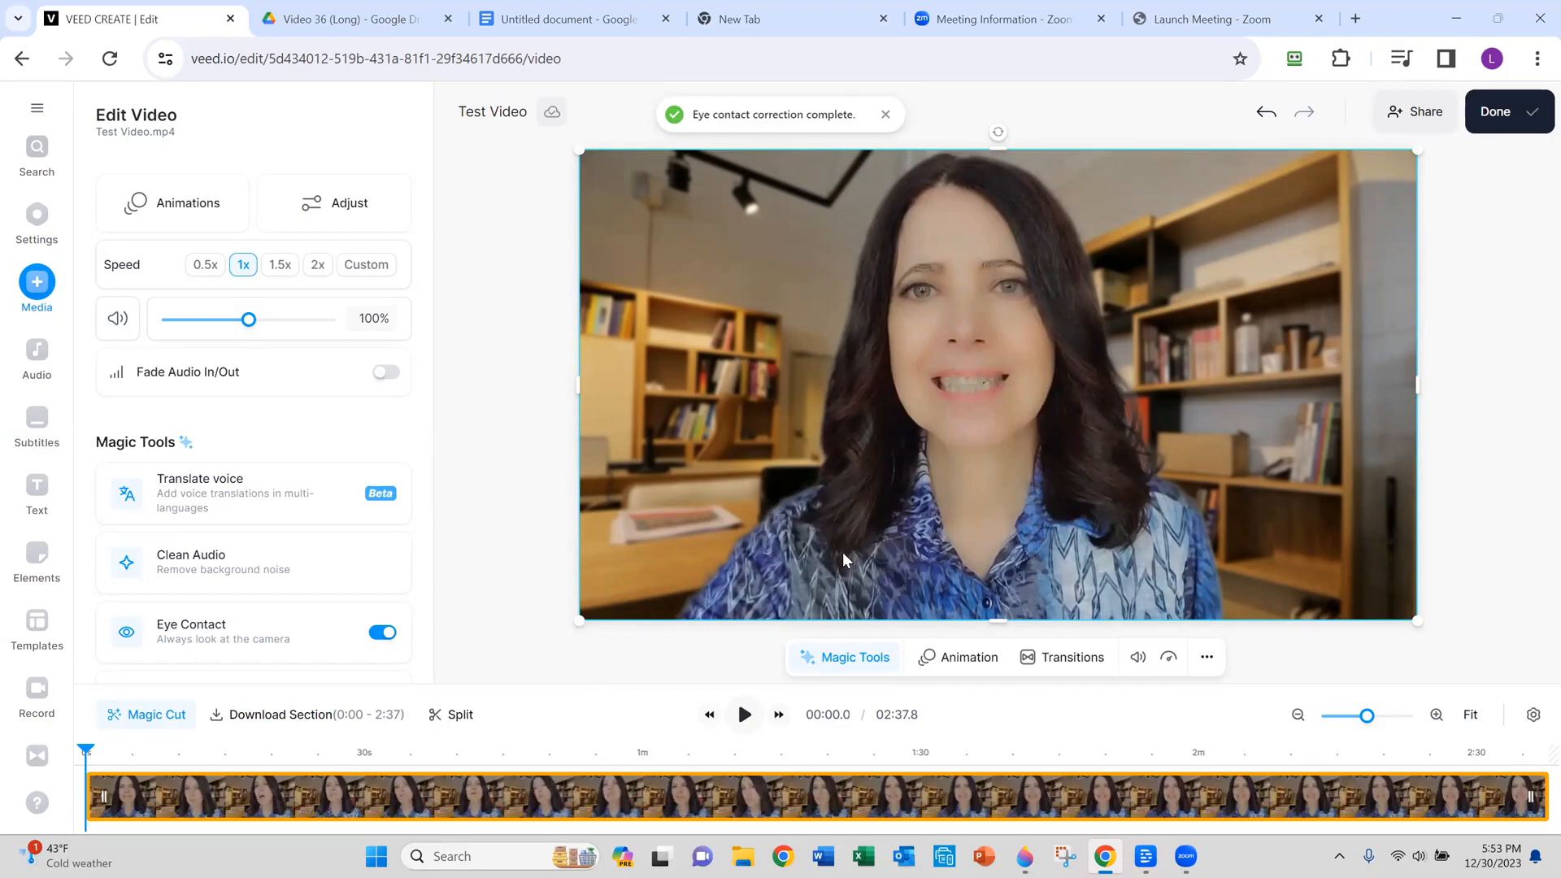
pyautogui.moveTo(862, 545)
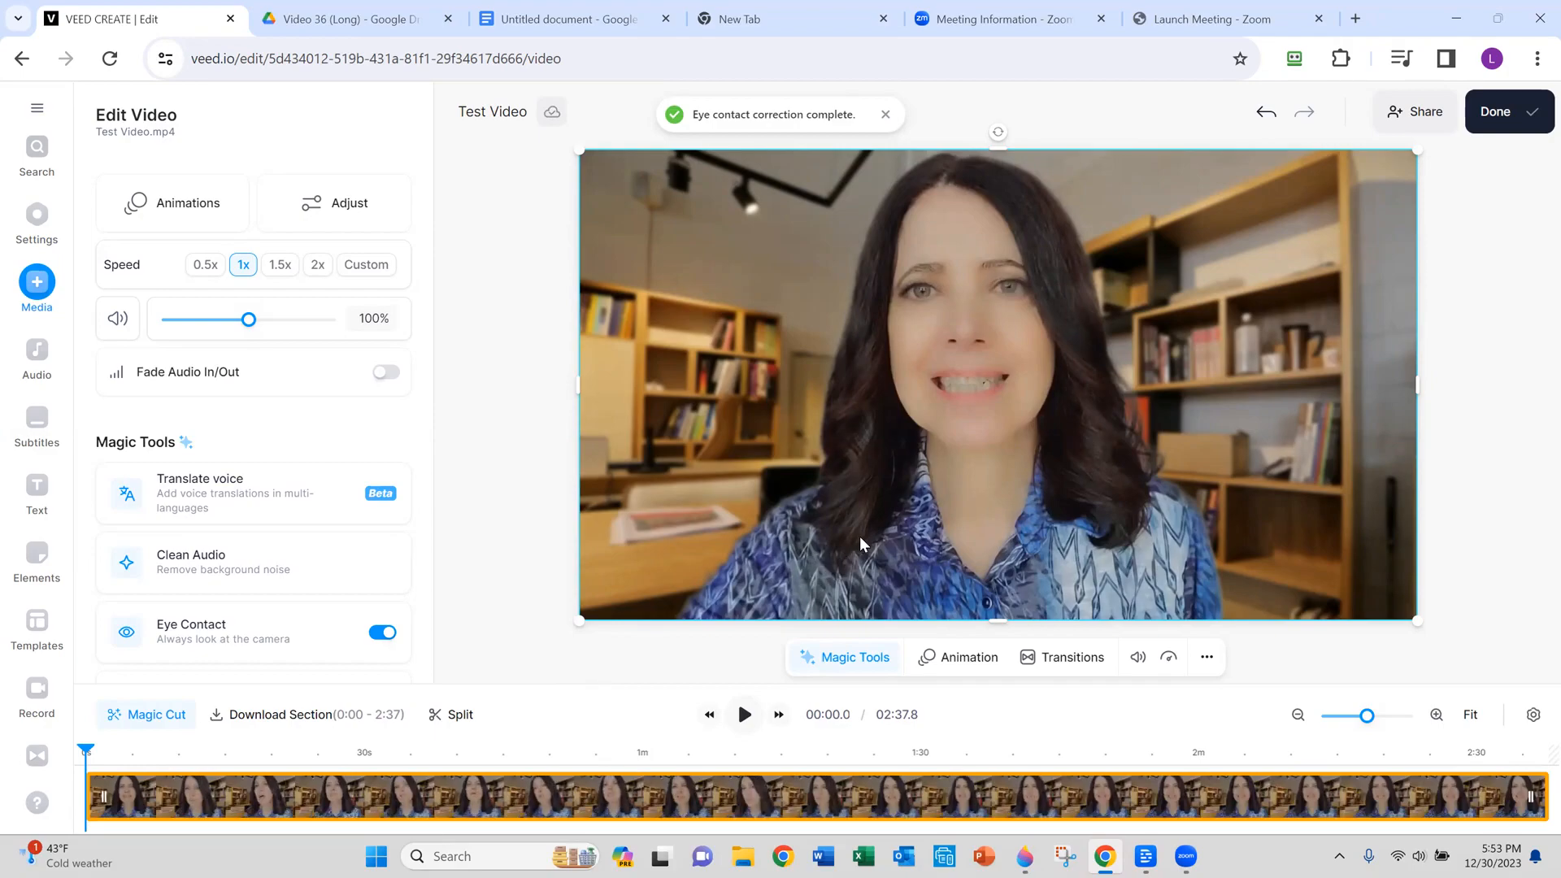
pyautogui.moveTo(441, 618)
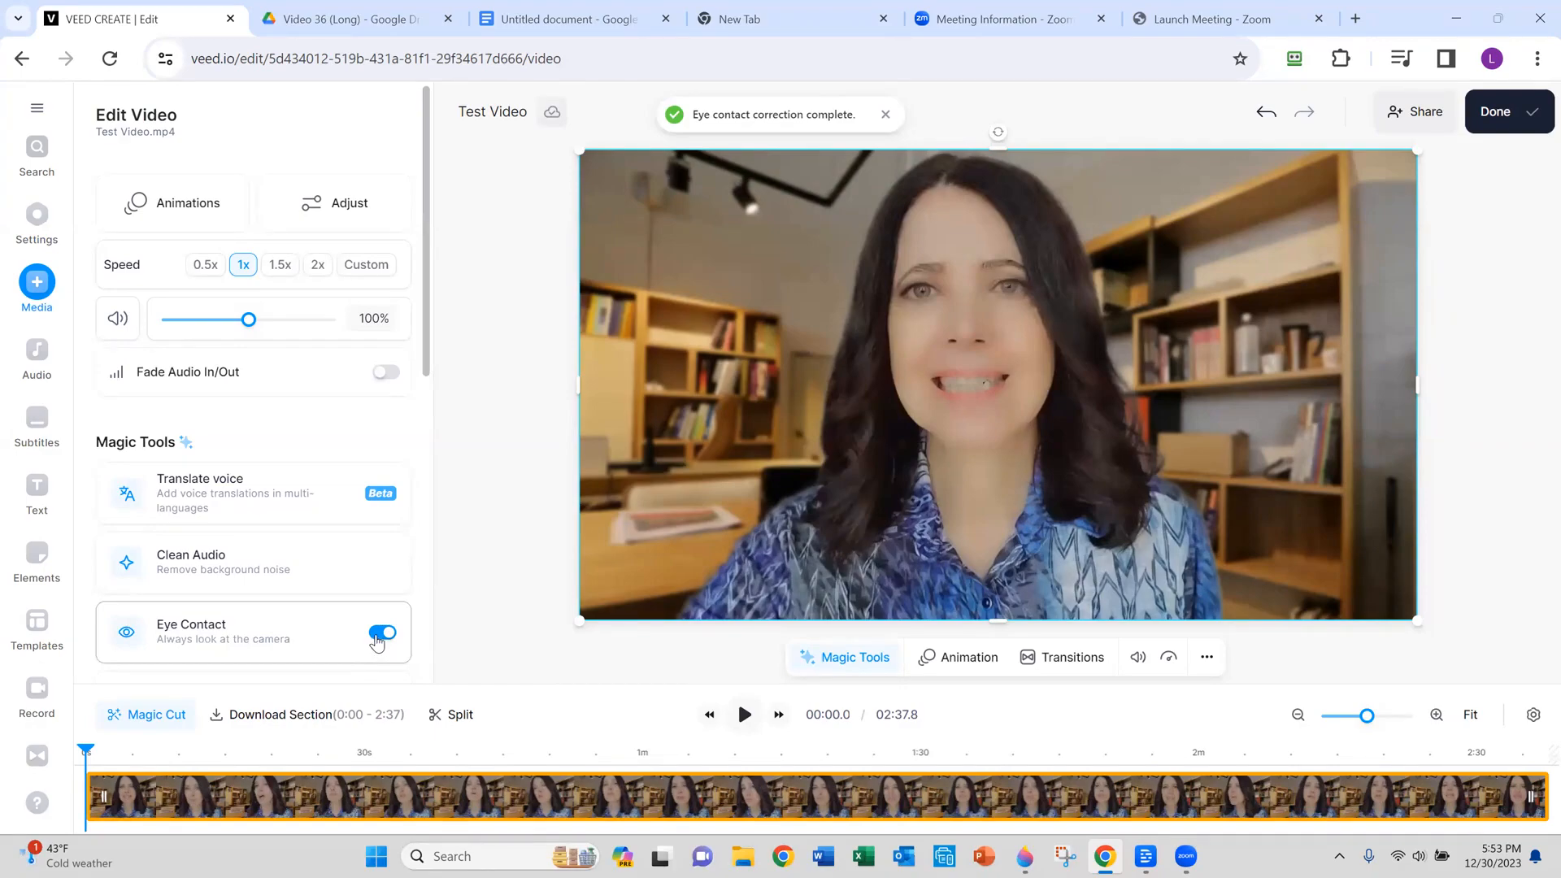
pyautogui.click(384, 634)
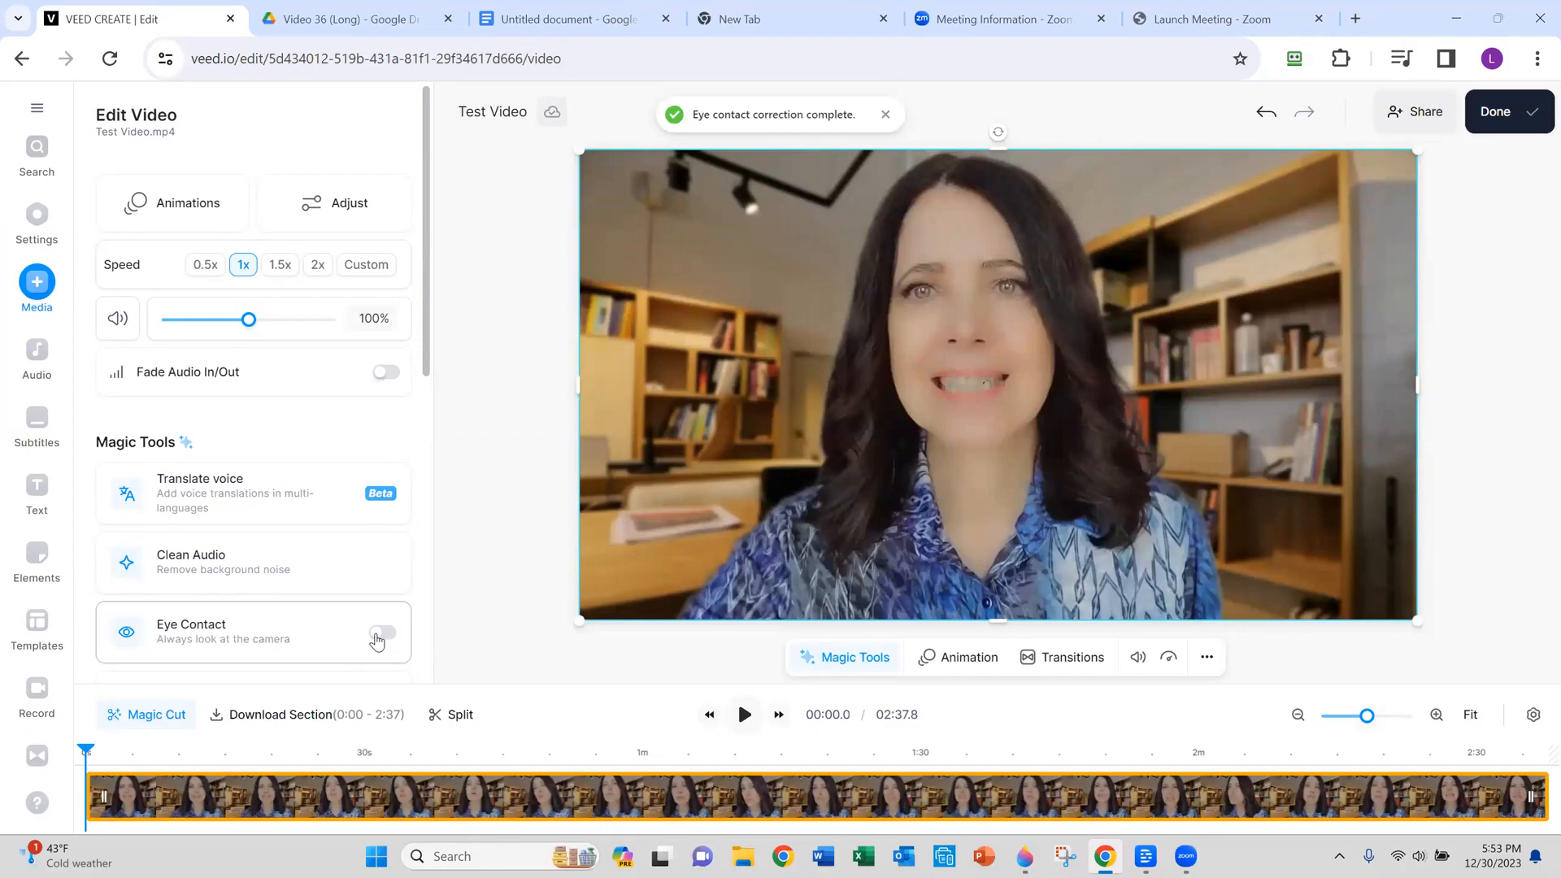
pyautogui.click(384, 633)
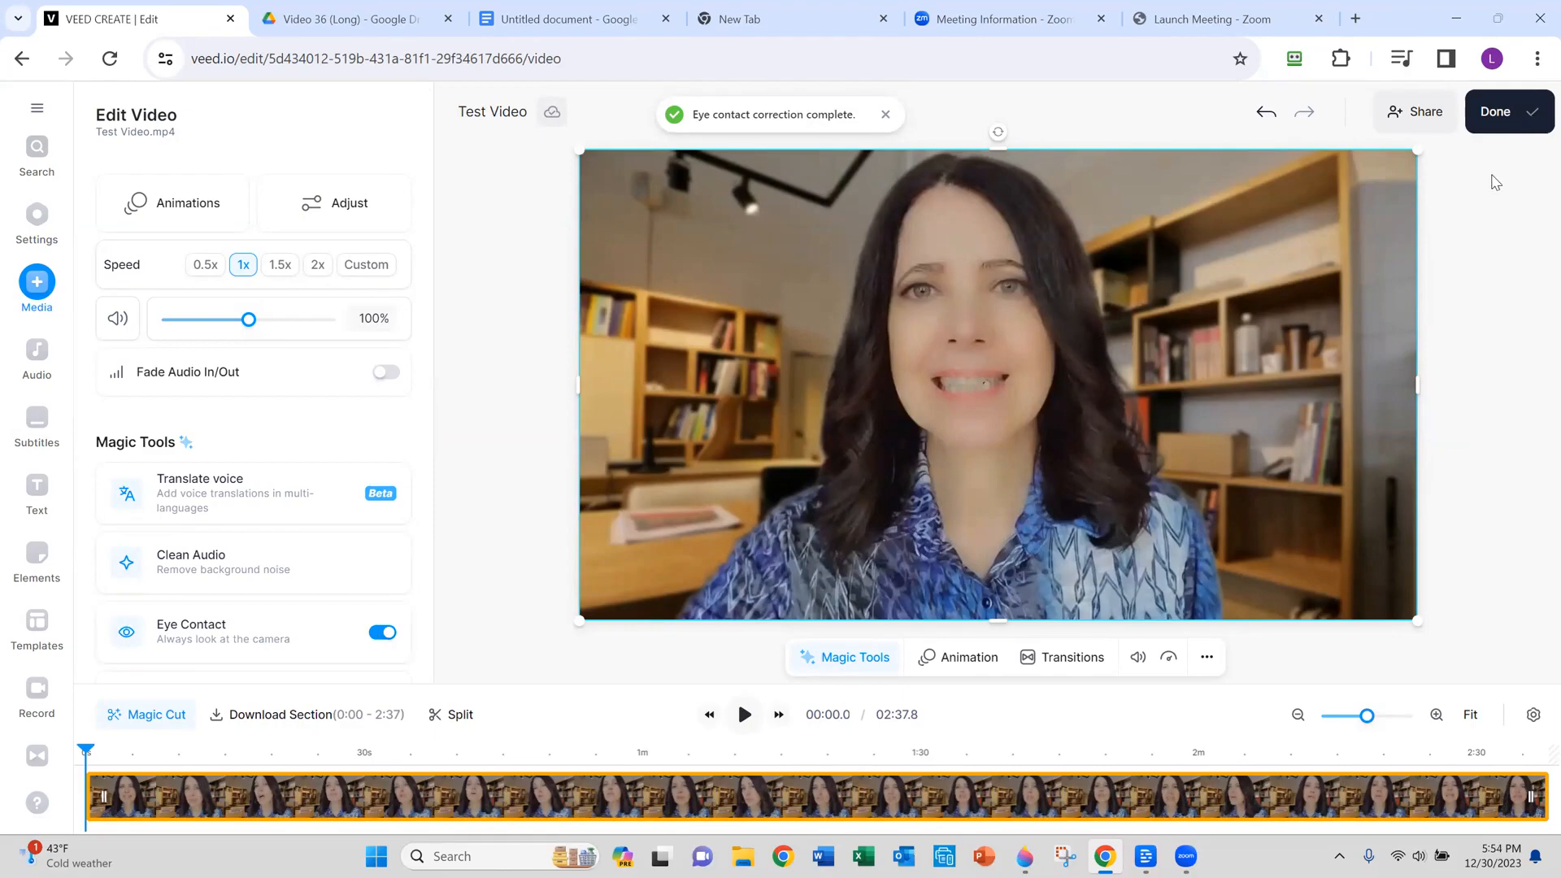
# Enable Faster Export and reveal the advanced quality settings for export.
pyautogui.click(1497, 111)
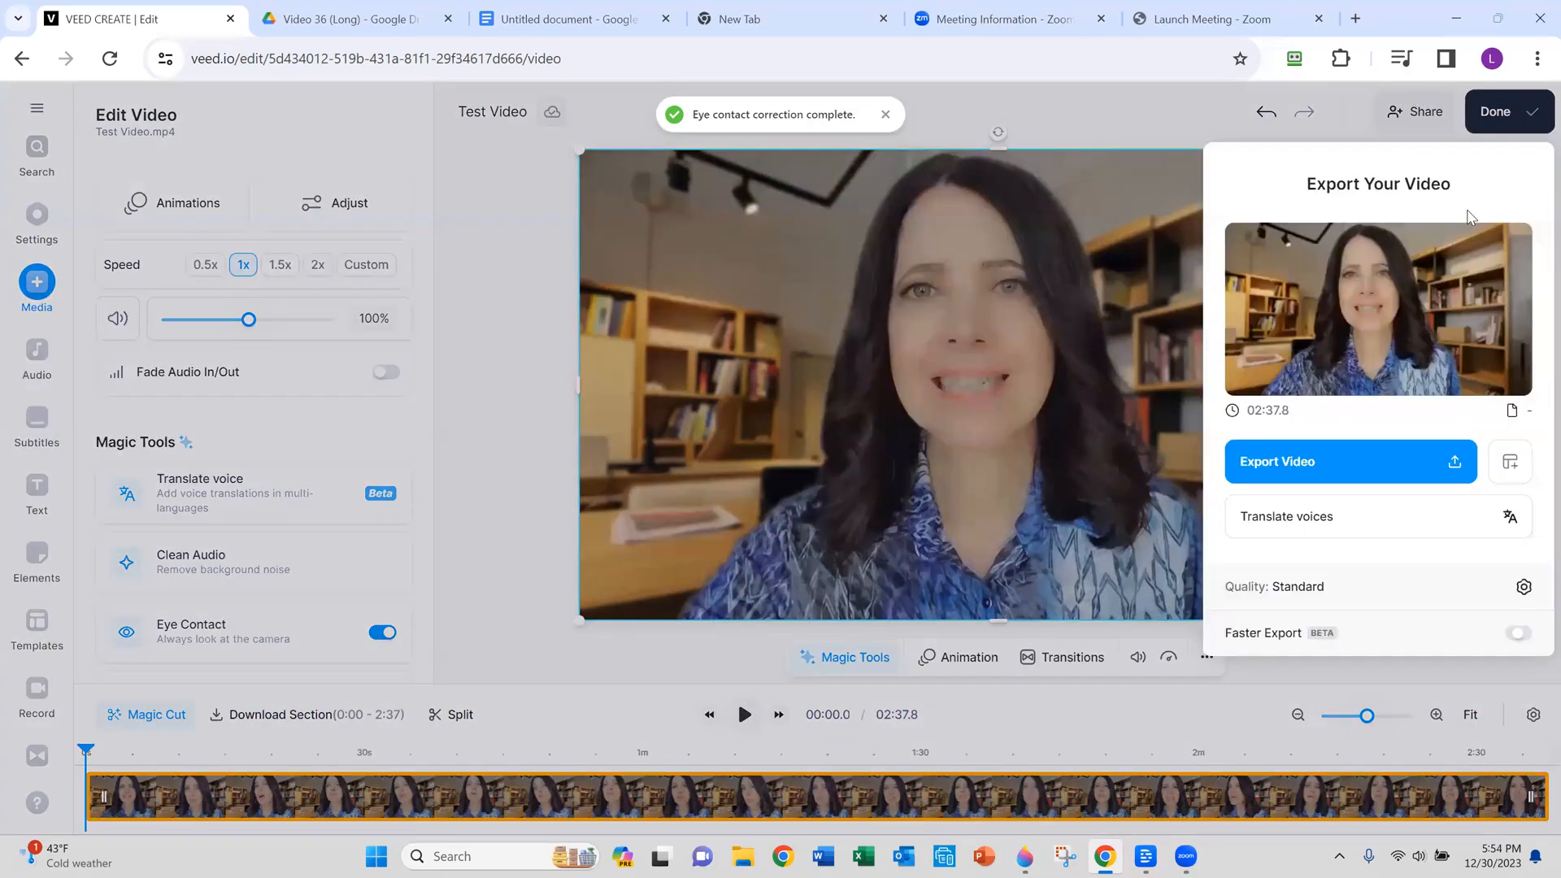
pyautogui.click(1517, 632)
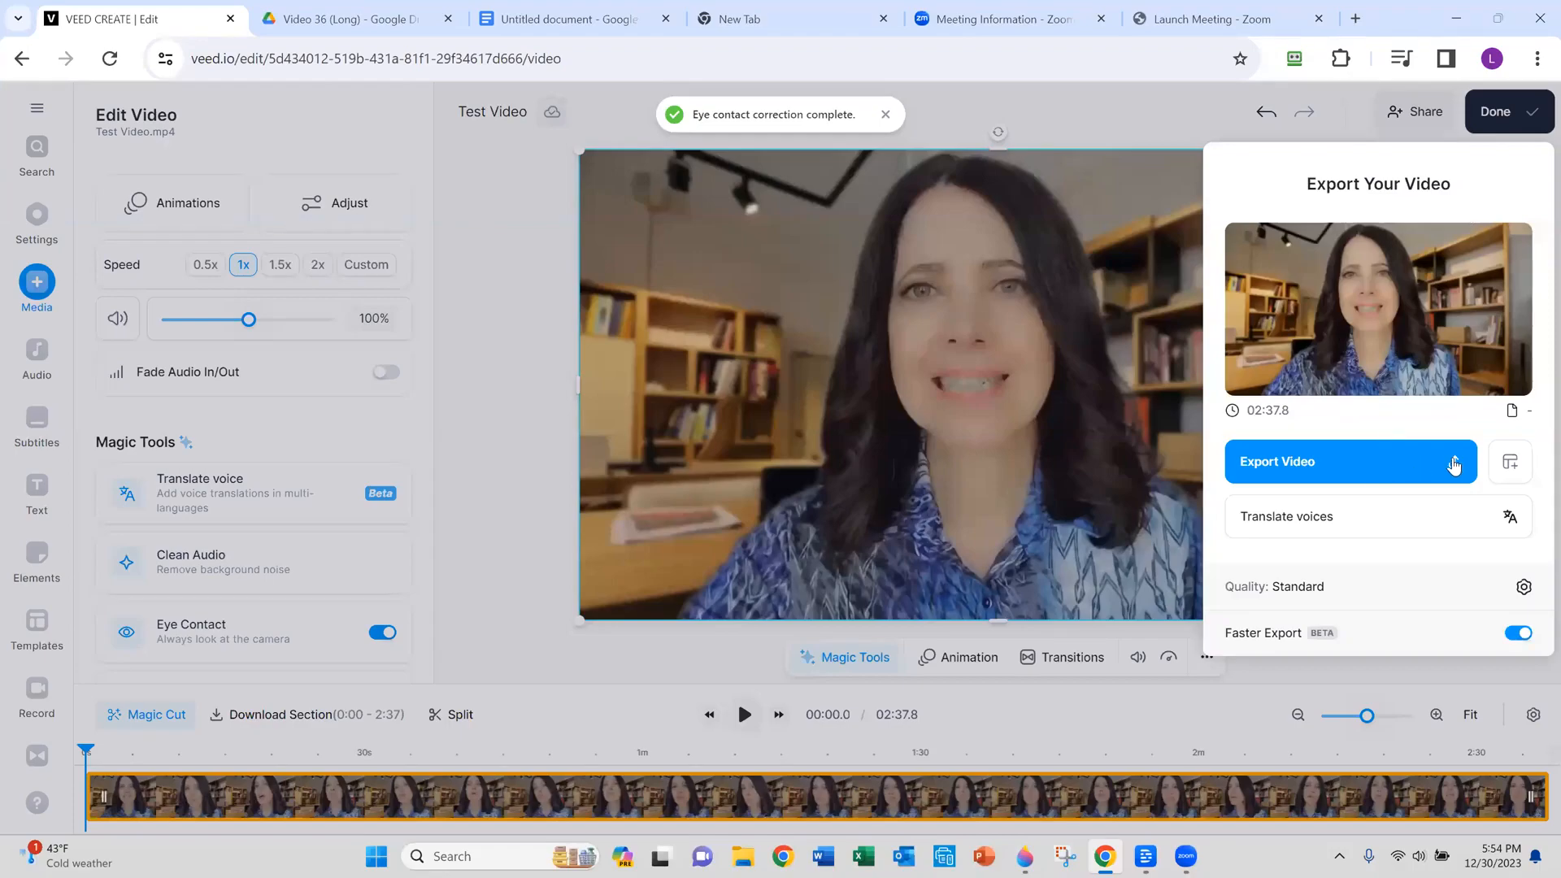
pyautogui.moveTo(1325, 627)
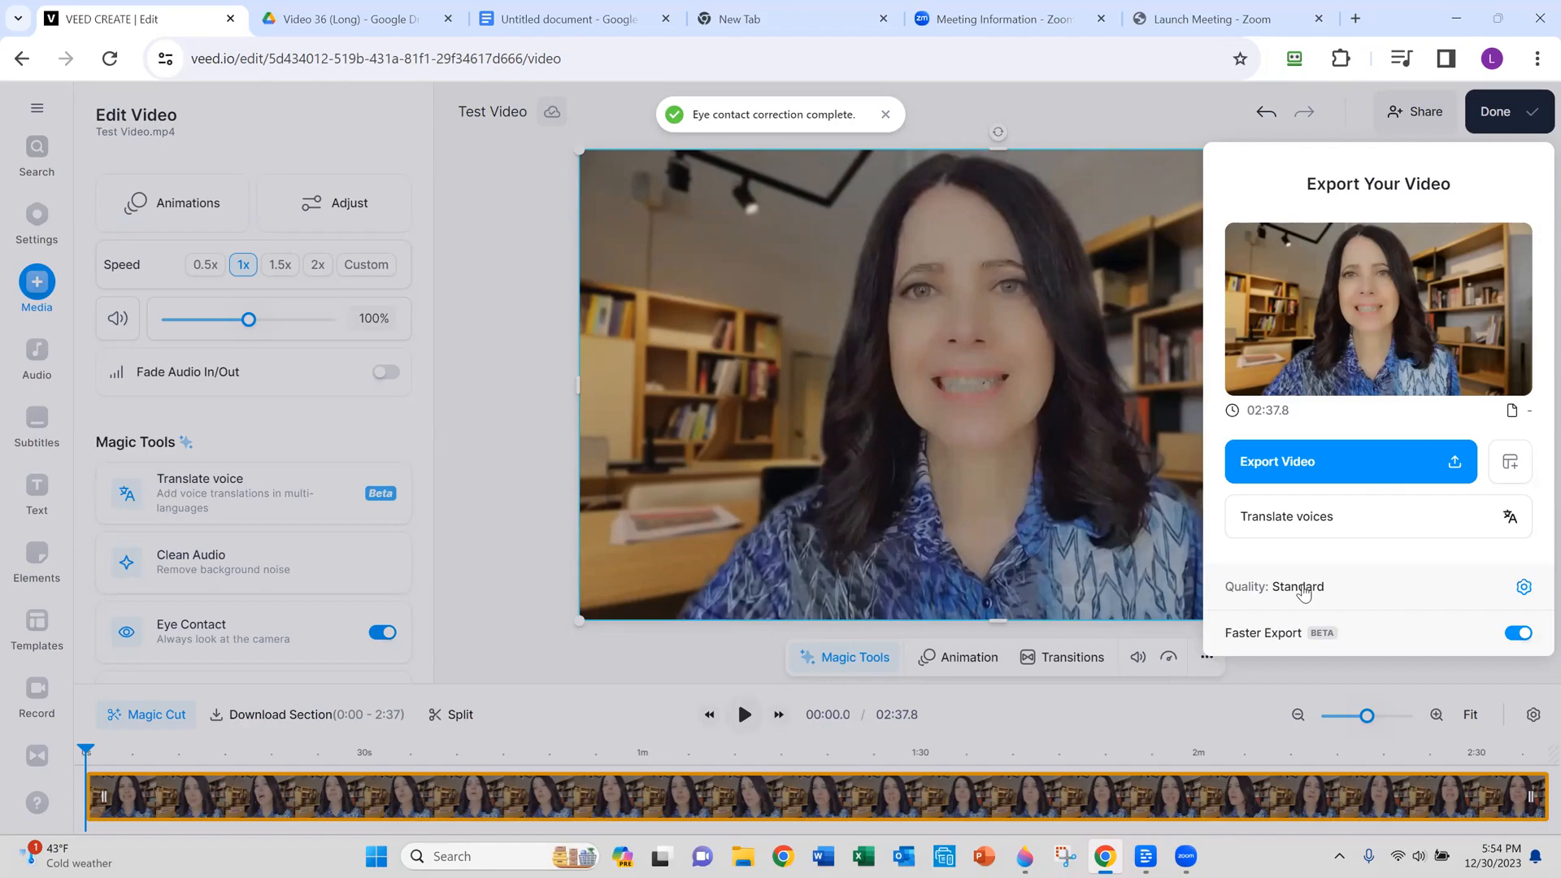
pyautogui.click(1521, 586)
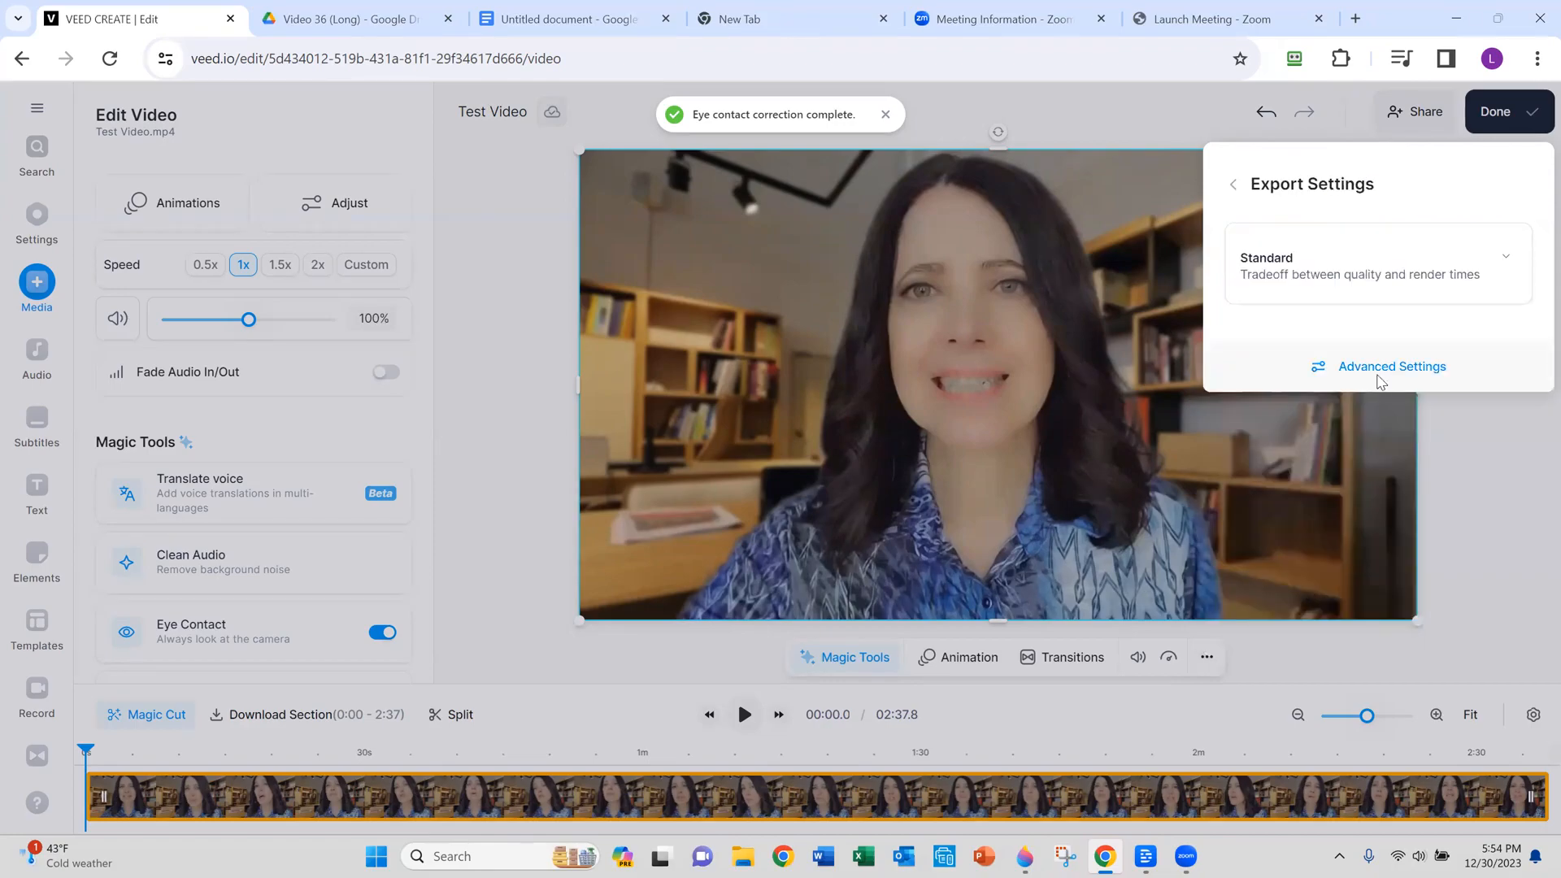
pyautogui.click(1392, 366)
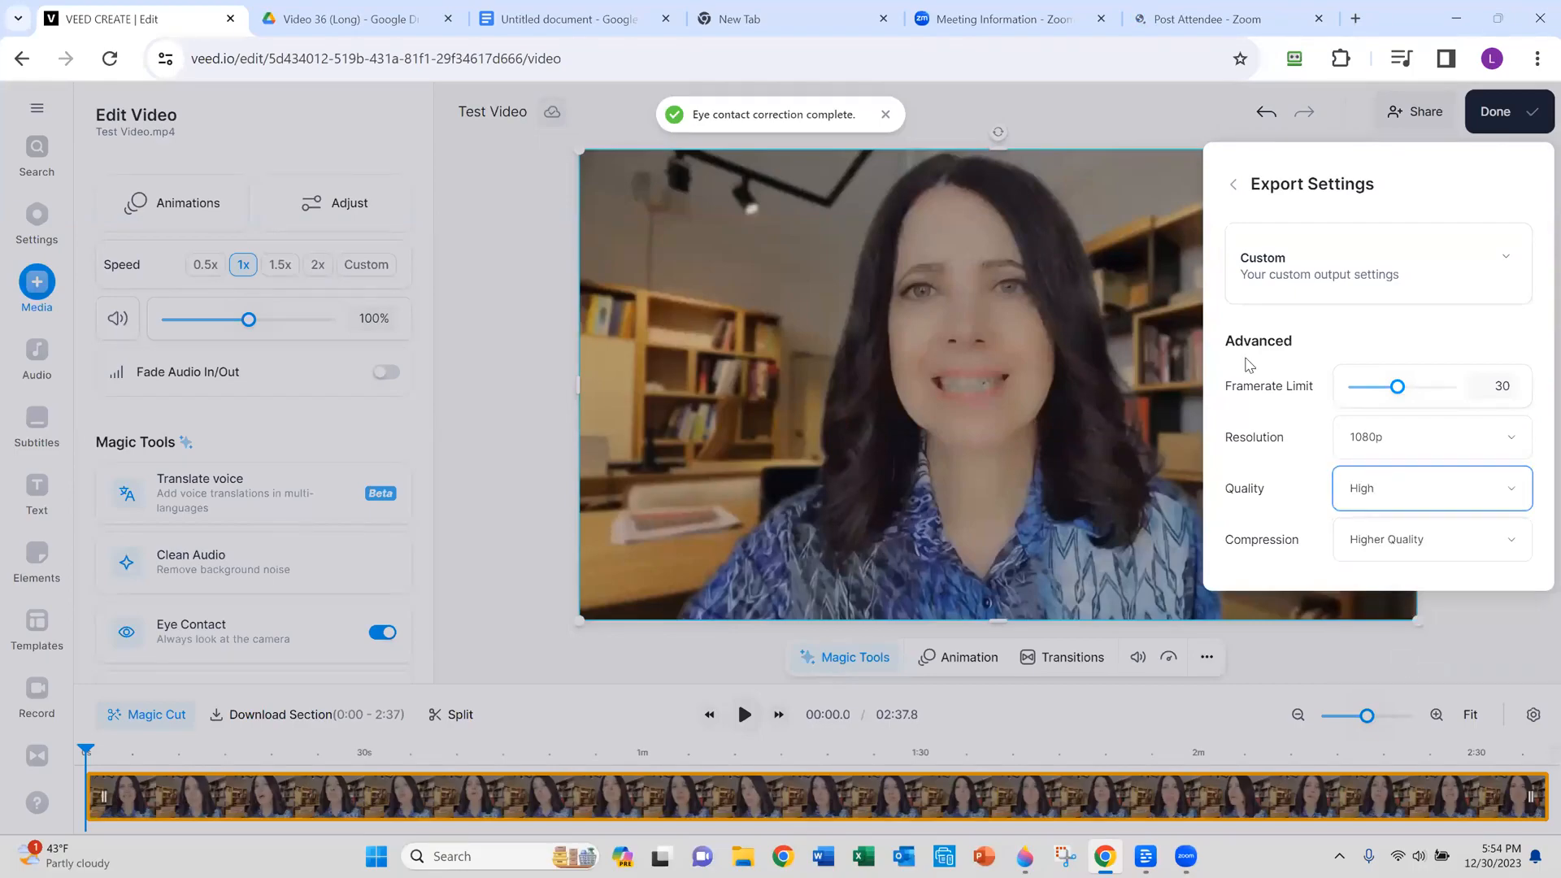
pyautogui.moveTo(1289, 187)
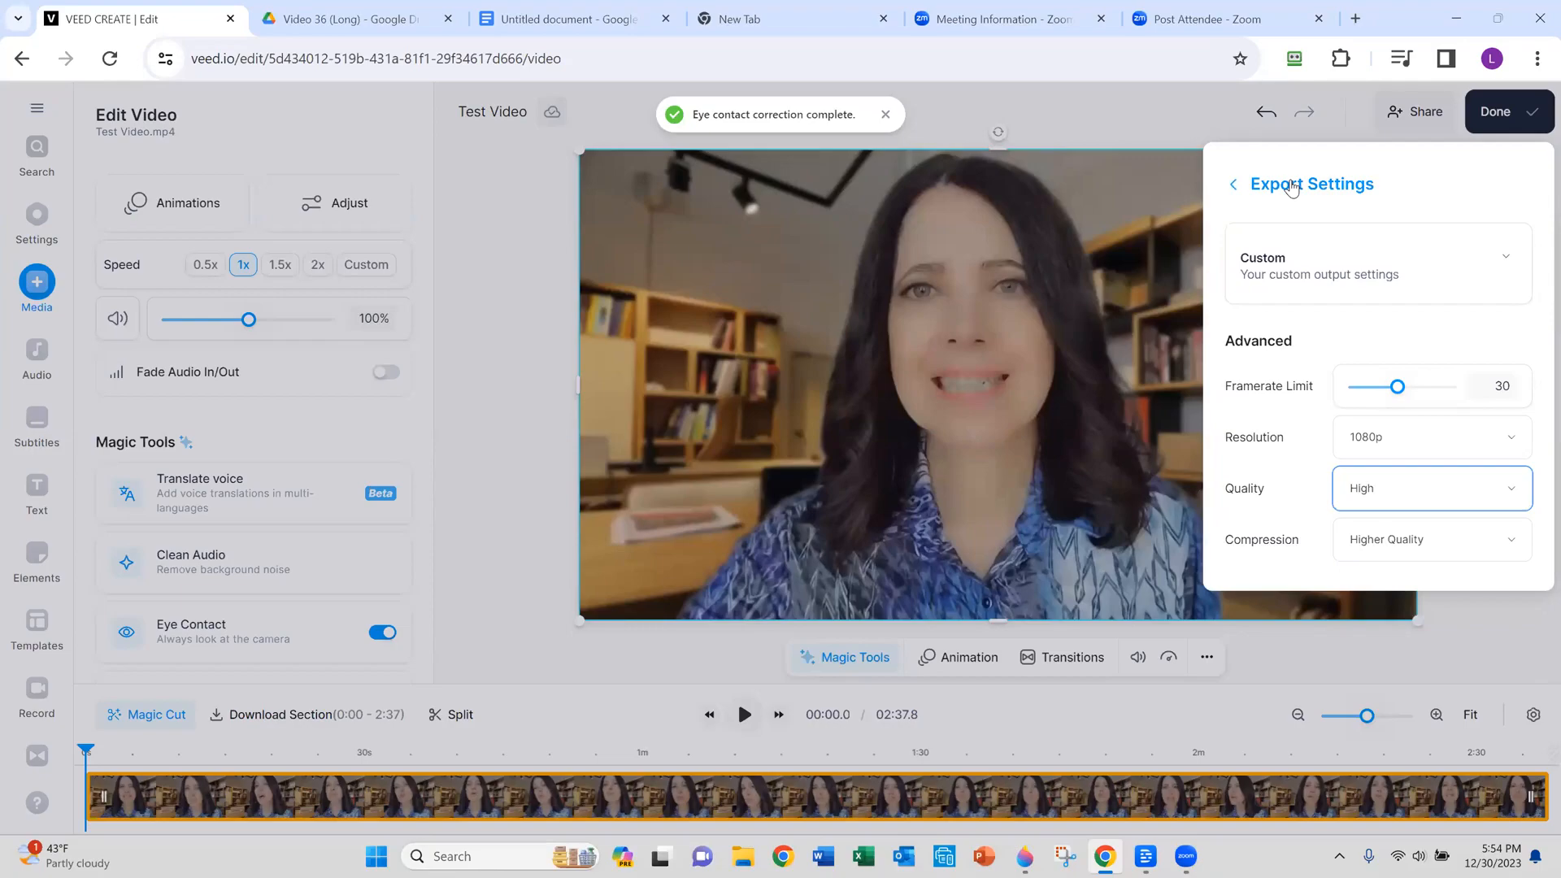
pyautogui.moveTo(1345, 206)
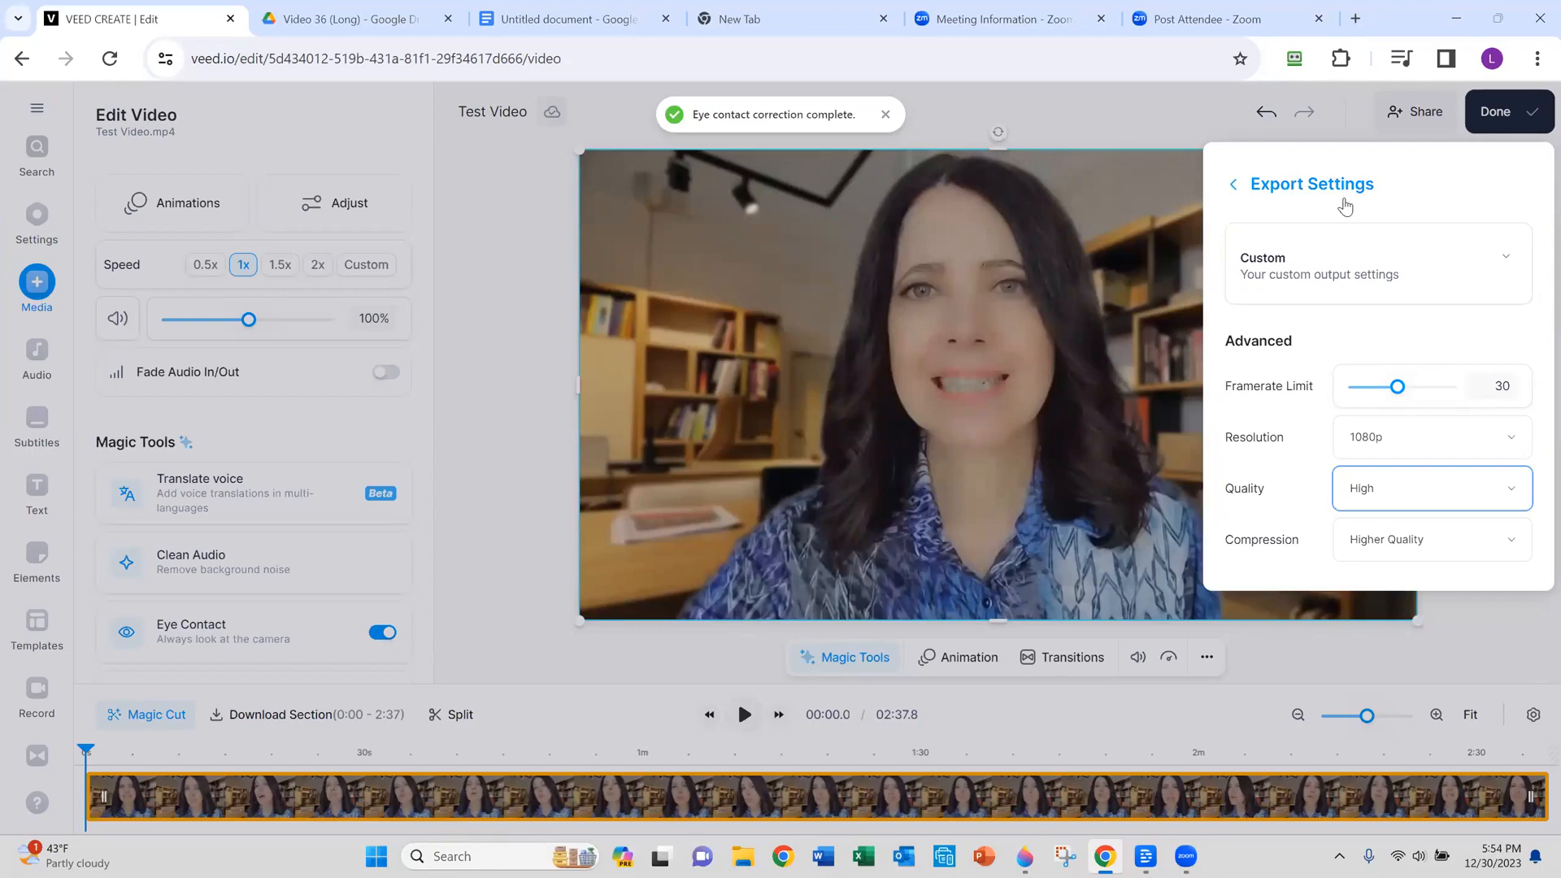
pyautogui.moveTo(1338, 211)
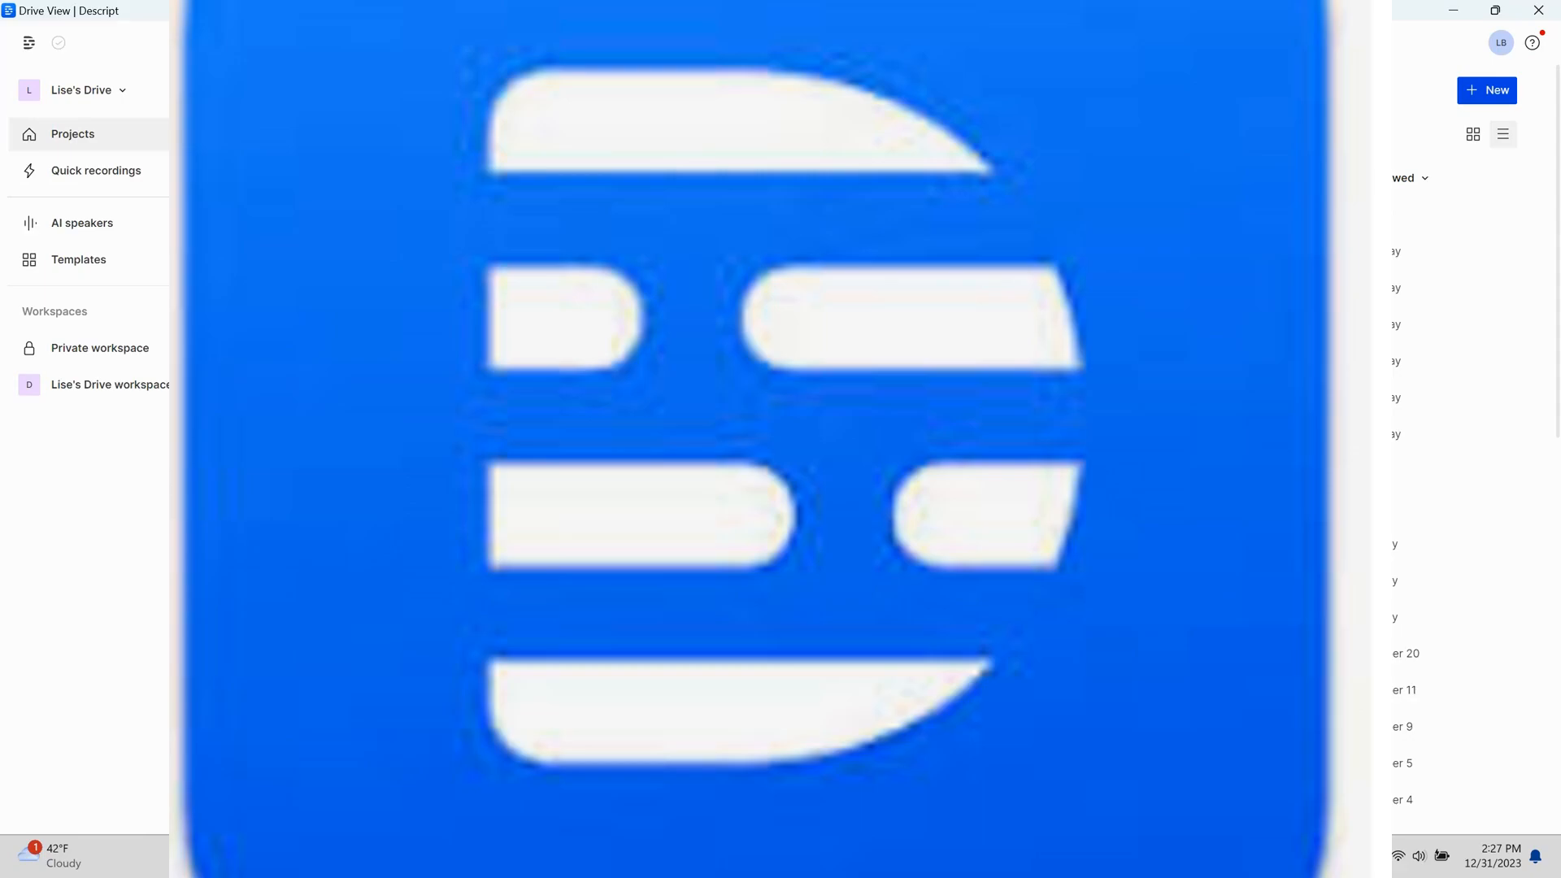
pyautogui.moveTo(81, 89)
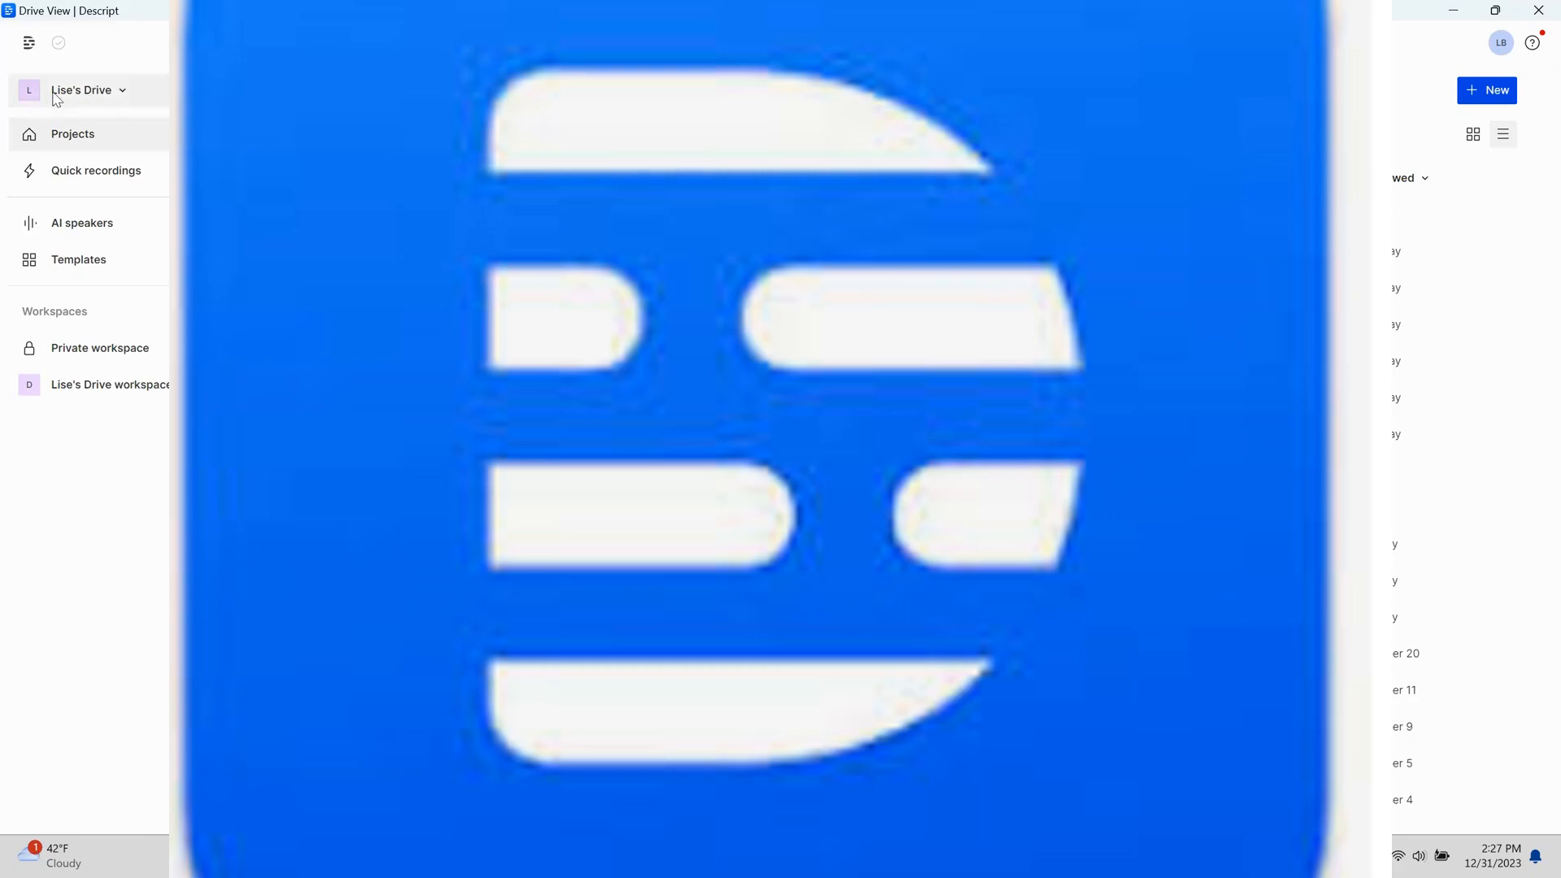
pyautogui.moveTo(67, 203)
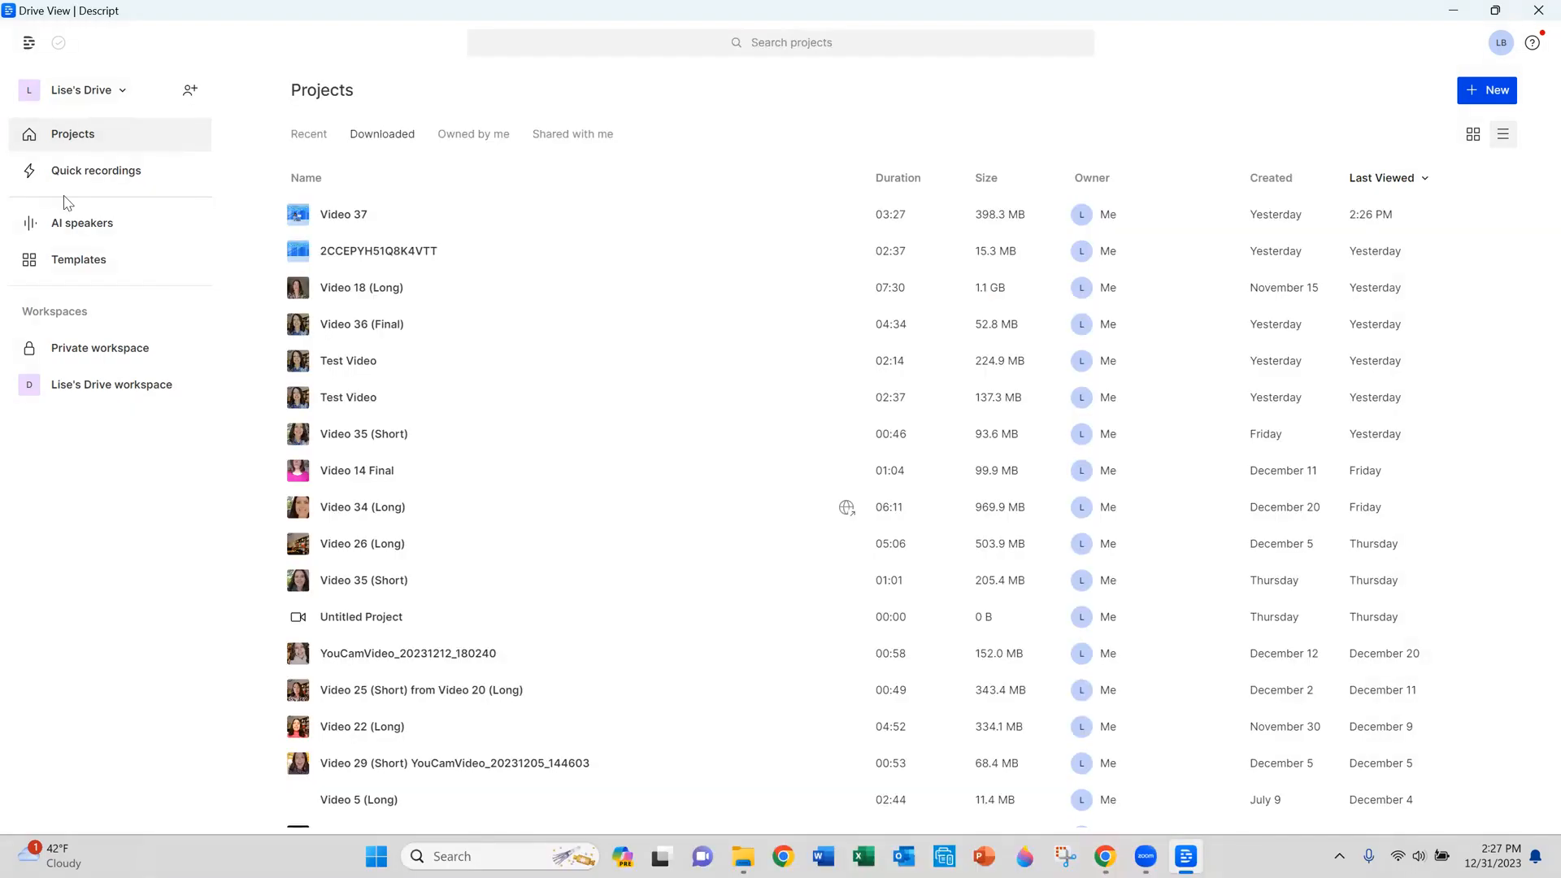
pyautogui.moveTo(533, 251)
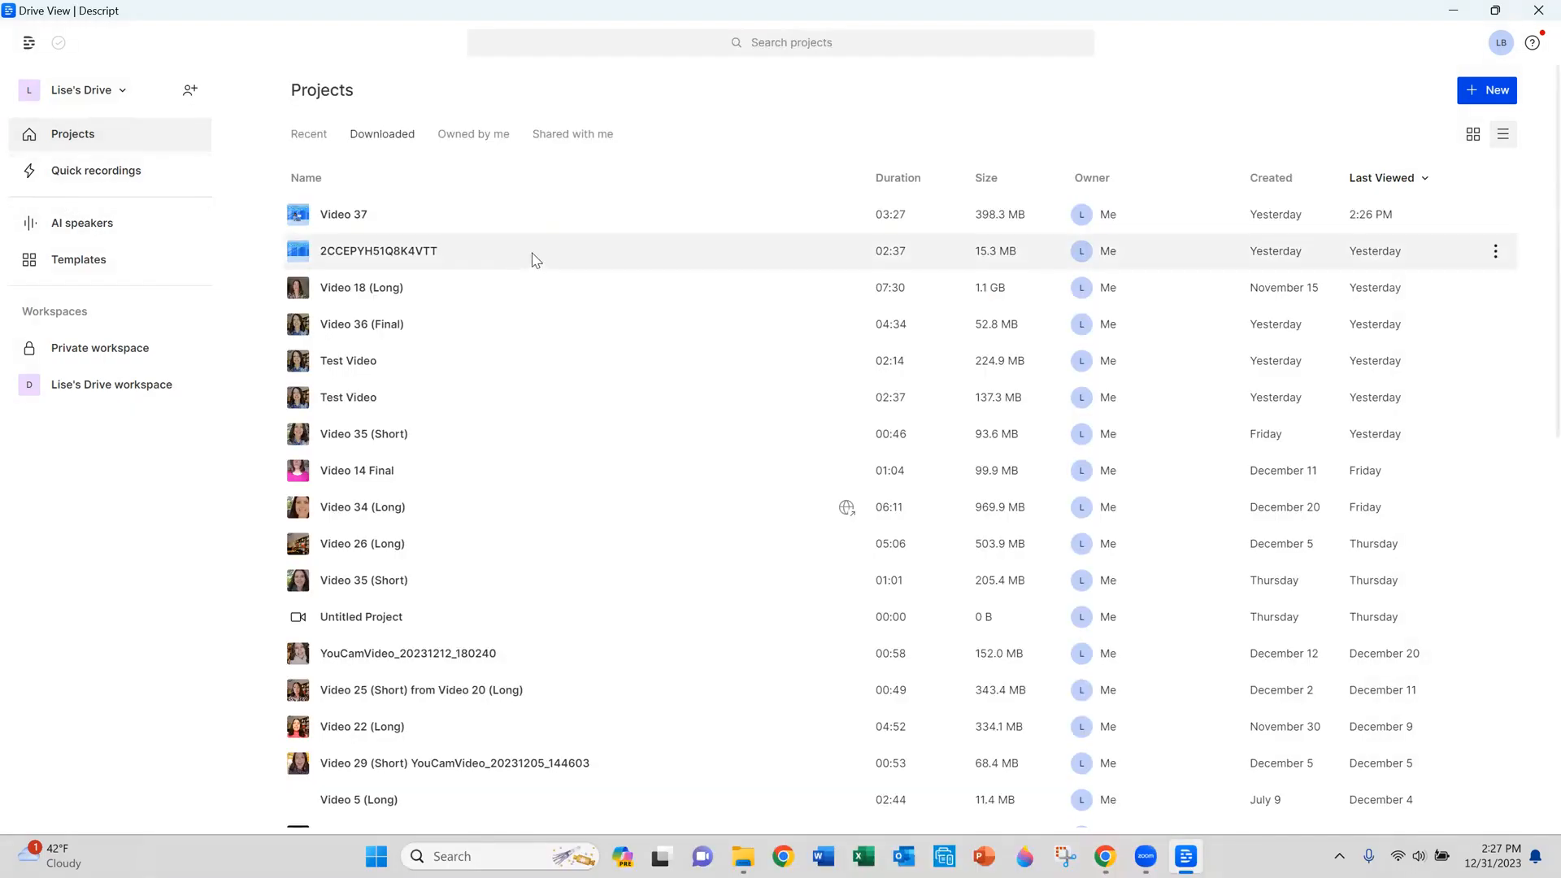
pyautogui.moveTo(48, 158)
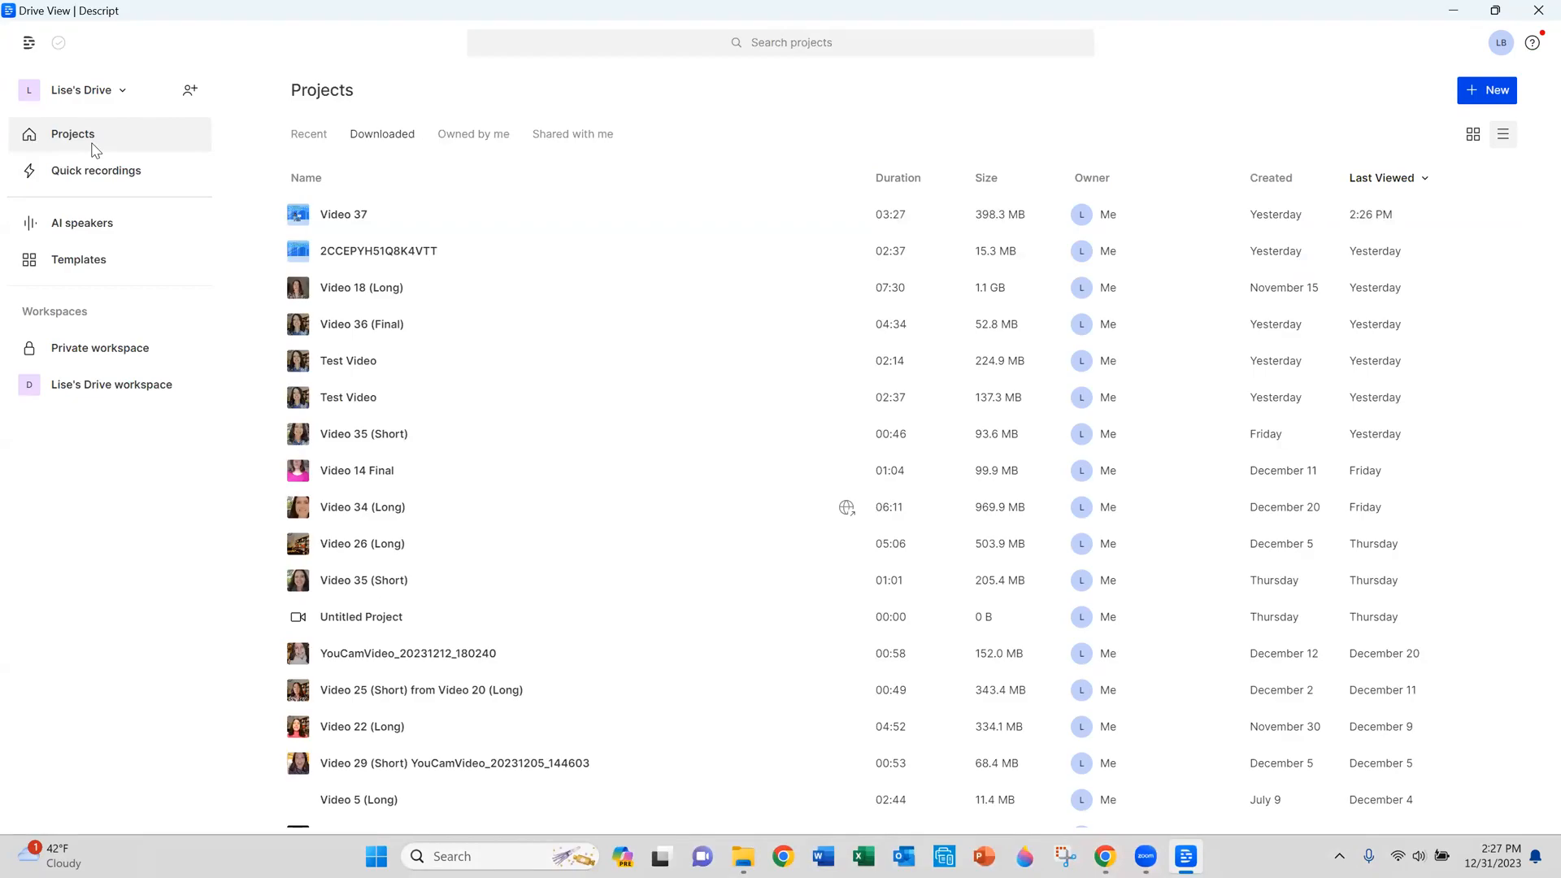
pyautogui.moveTo(322, 477)
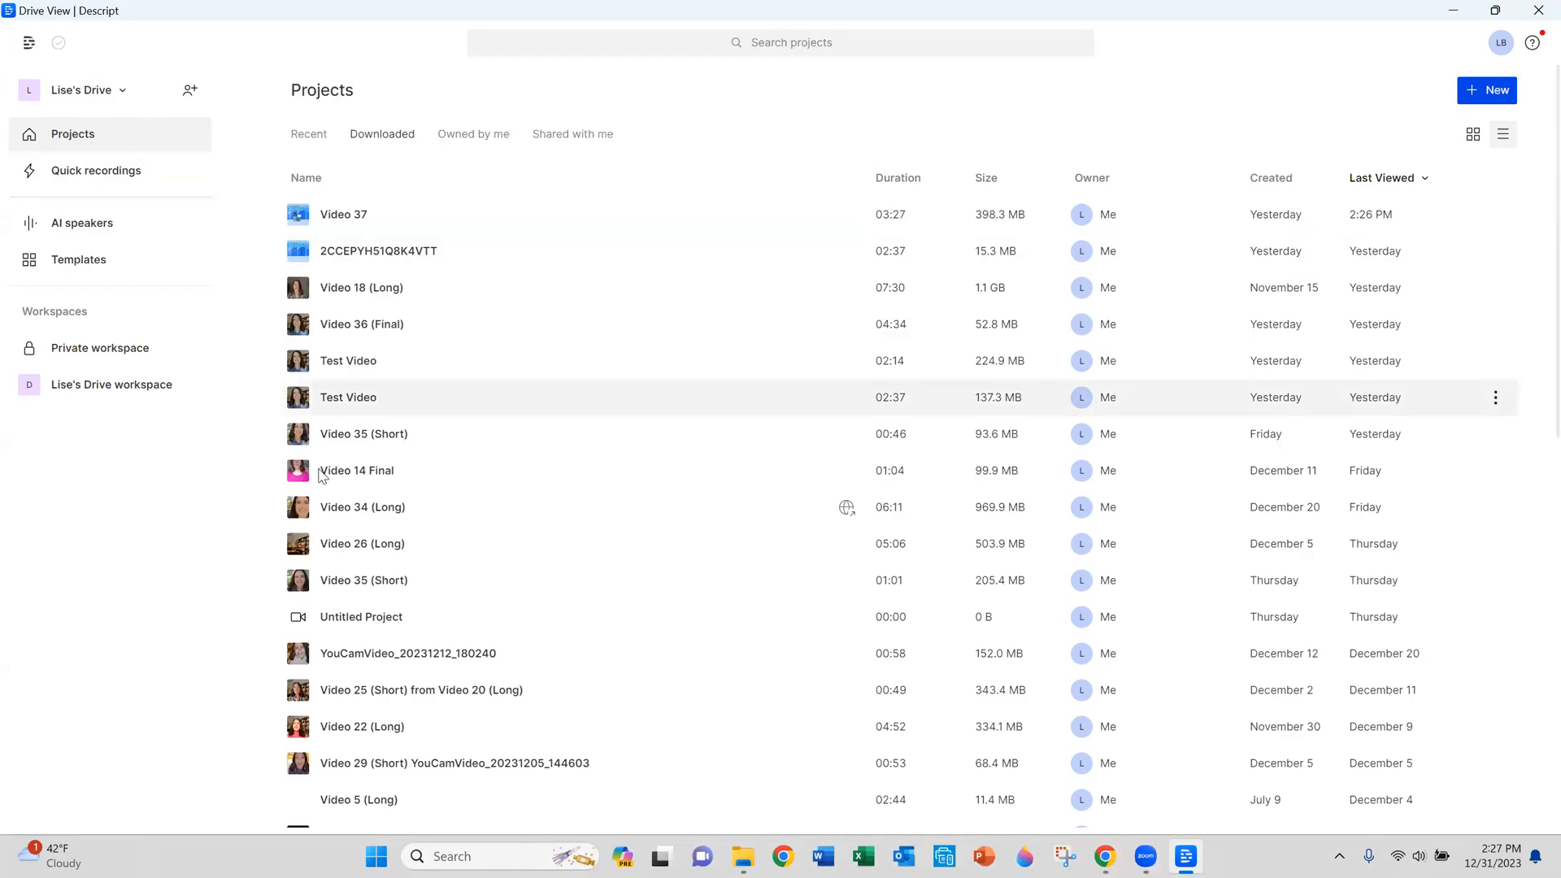
pyautogui.moveTo(516, 689)
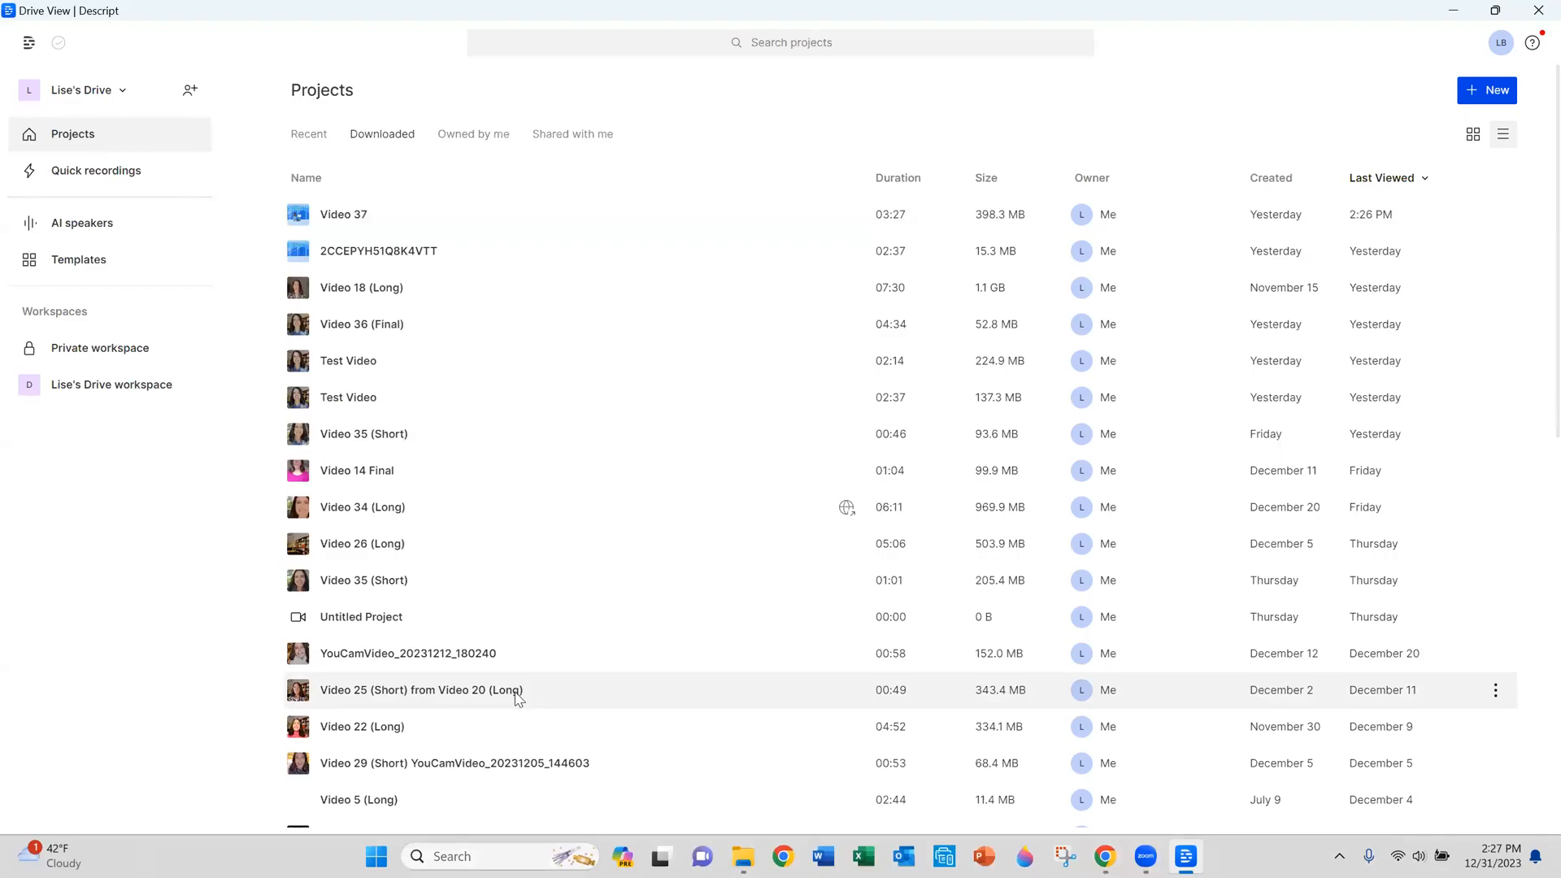
pyautogui.moveTo(1536, 89)
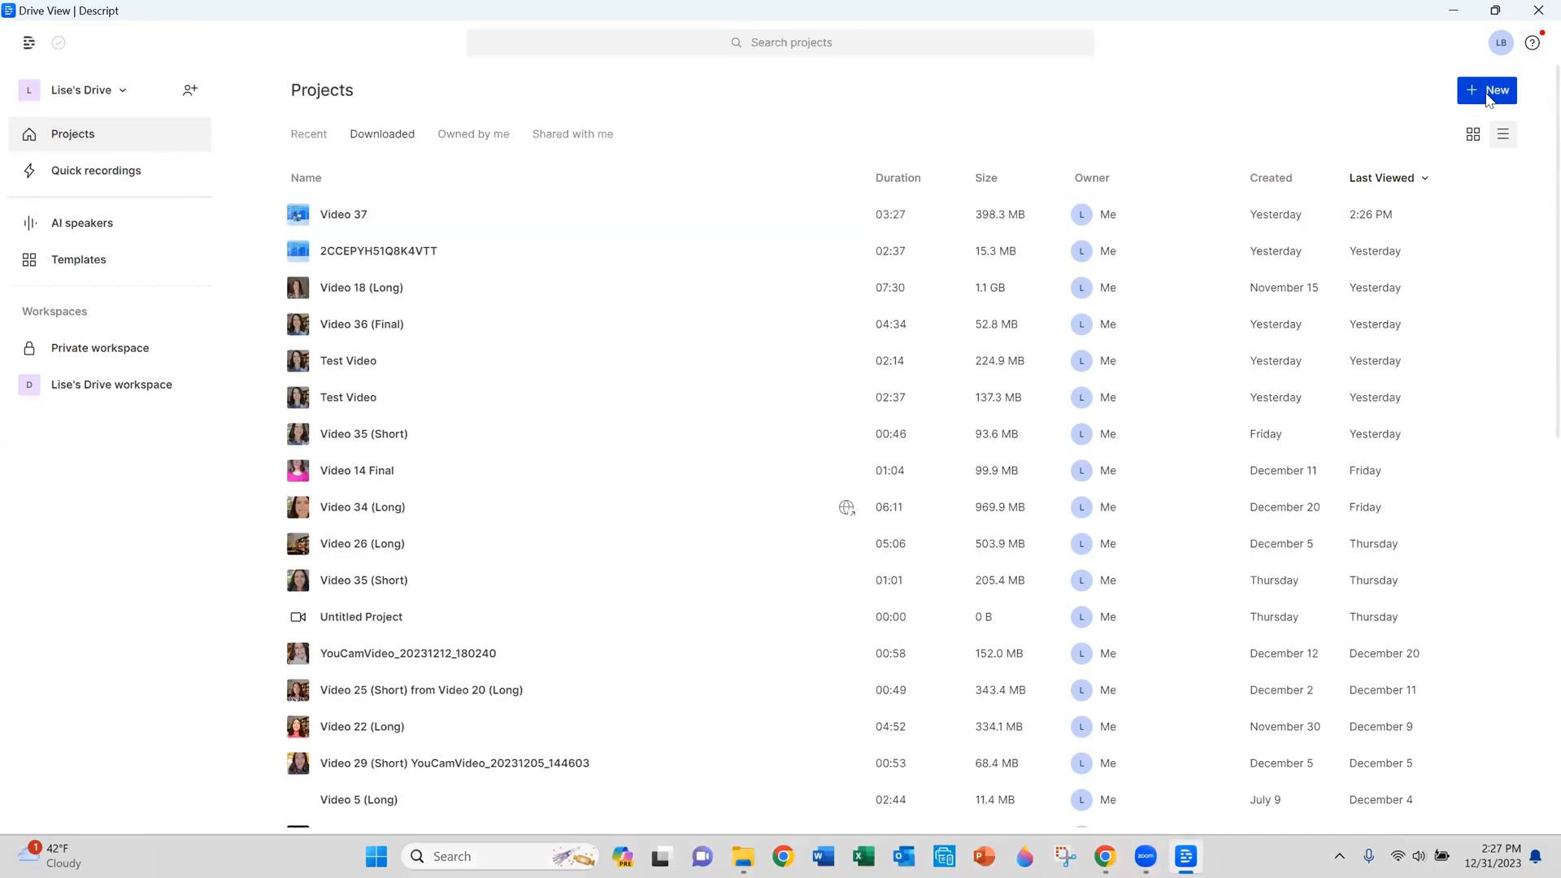
# Create a new Descript video project named Test via + New.
pyautogui.click(1486, 91)
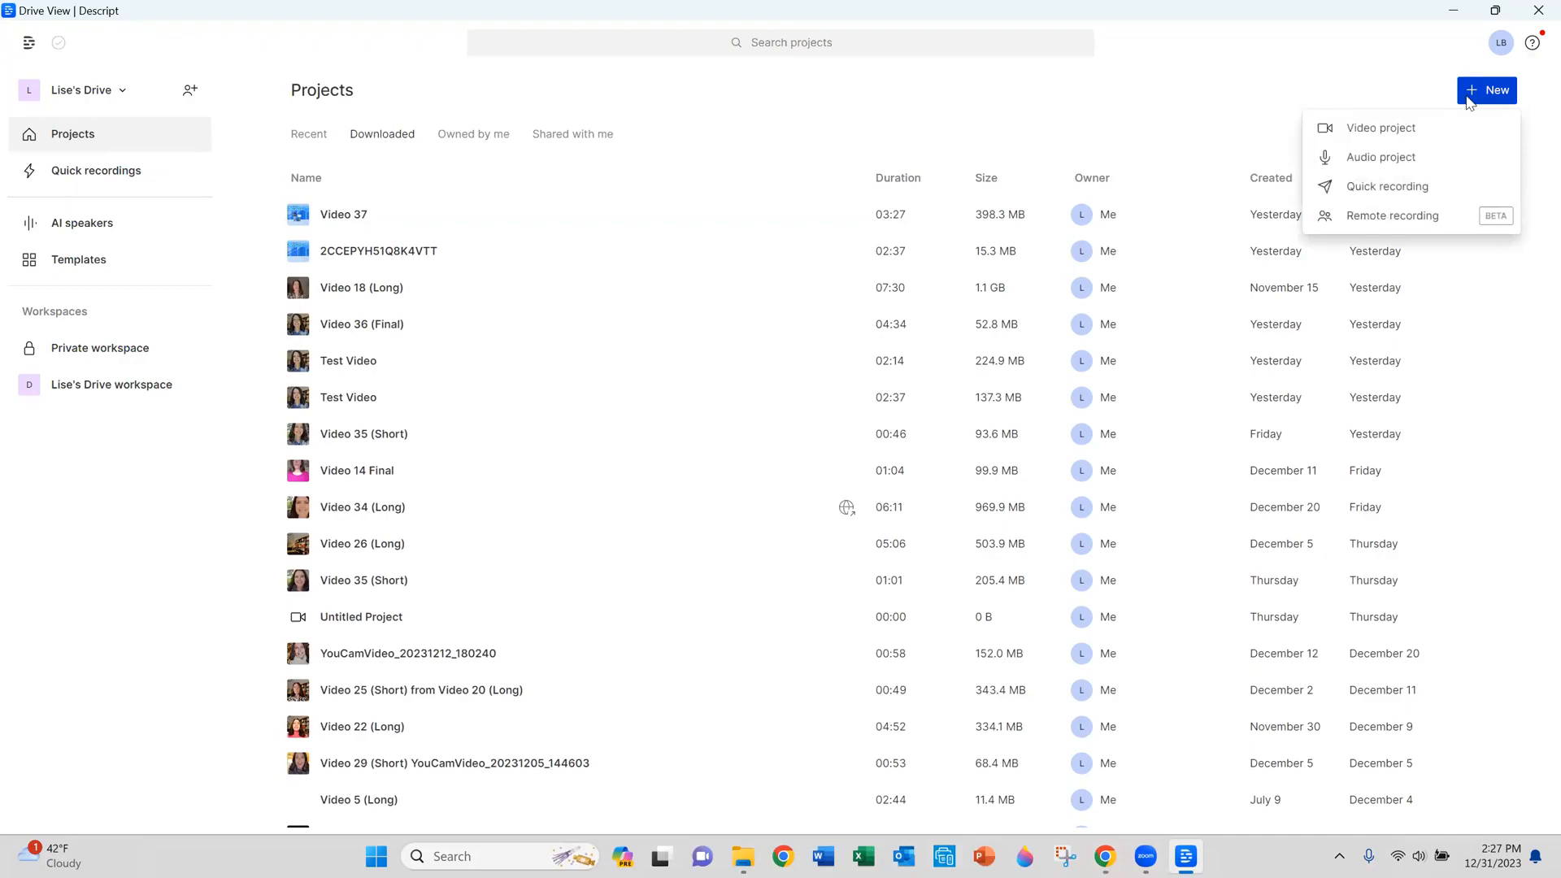
pyautogui.moveTo(1380, 126)
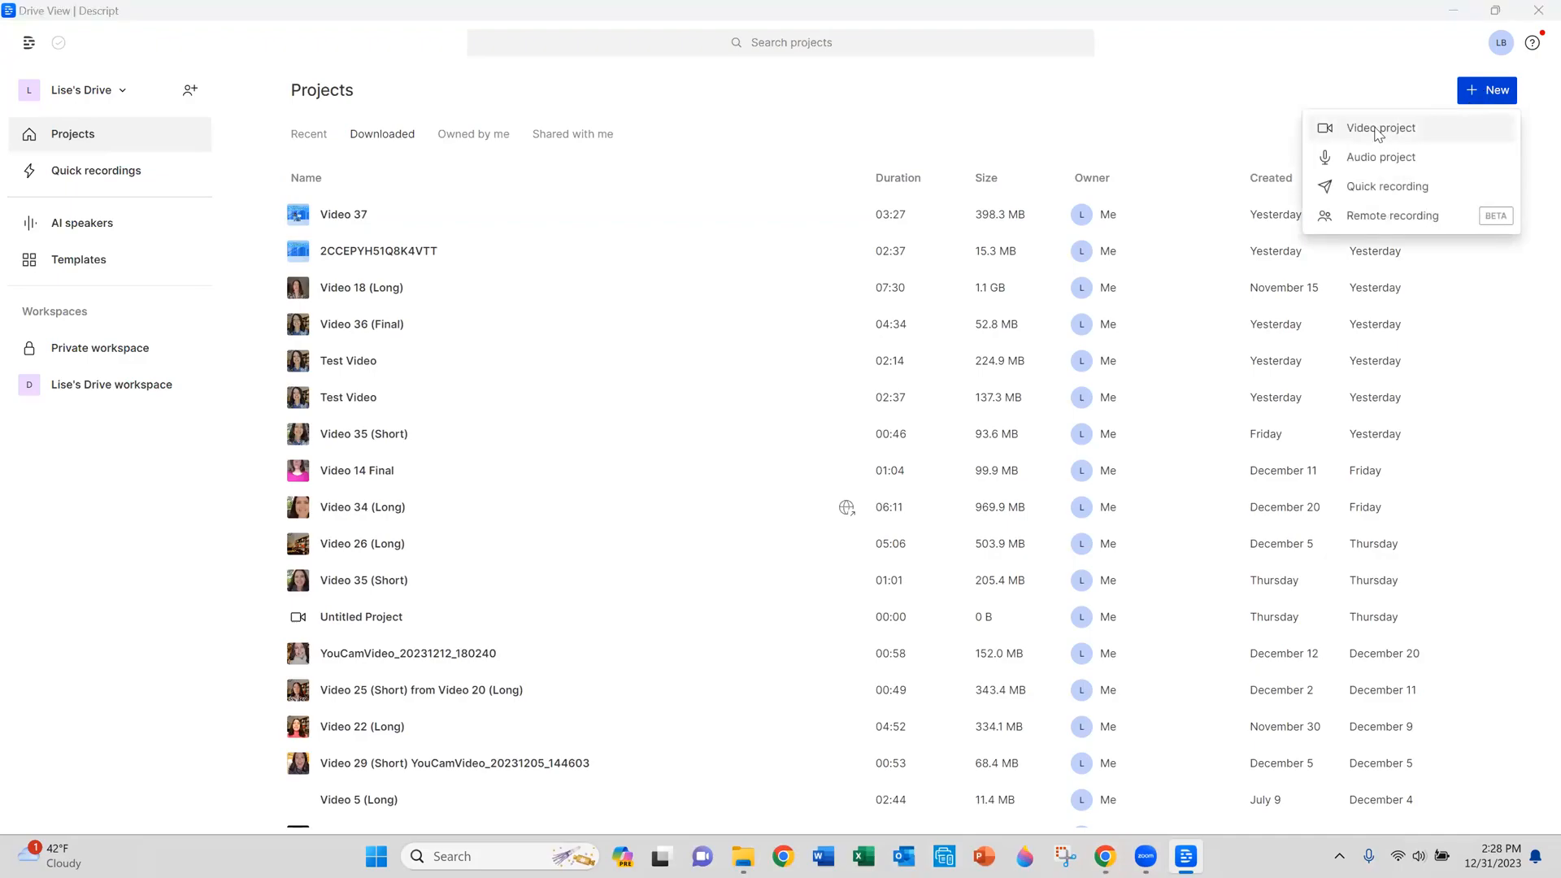
pyautogui.click(1380, 127)
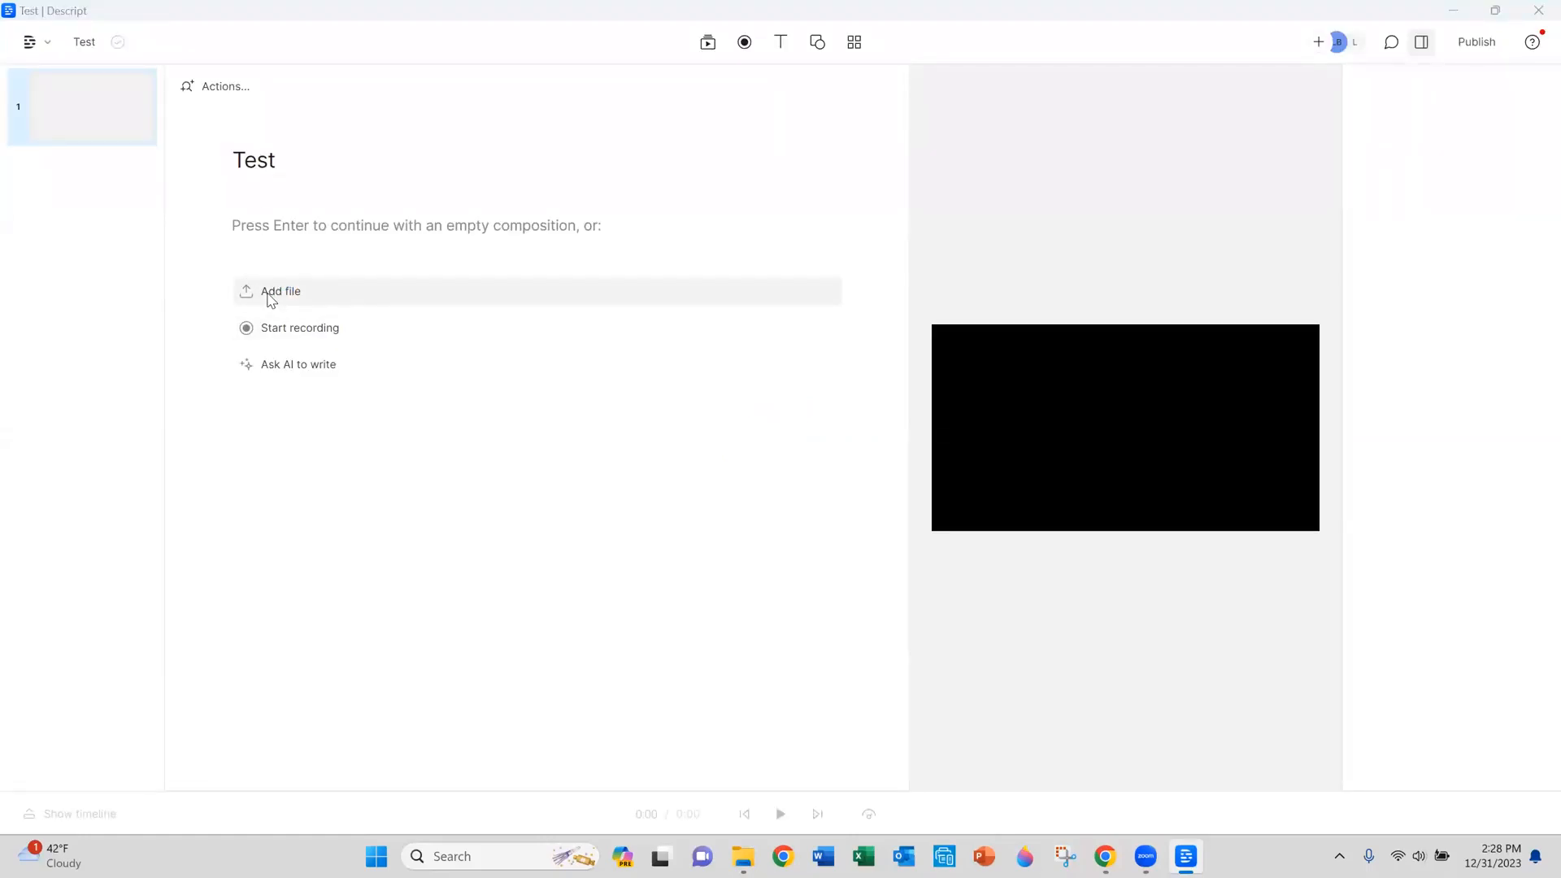
# Add Test Video.mp4 to the Test project from the file browser.
pyautogui.click(281, 291)
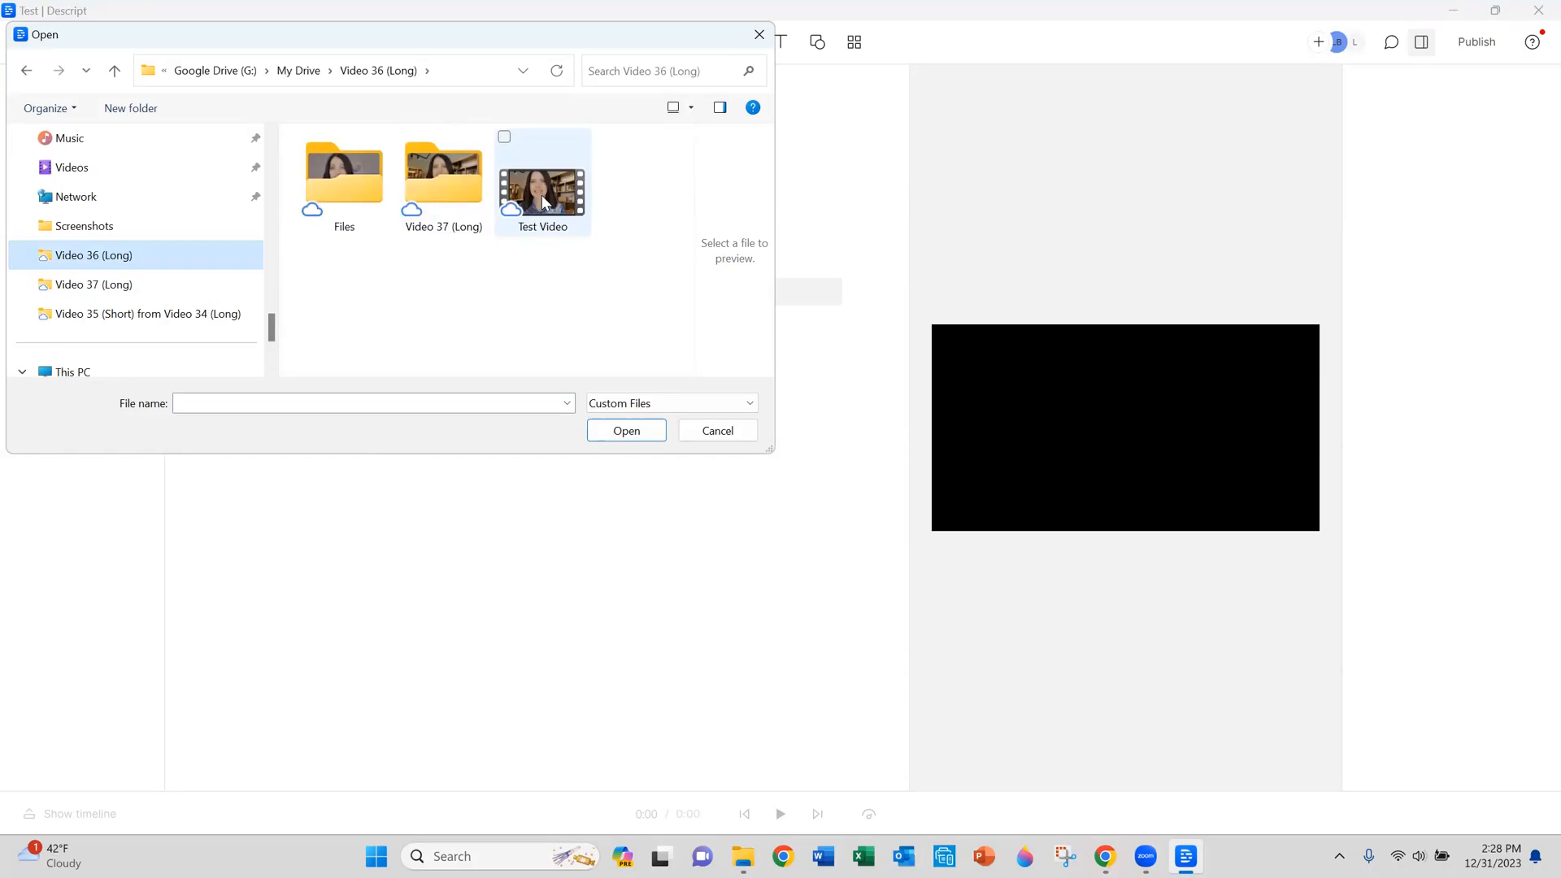
pyautogui.click(543, 184)
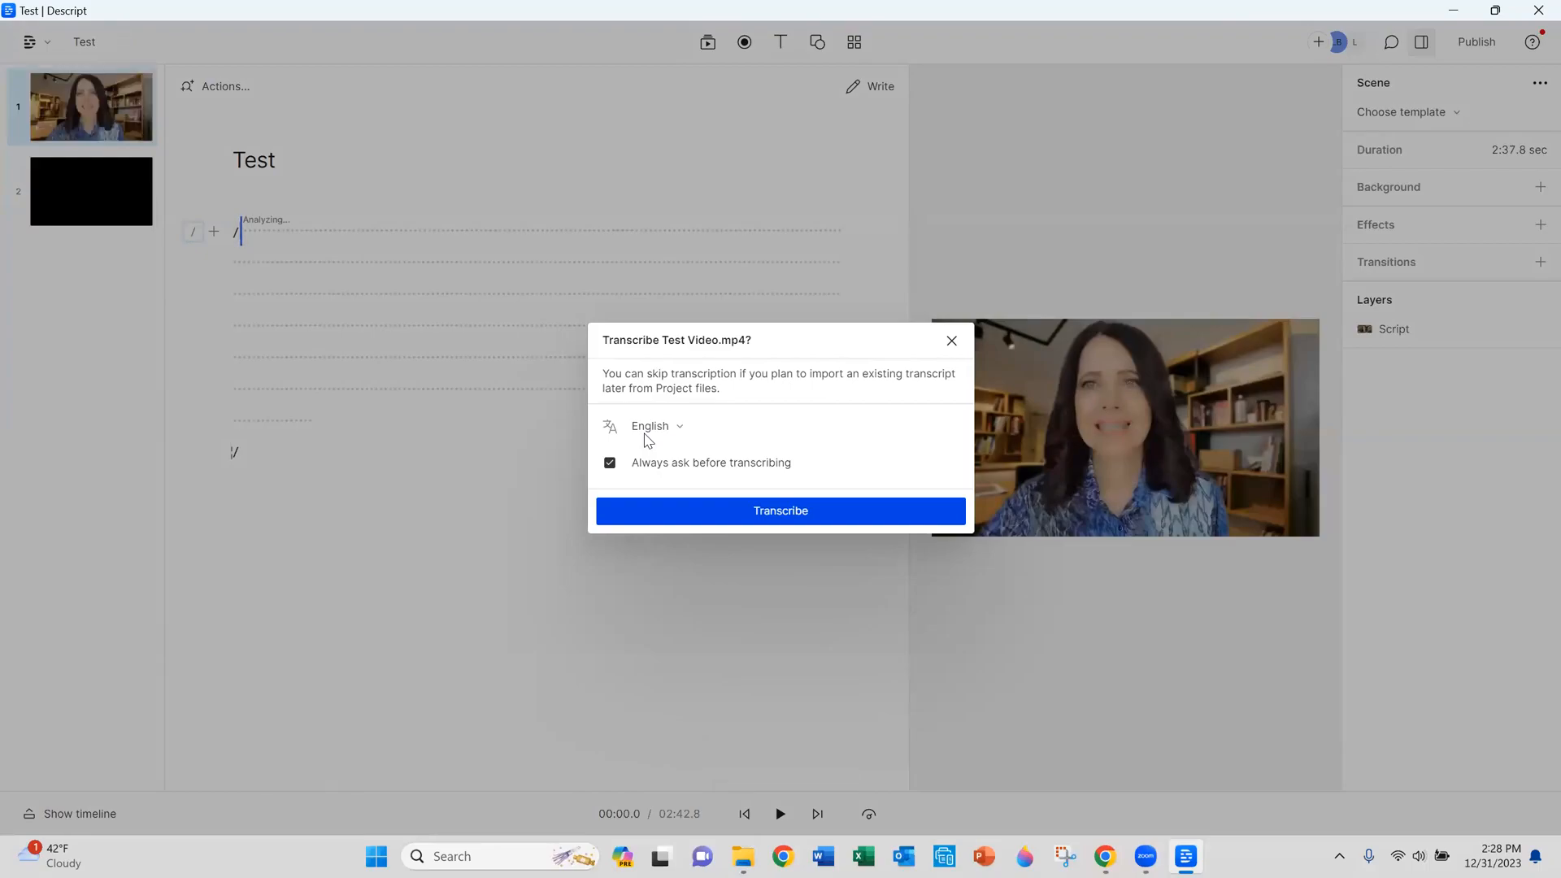
pyautogui.moveTo(632, 479)
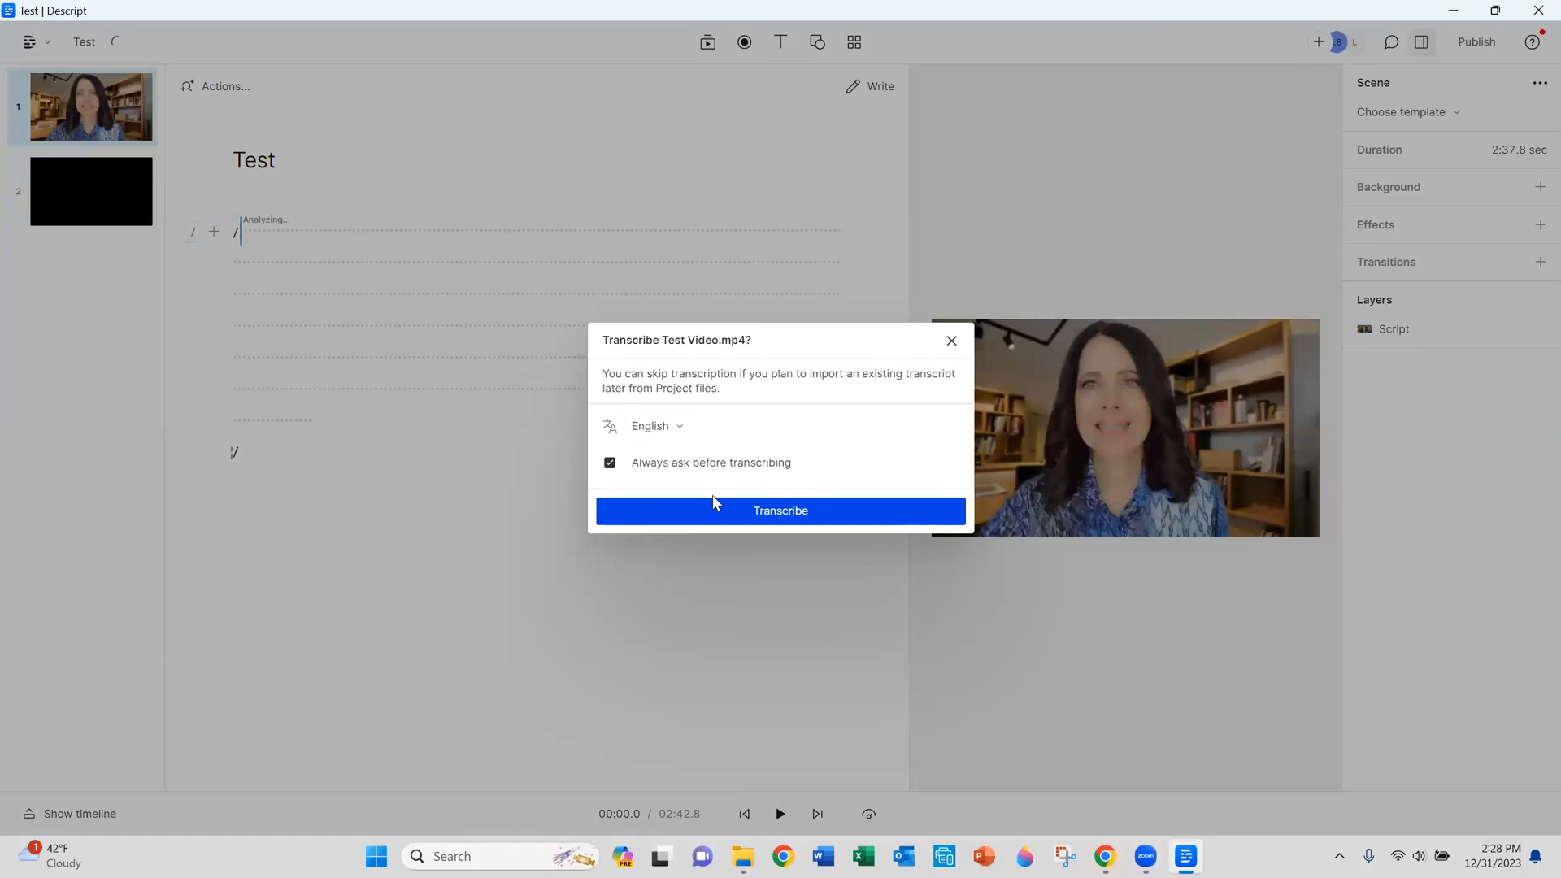
# Start English transcription of Test Video.mp4 and dismiss the progress notice.
pyautogui.click(778, 508)
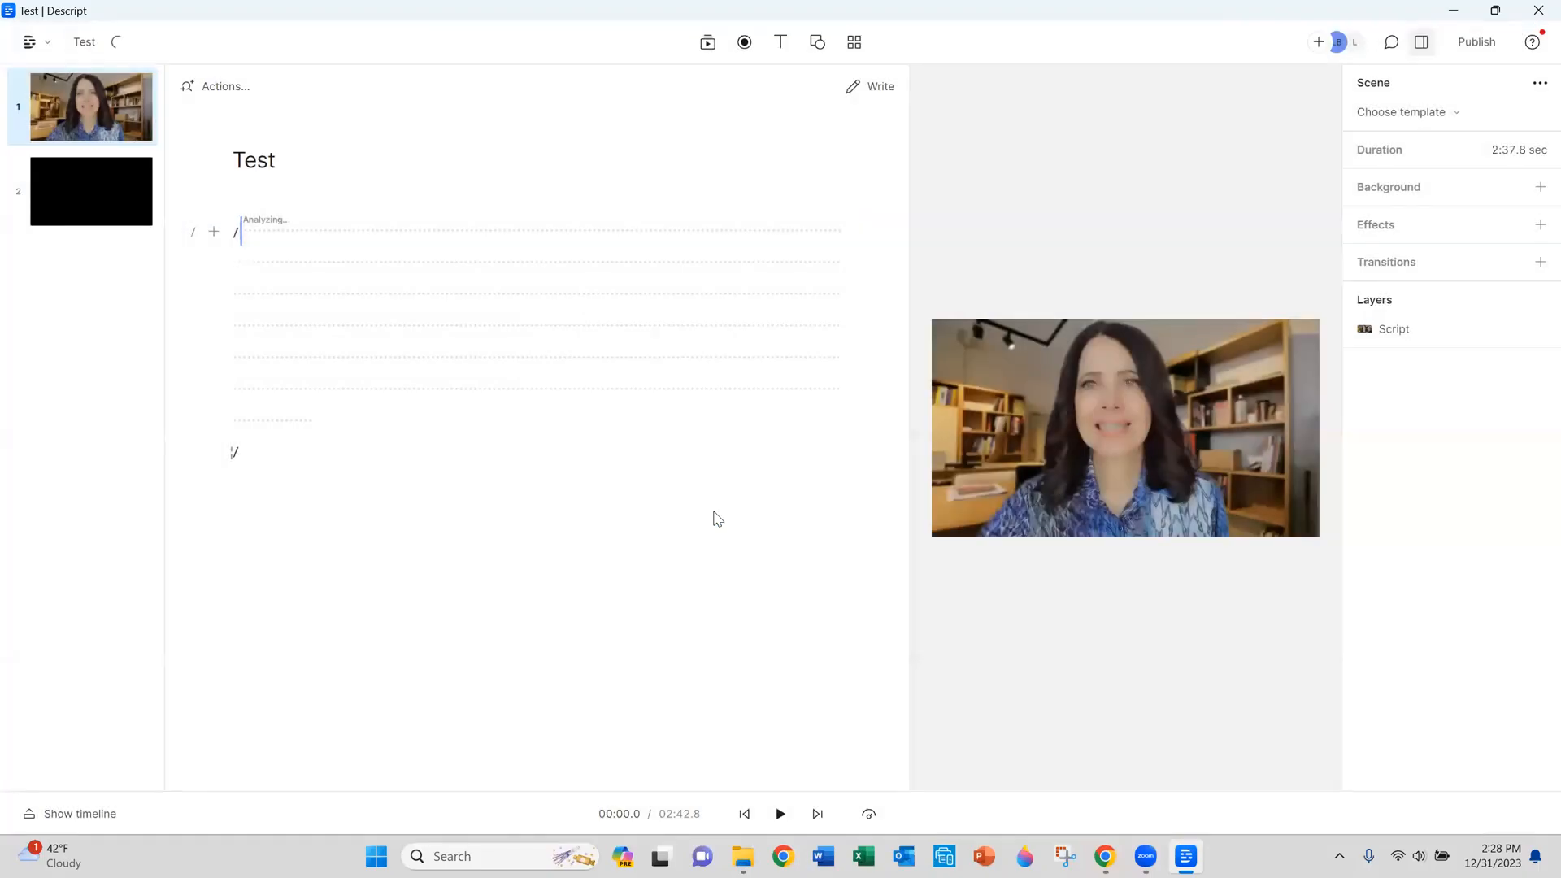
pyautogui.moveTo(330, 278)
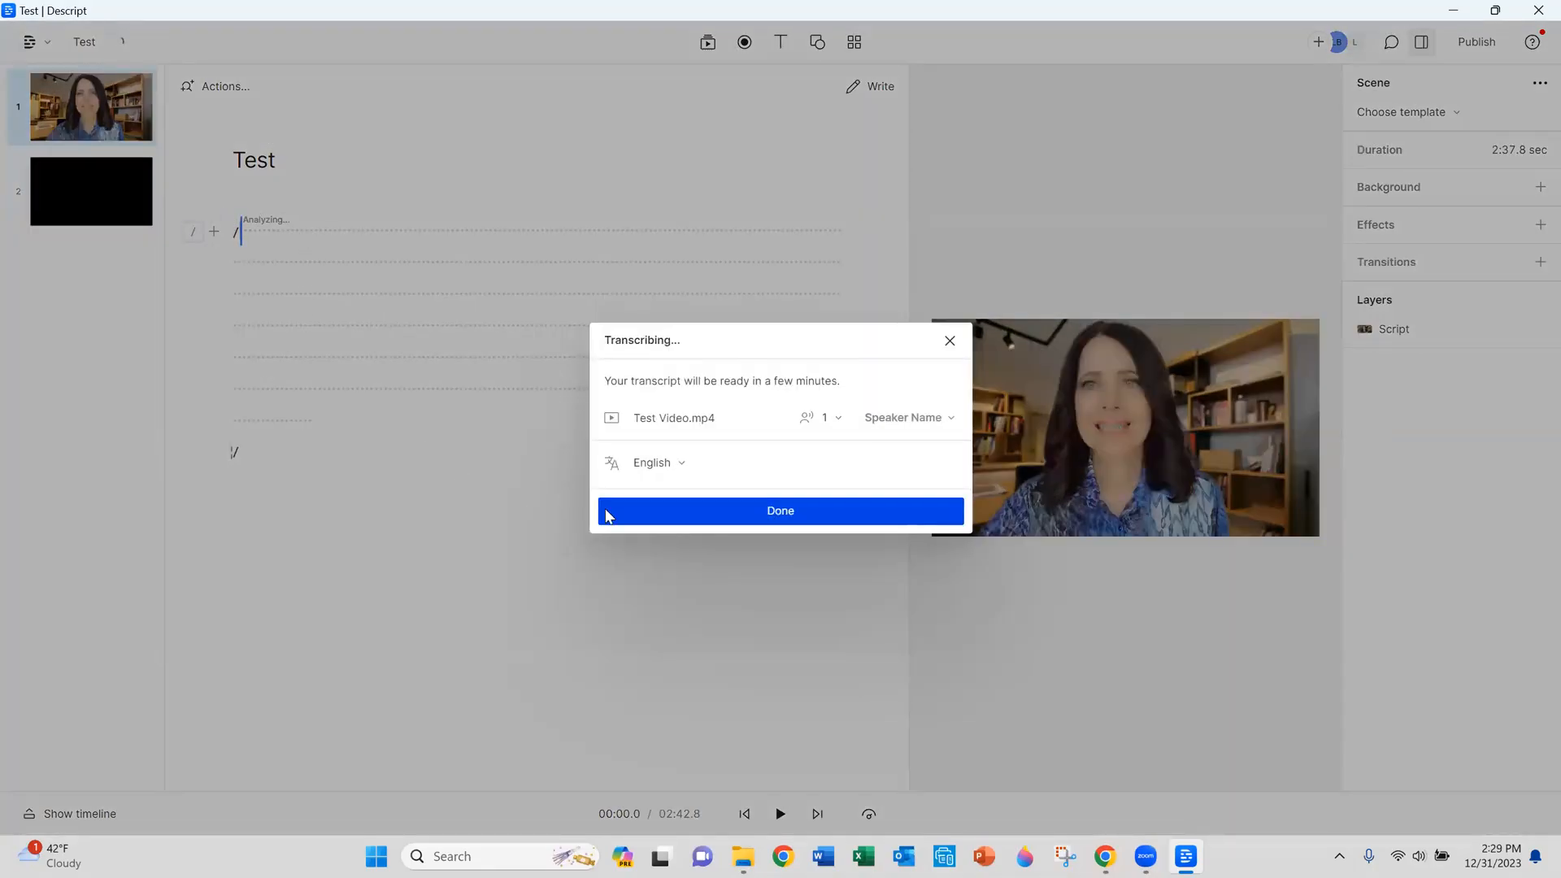
pyautogui.moveTo(673, 462)
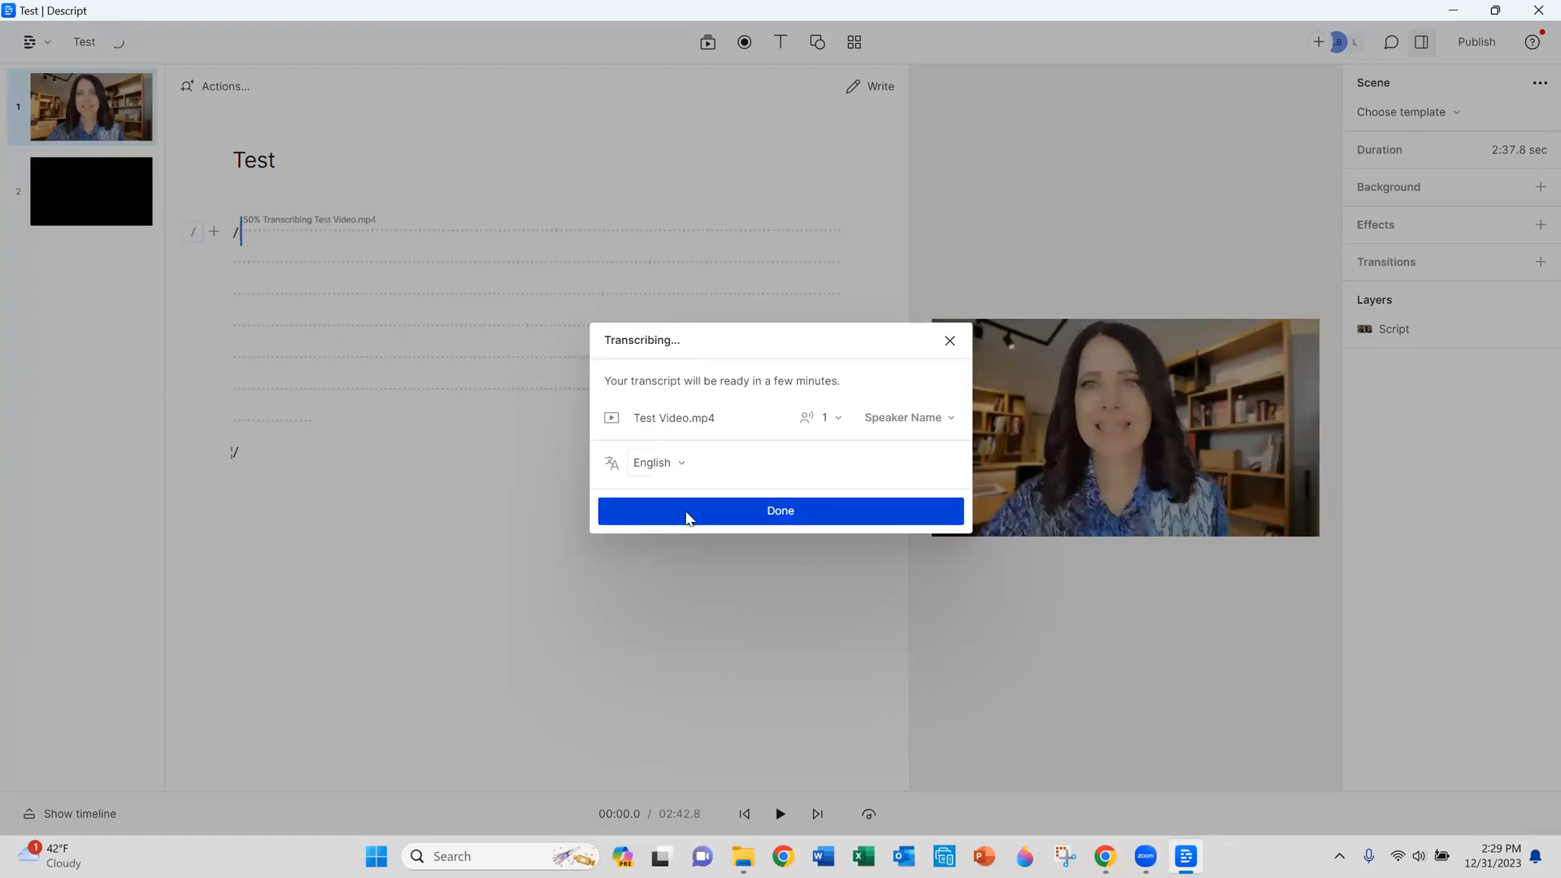
pyautogui.click(779, 509)
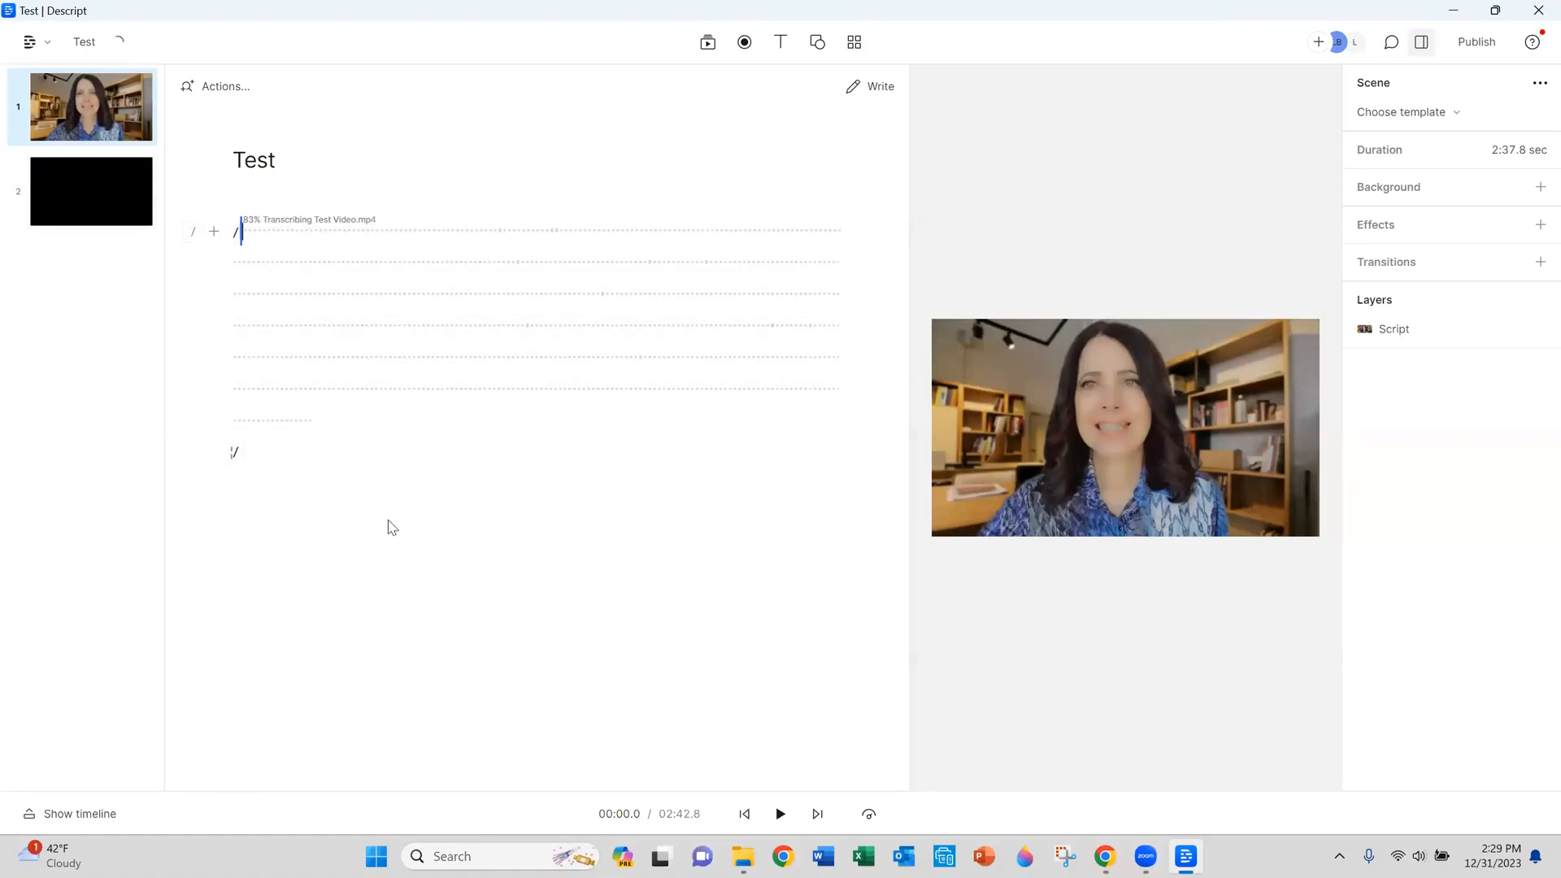
pyautogui.moveTo(432, 556)
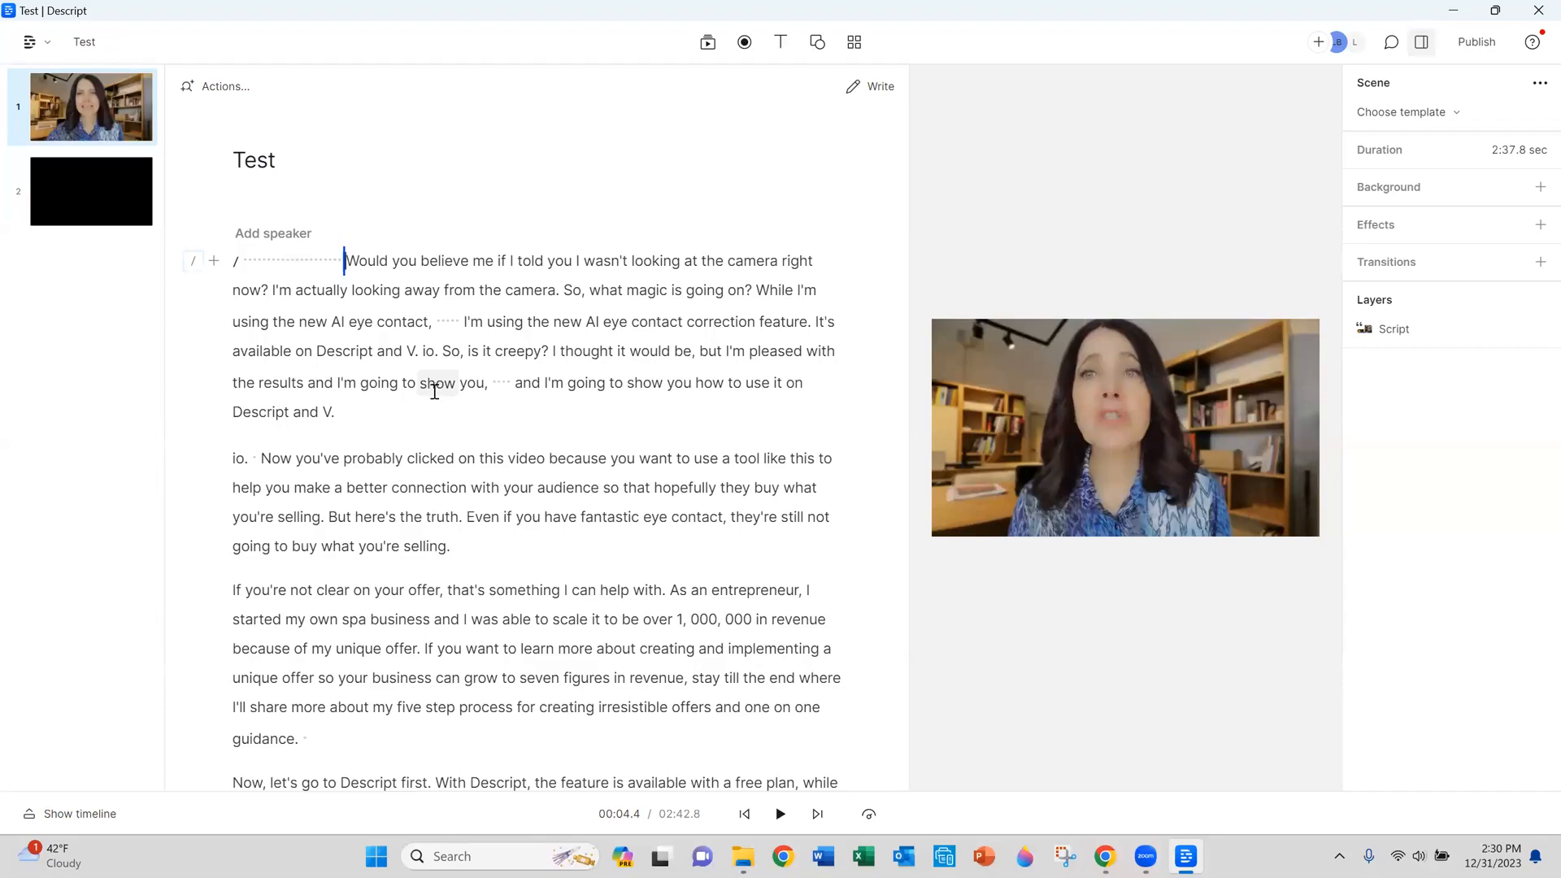
# Select the video in the canvas to show its properties in the right sidebar.
pyautogui.click(1125, 428)
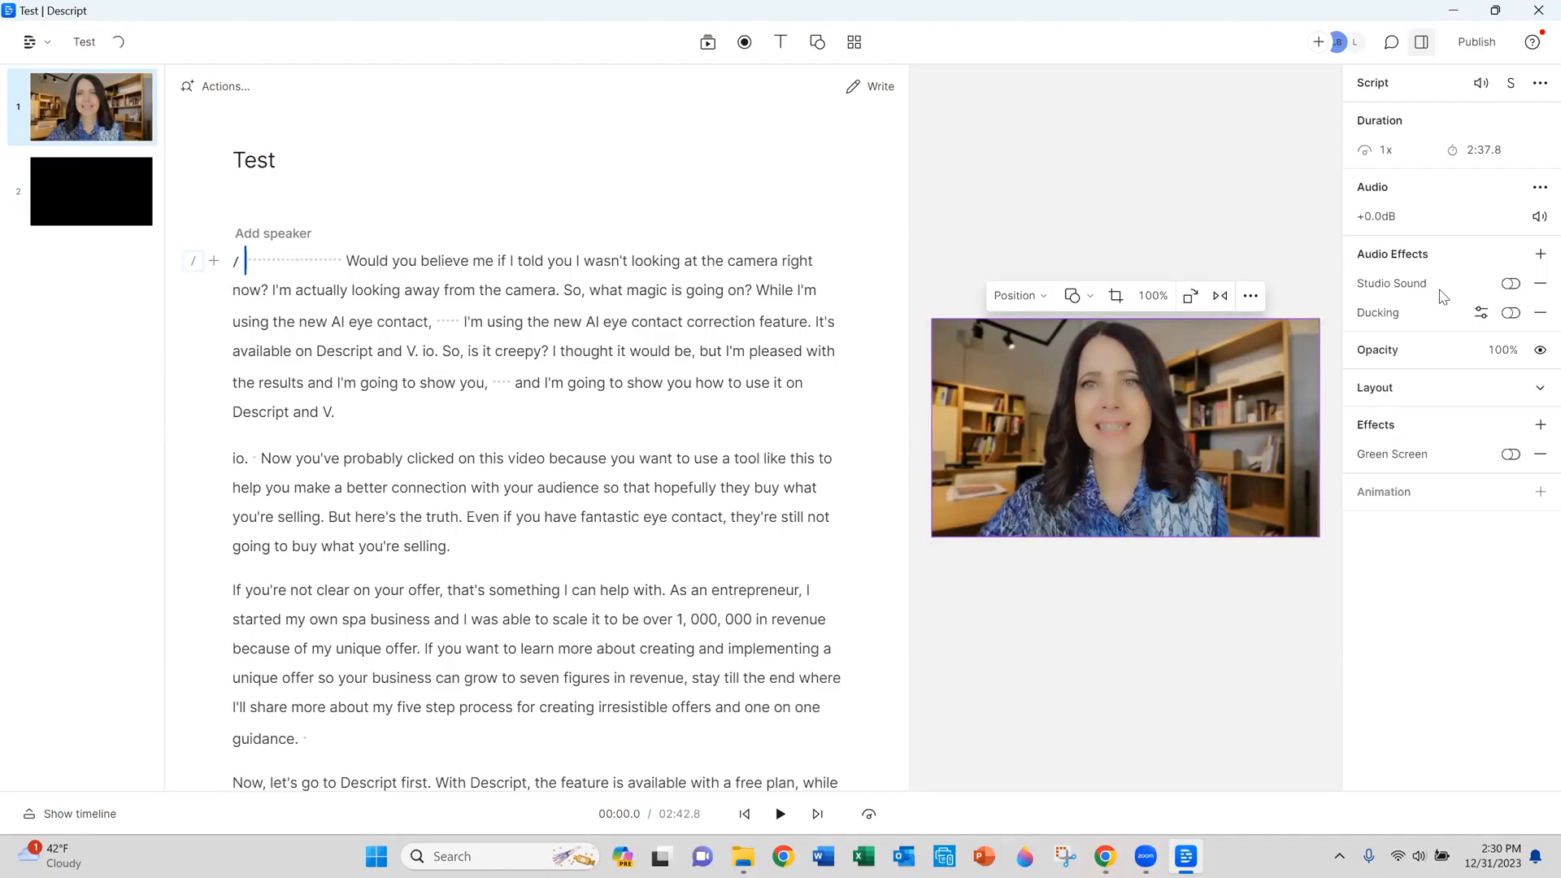
pyautogui.moveTo(1451, 328)
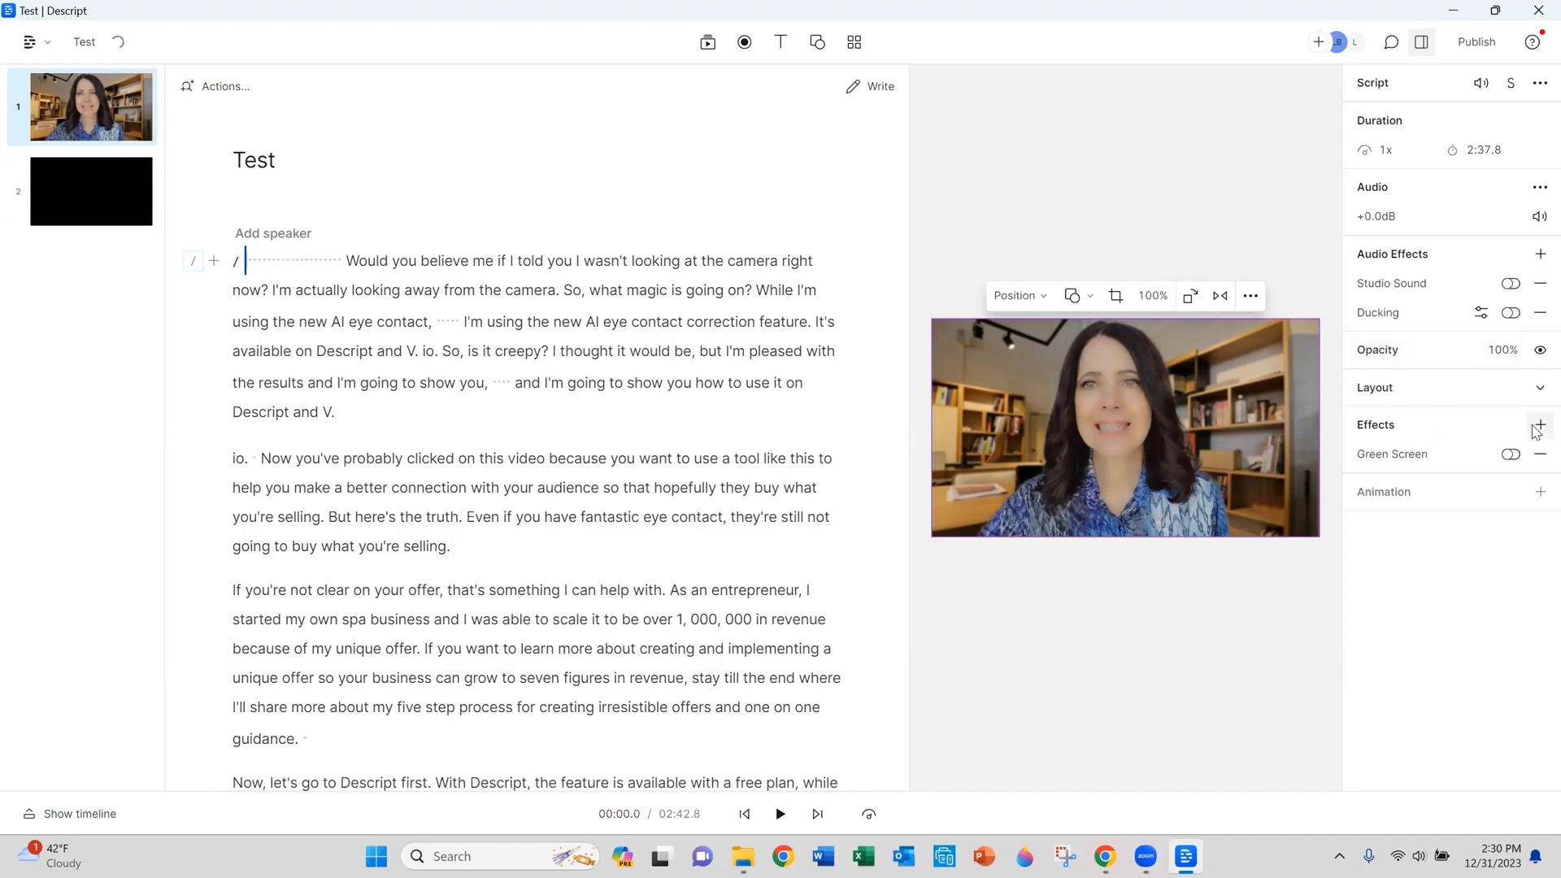
# Add the Eye Contact (Beta) effect to the clip and leave it applying at 0%.
pyautogui.click(1540, 424)
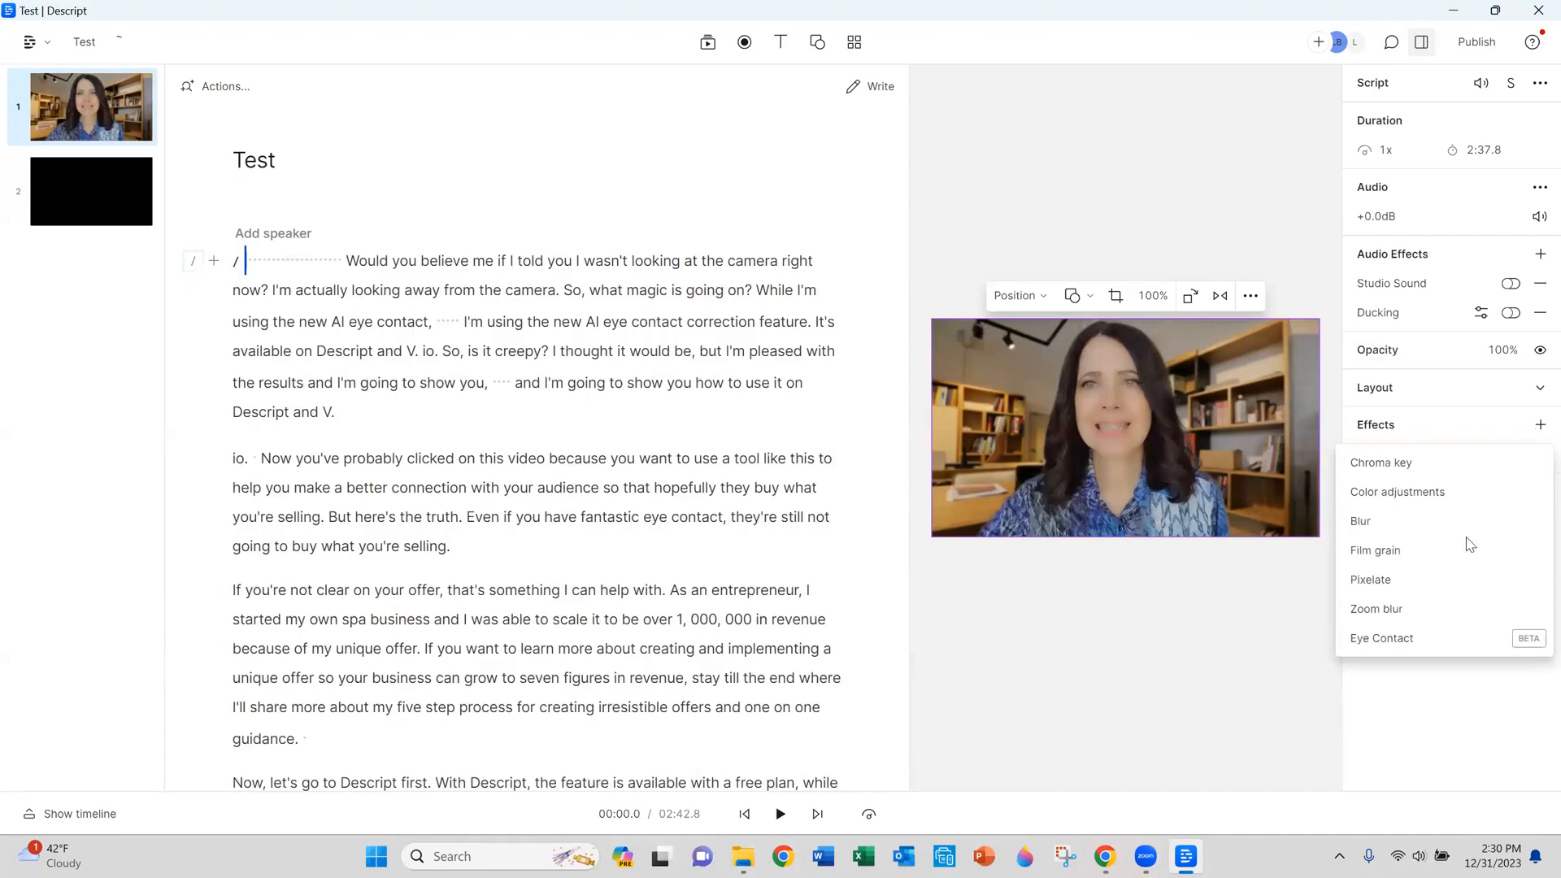
pyautogui.moveTo(1411, 645)
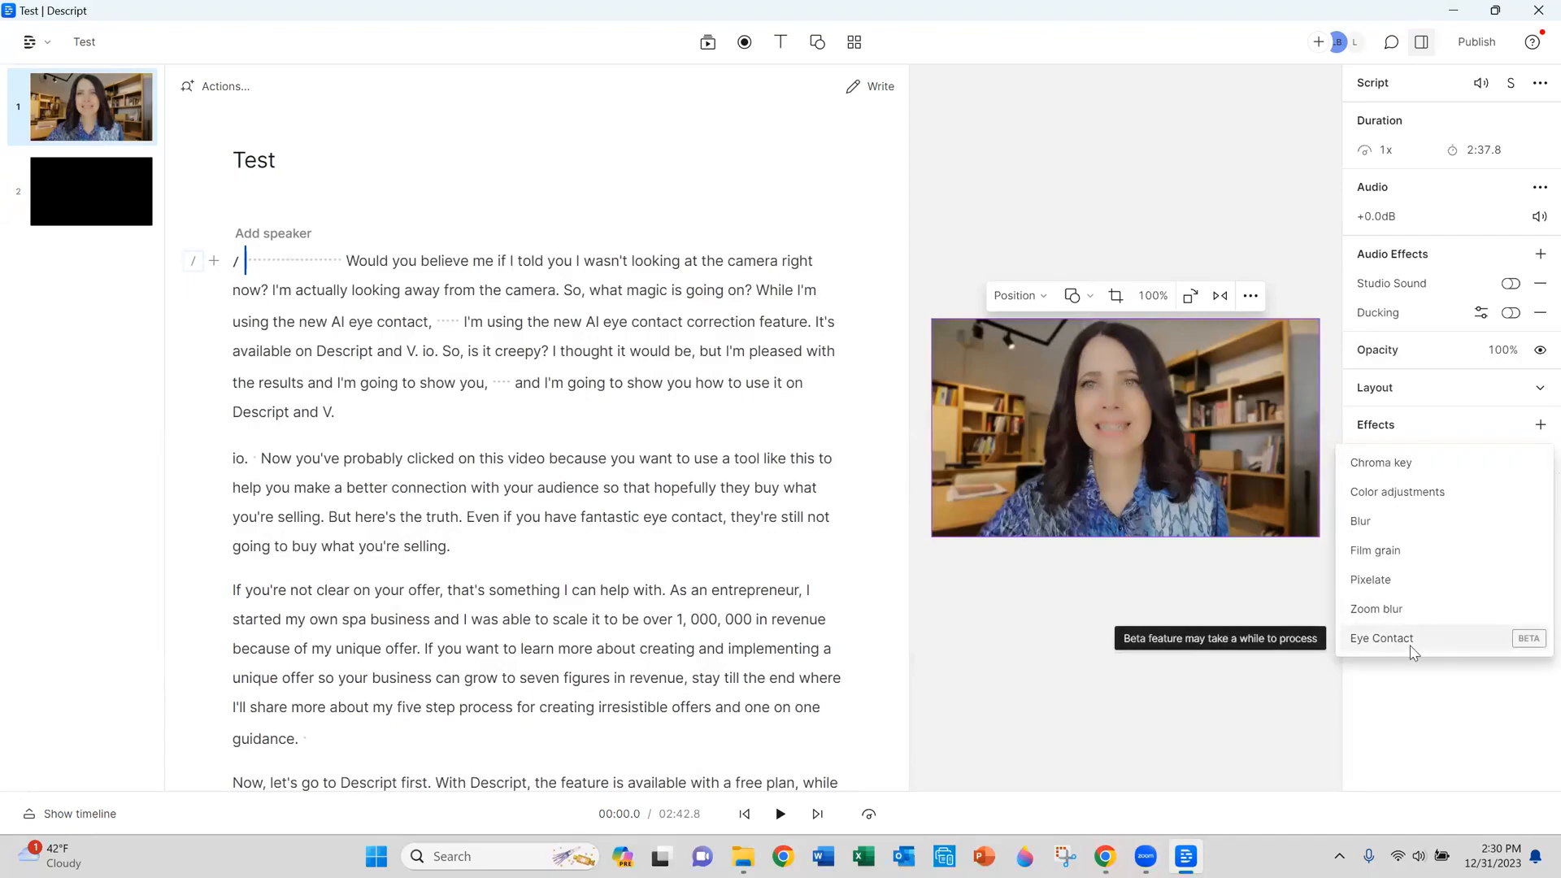
pyautogui.click(1381, 637)
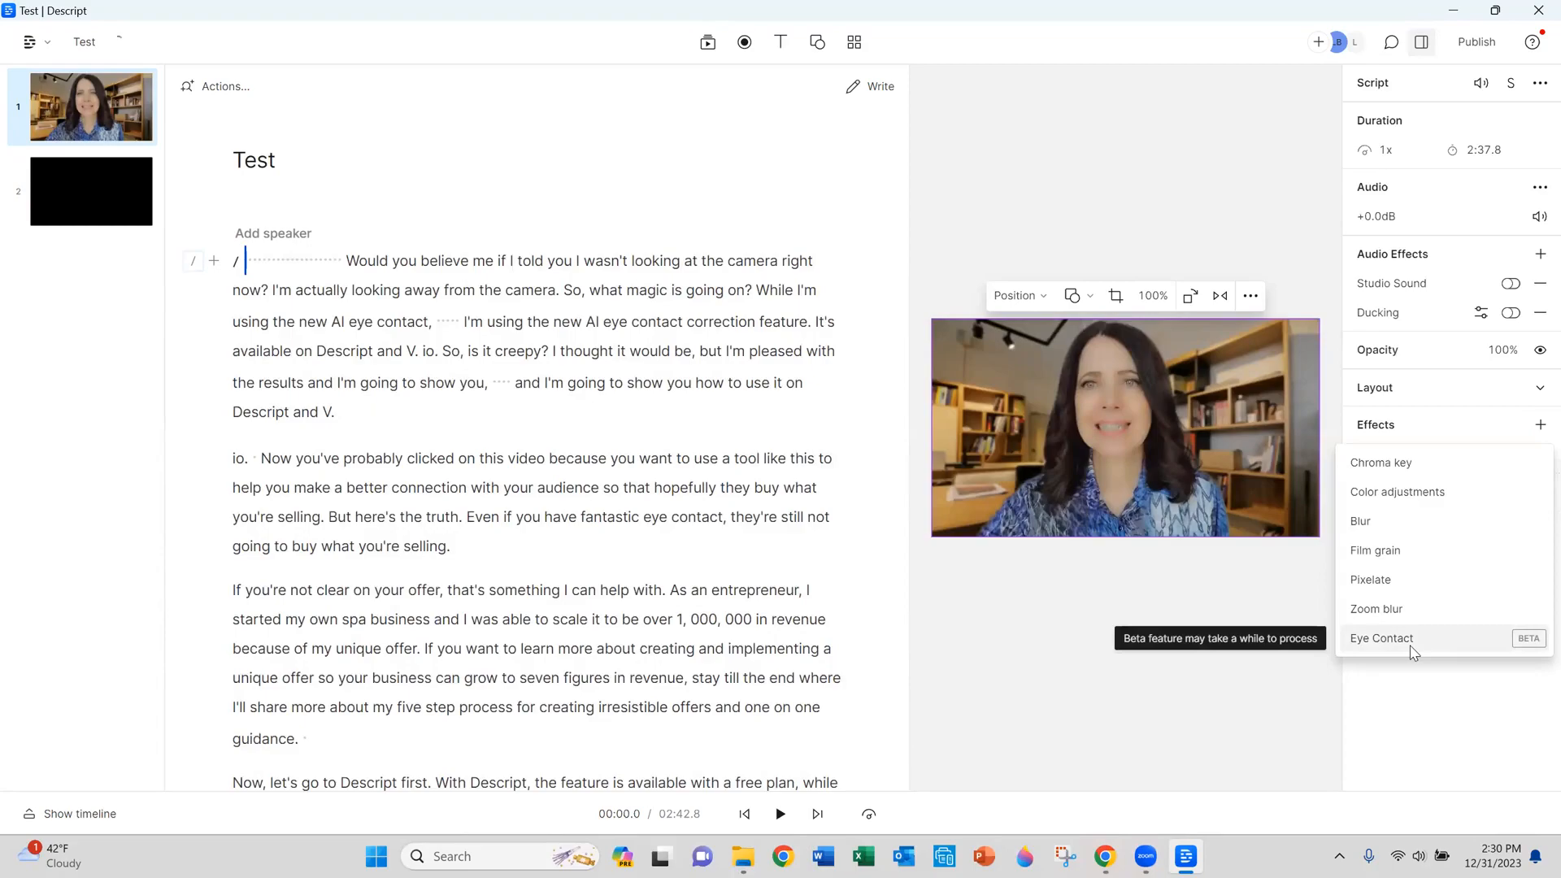
pyautogui.moveTo(1412, 652)
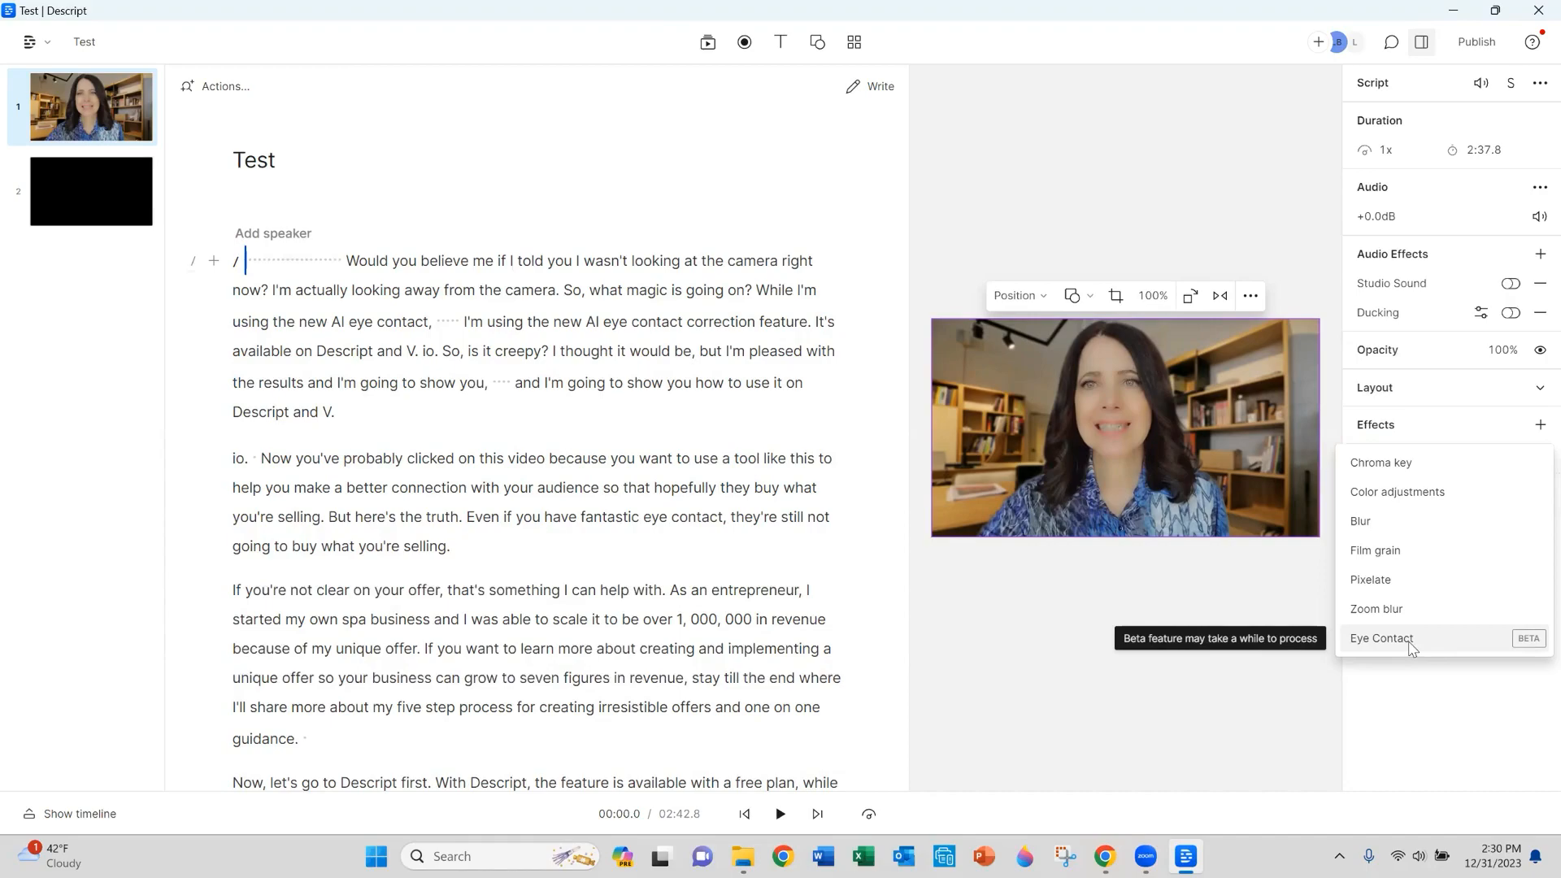
pyautogui.click(1382, 637)
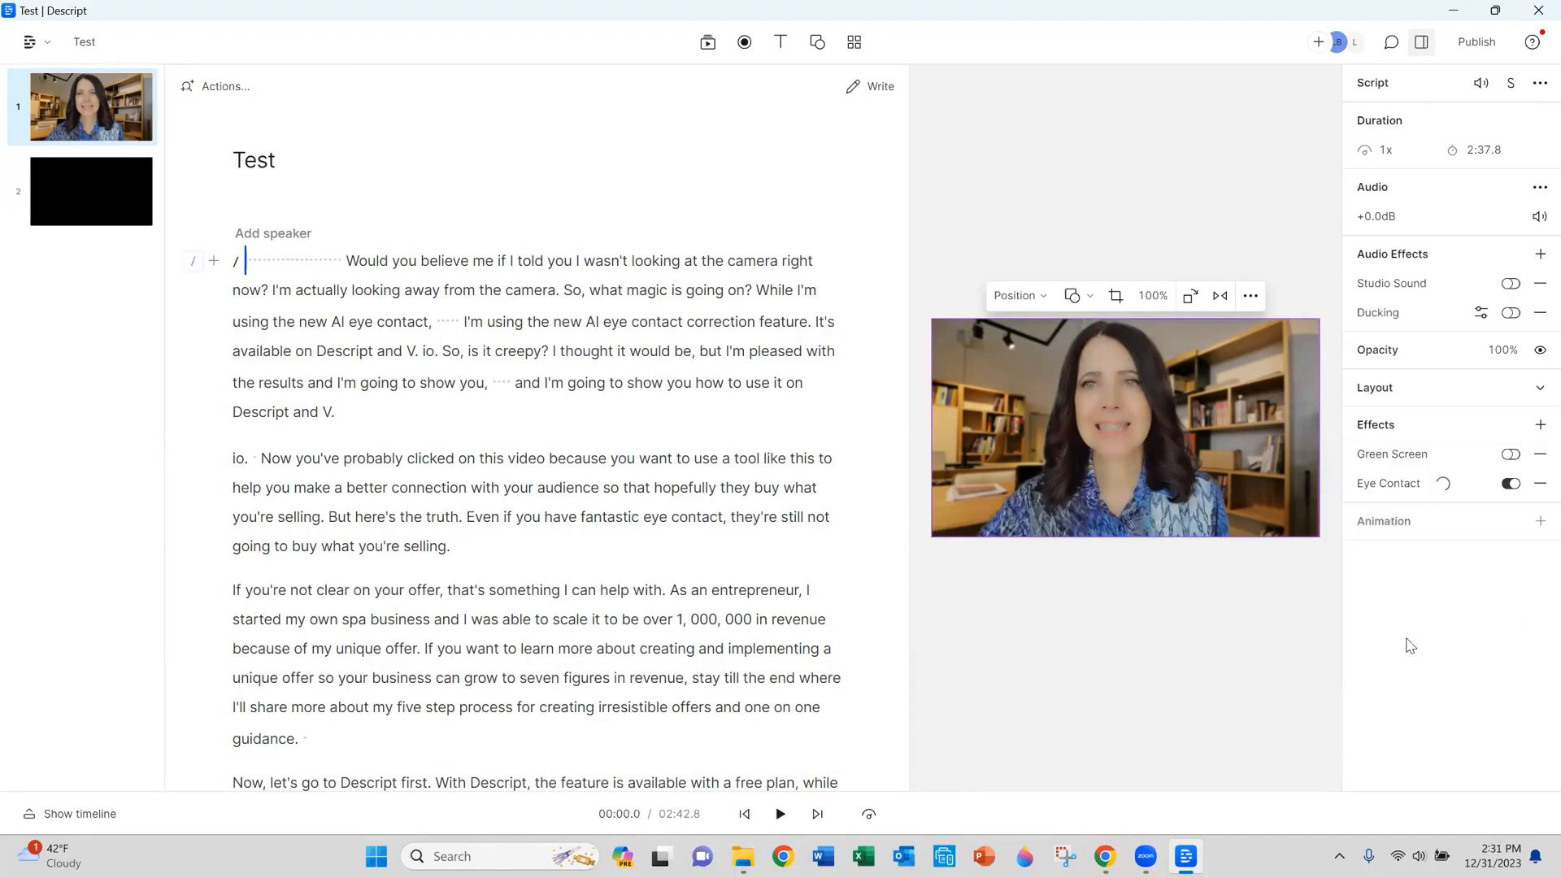
pyautogui.click(1508, 484)
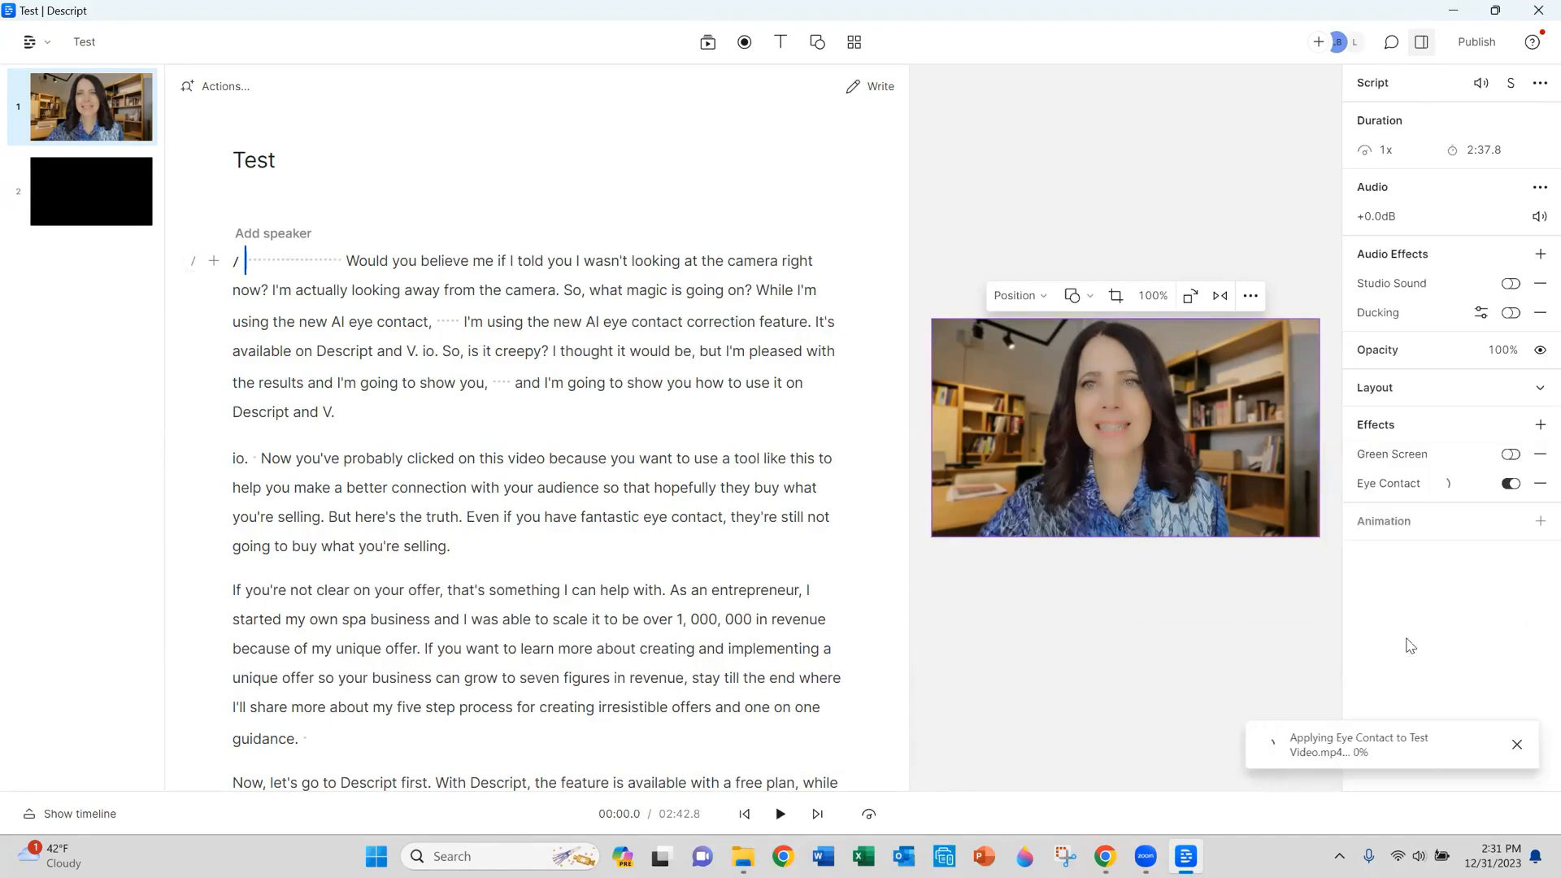